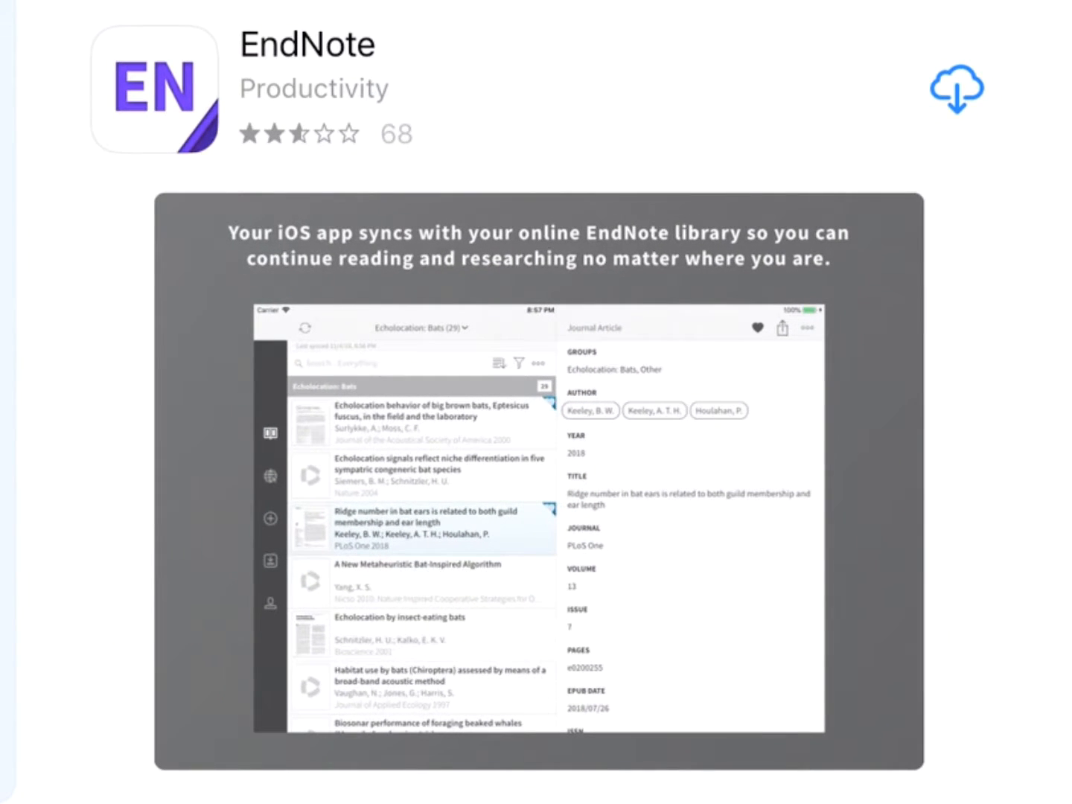
Step: Install and launch EndNote, then sign in to the existing EndNote online account
click(956, 88)
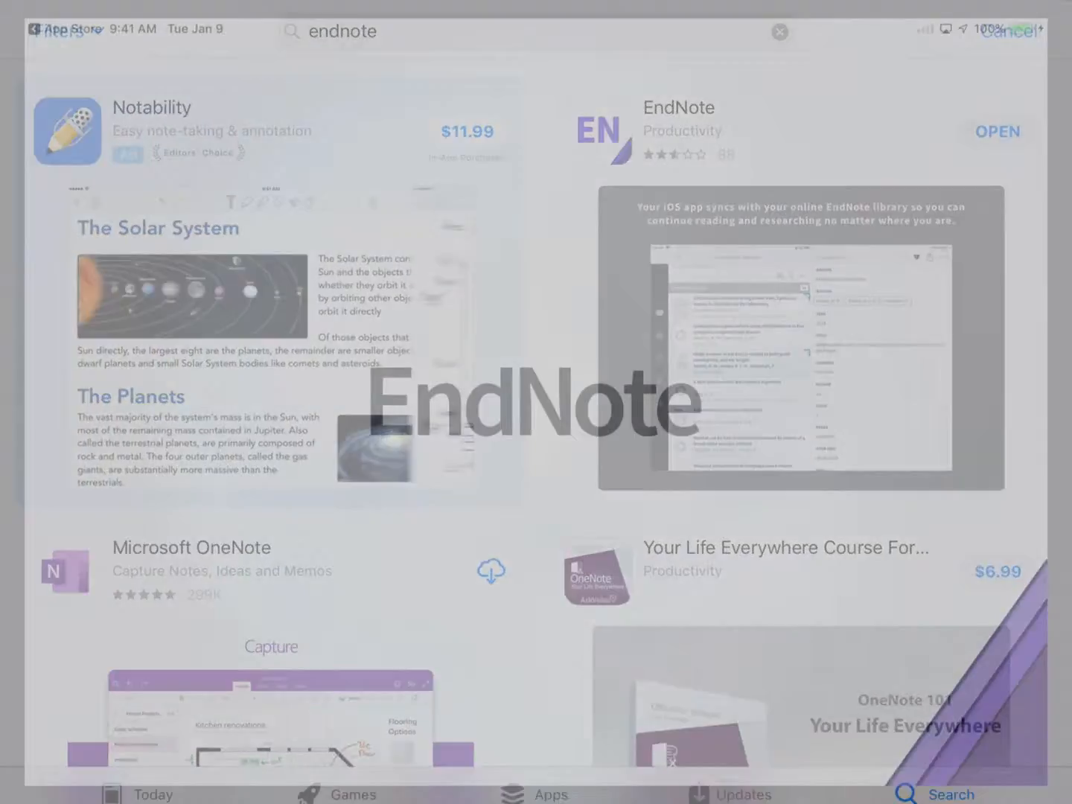
click(997, 131)
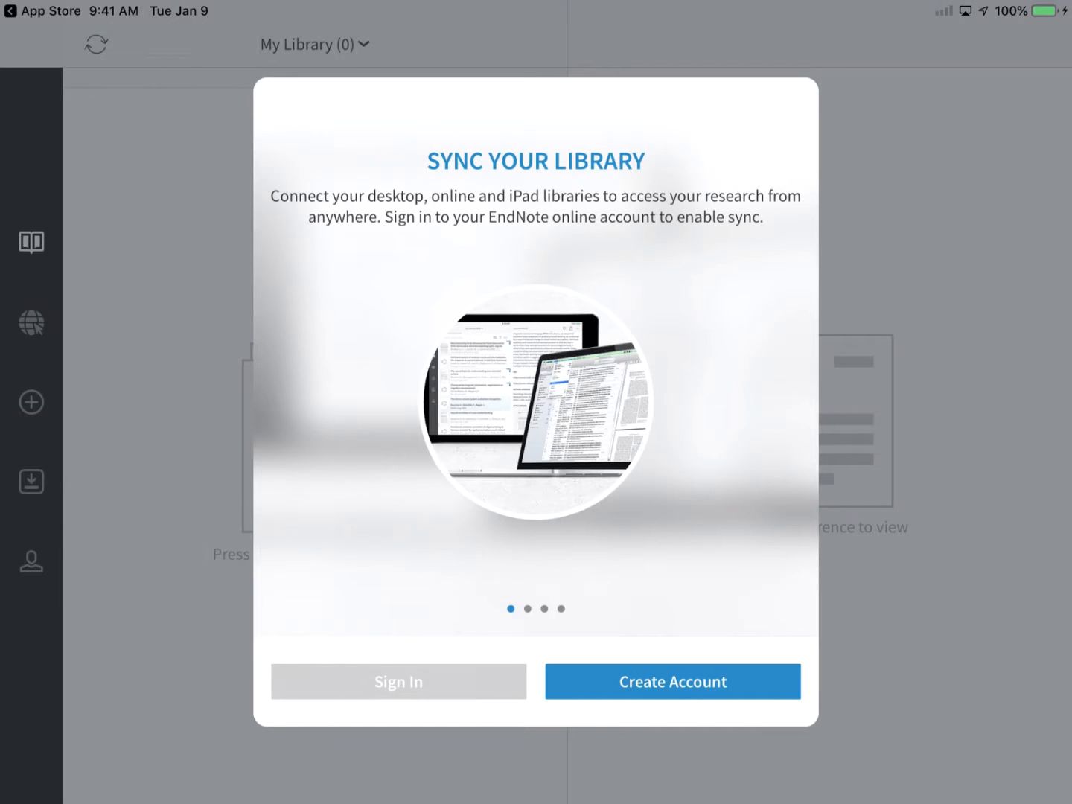
click(397, 682)
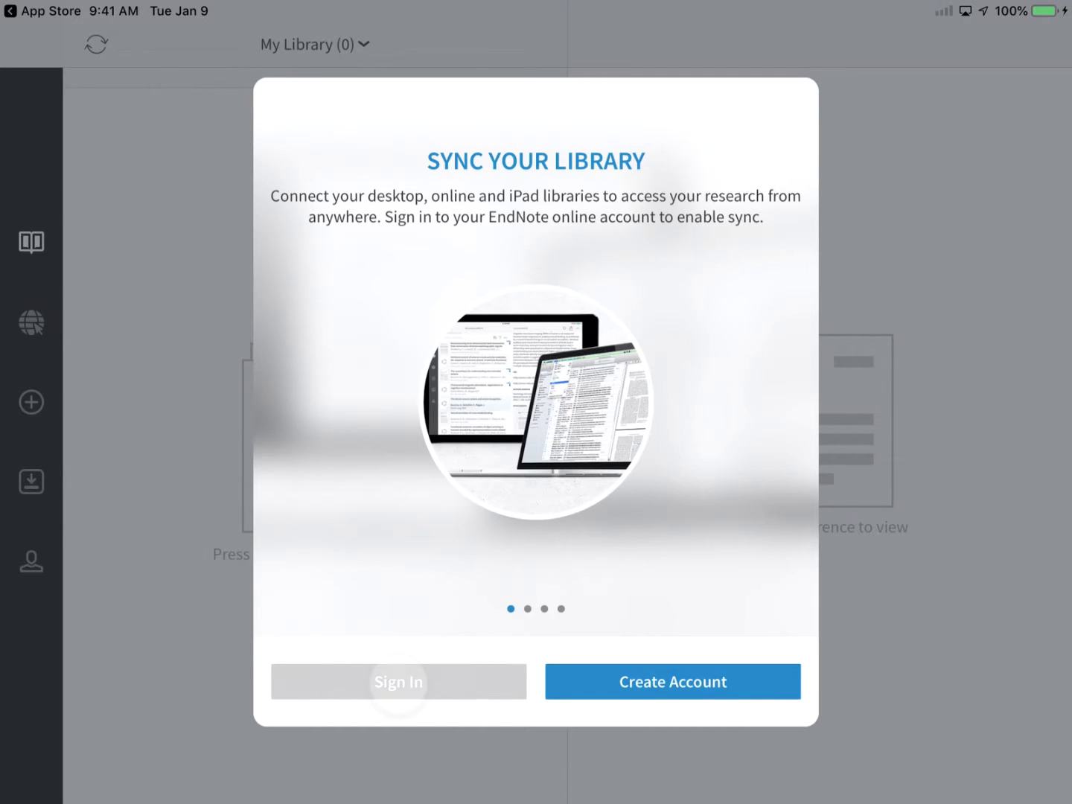
click(399, 681)
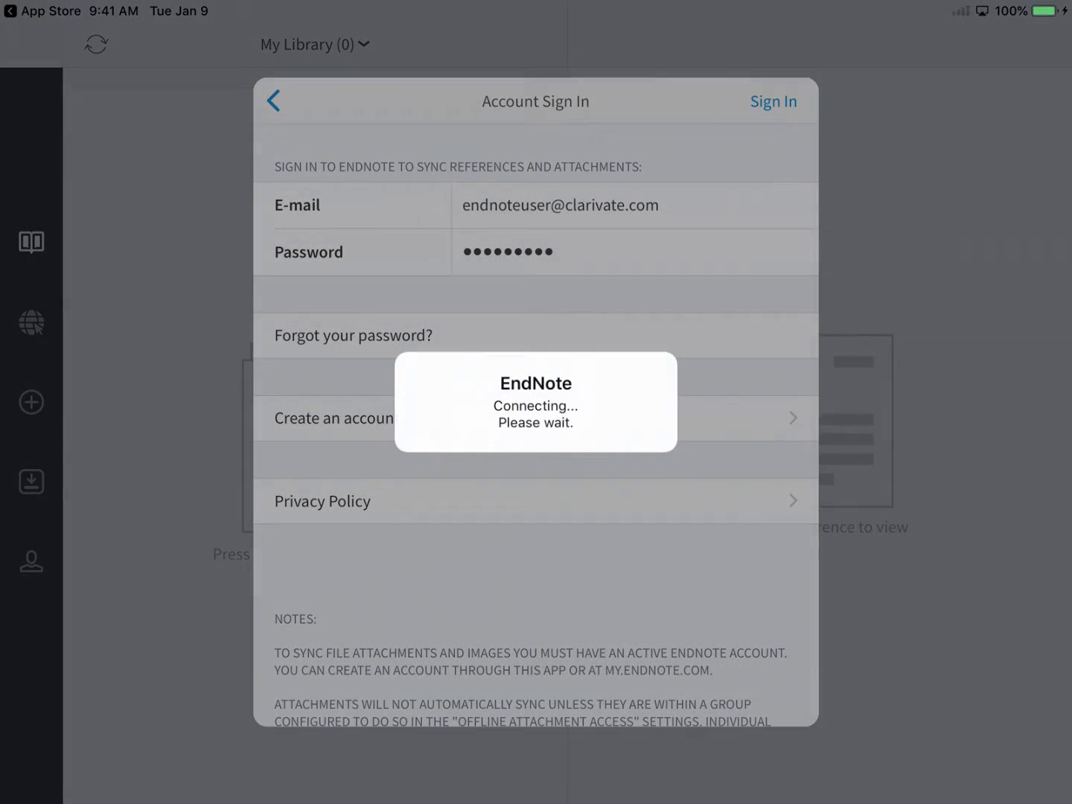
click(772, 102)
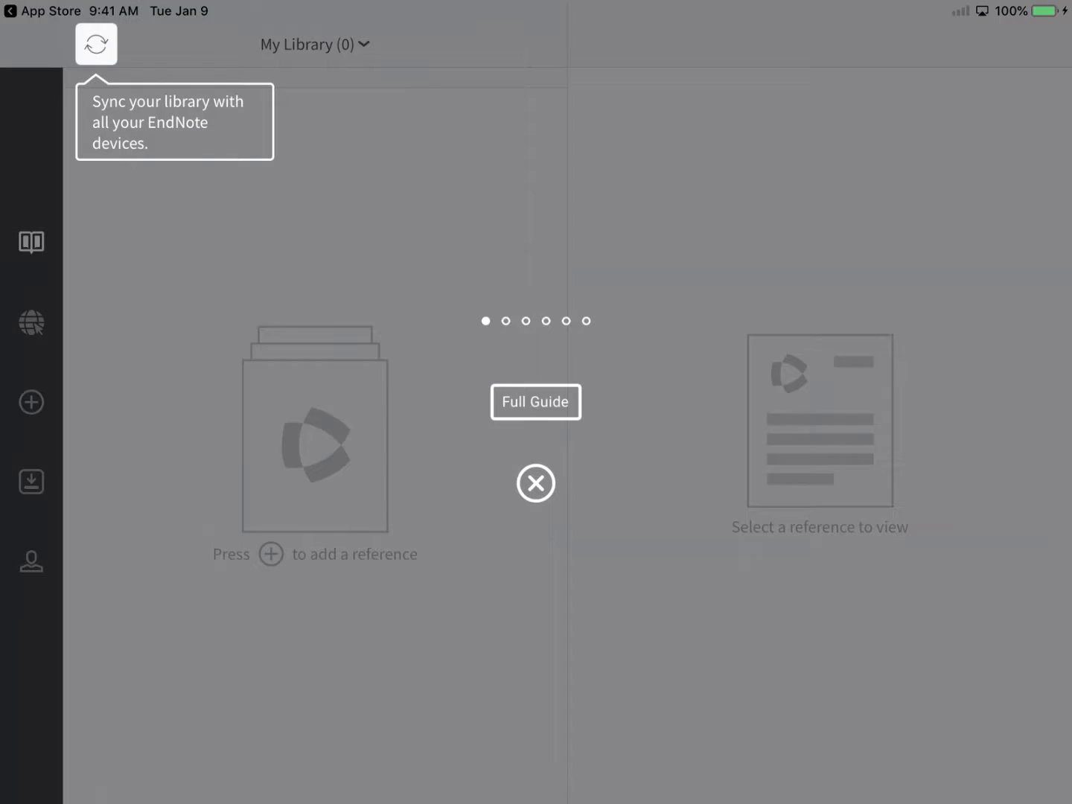
Step: Dismiss the getting-started tour and sync the empty library with the online account
click(536, 482)
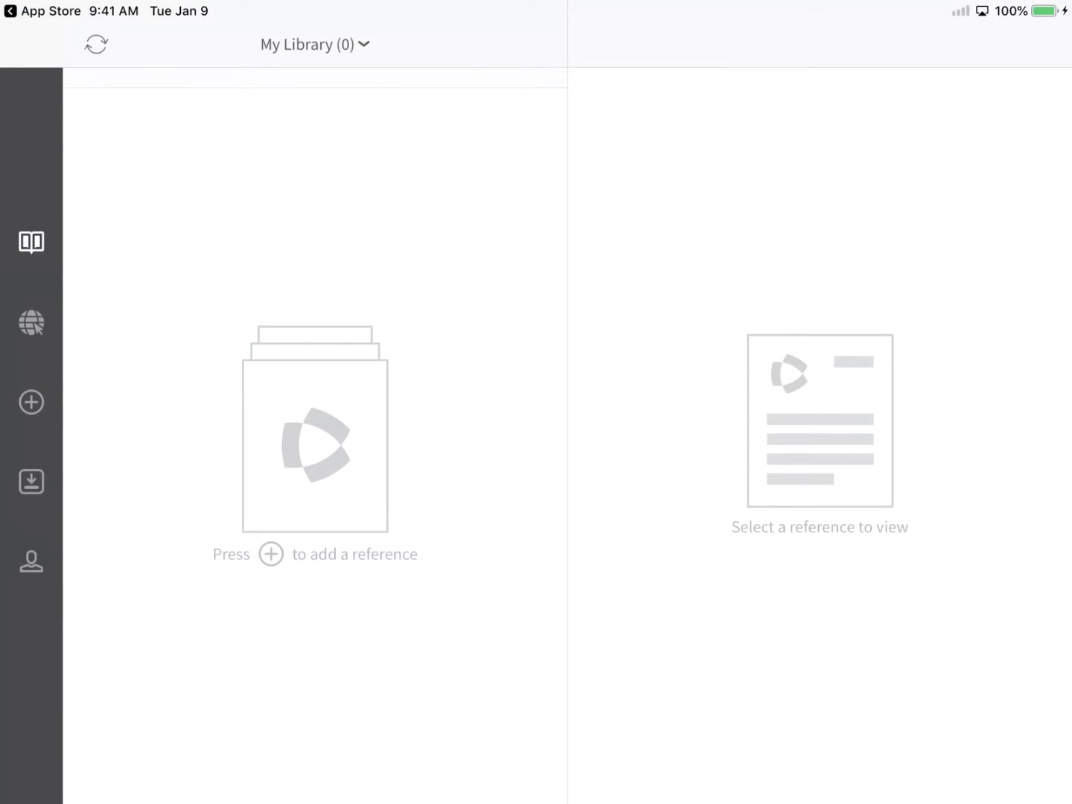
click(96, 45)
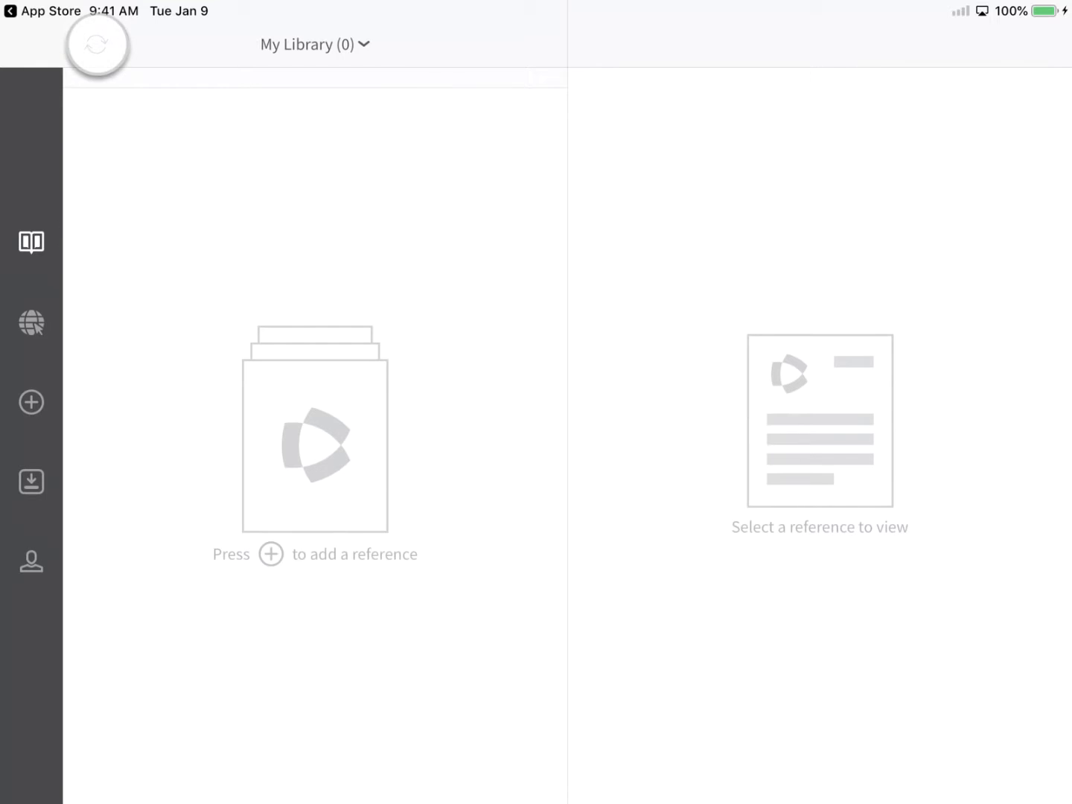
click(95, 45)
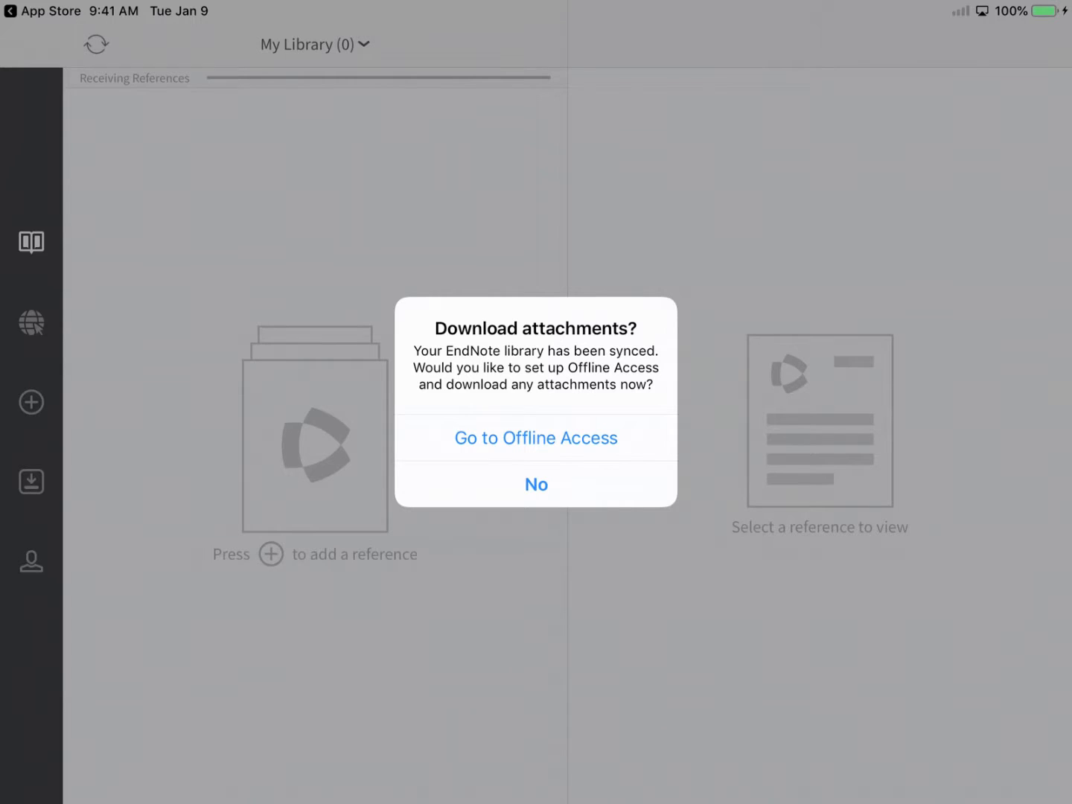
Step: Set up offline access, try Favorites and My Library, then remove My Library's cached attachments
click(536, 438)
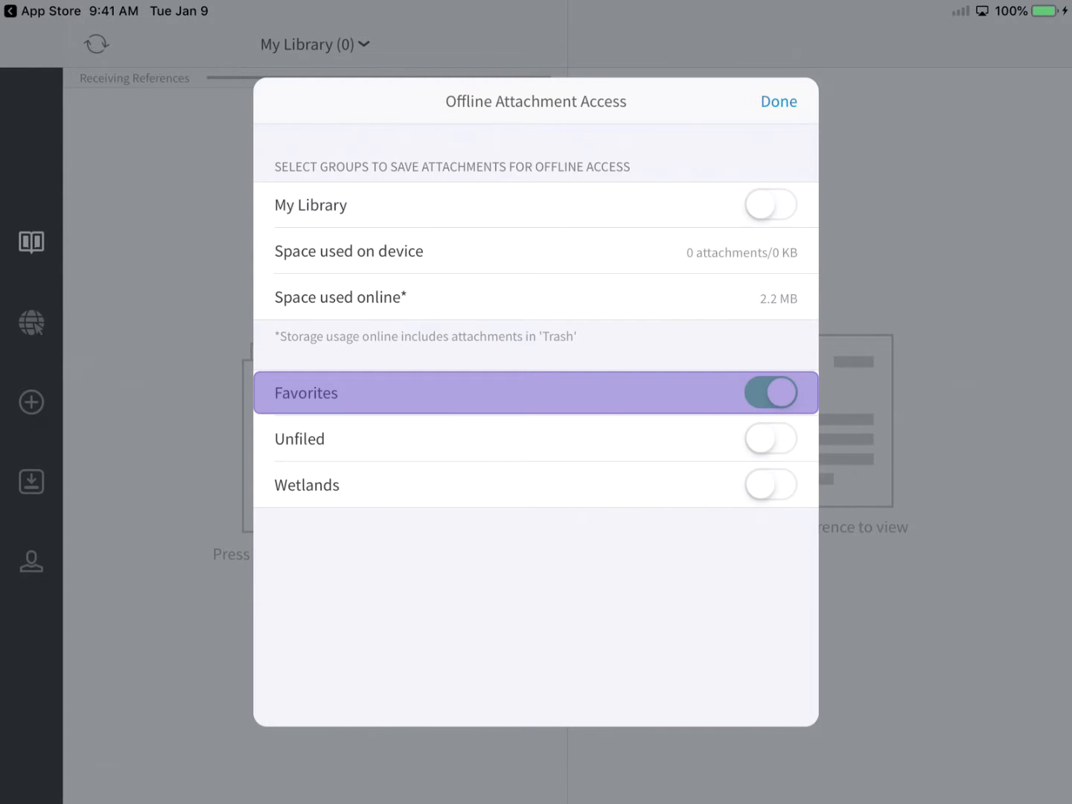
click(770, 393)
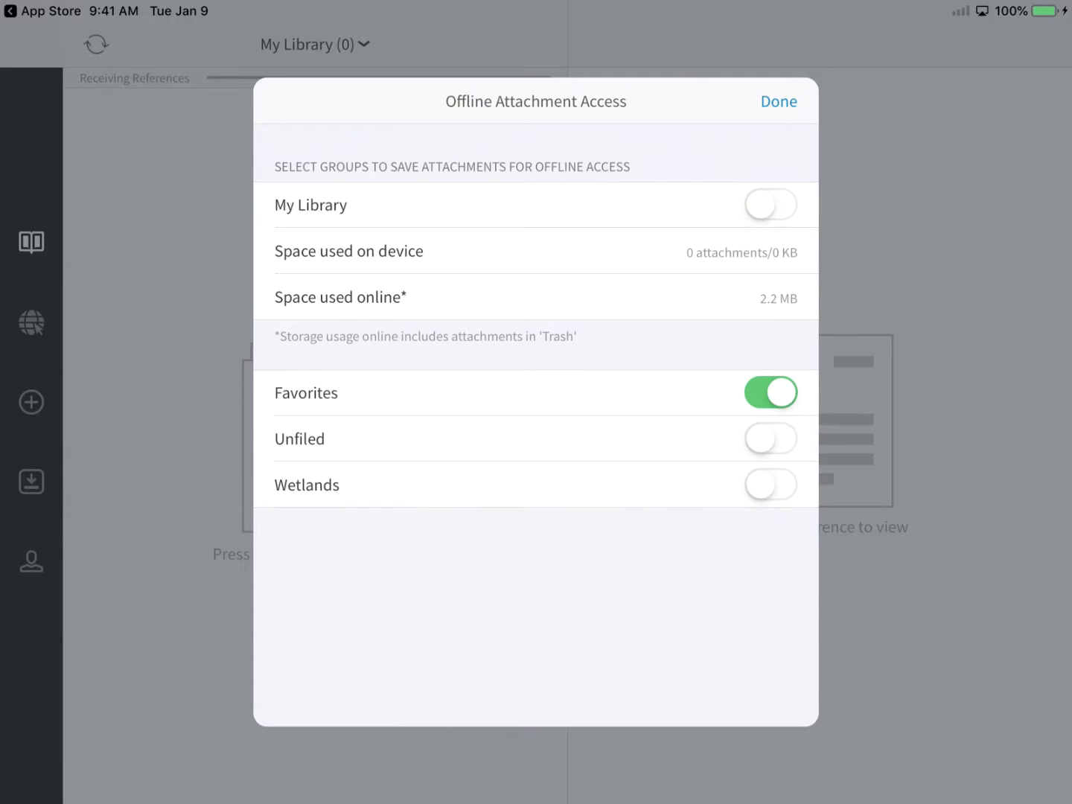
click(771, 206)
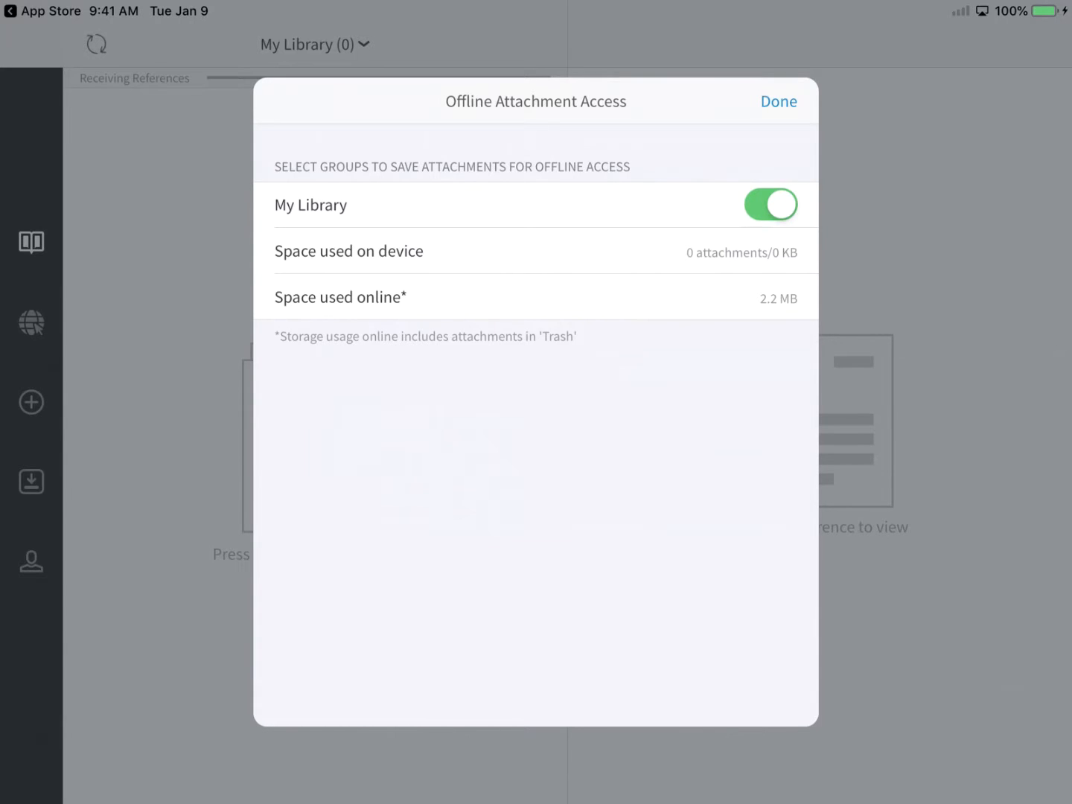
click(771, 205)
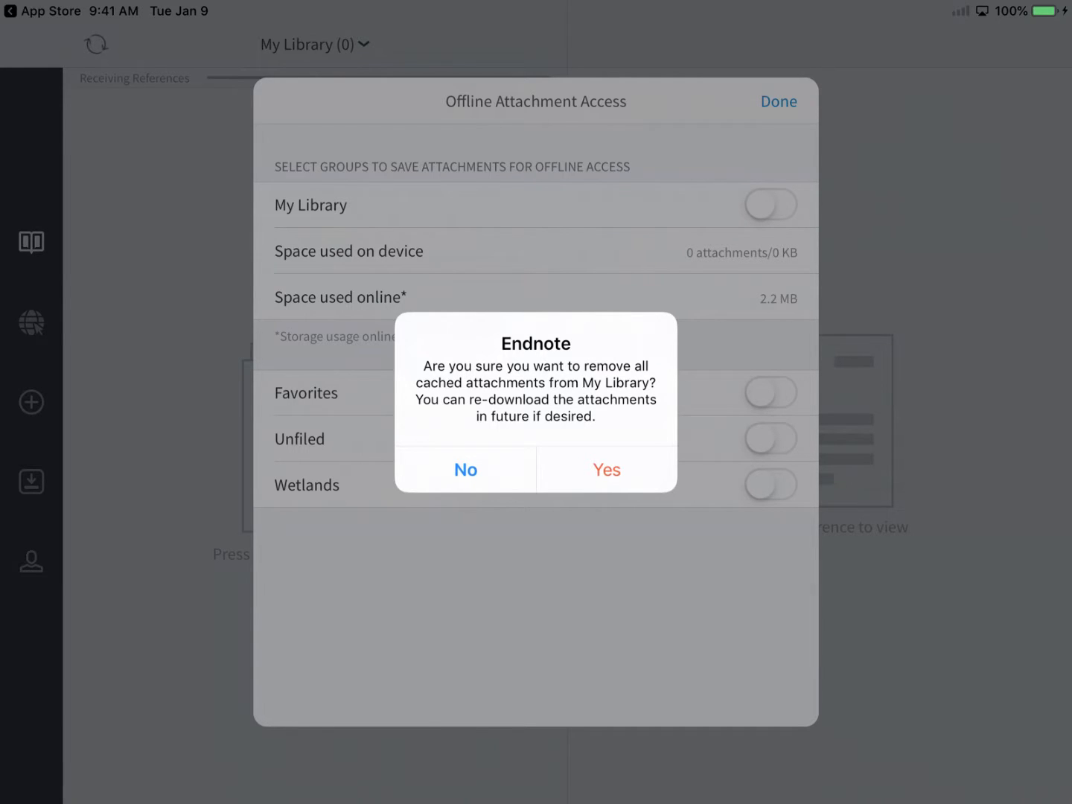
click(606, 469)
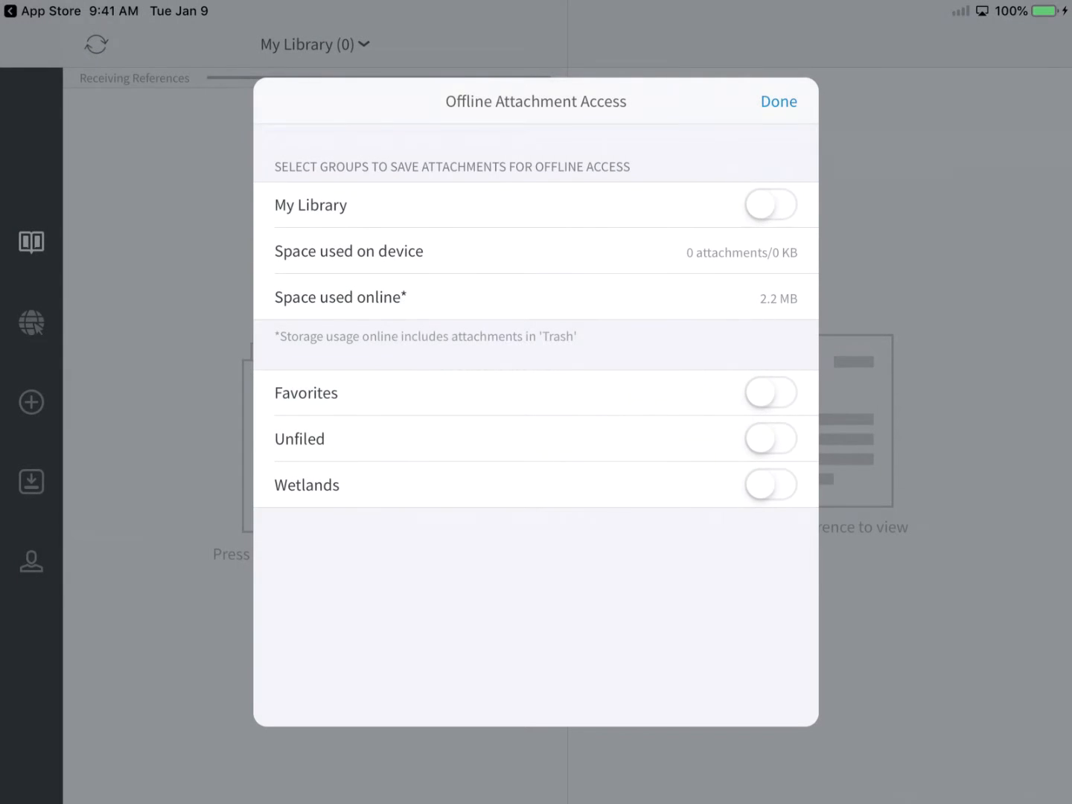
Step: Keep only the Wetlands group's attachments offline and finish the settings
click(771, 486)
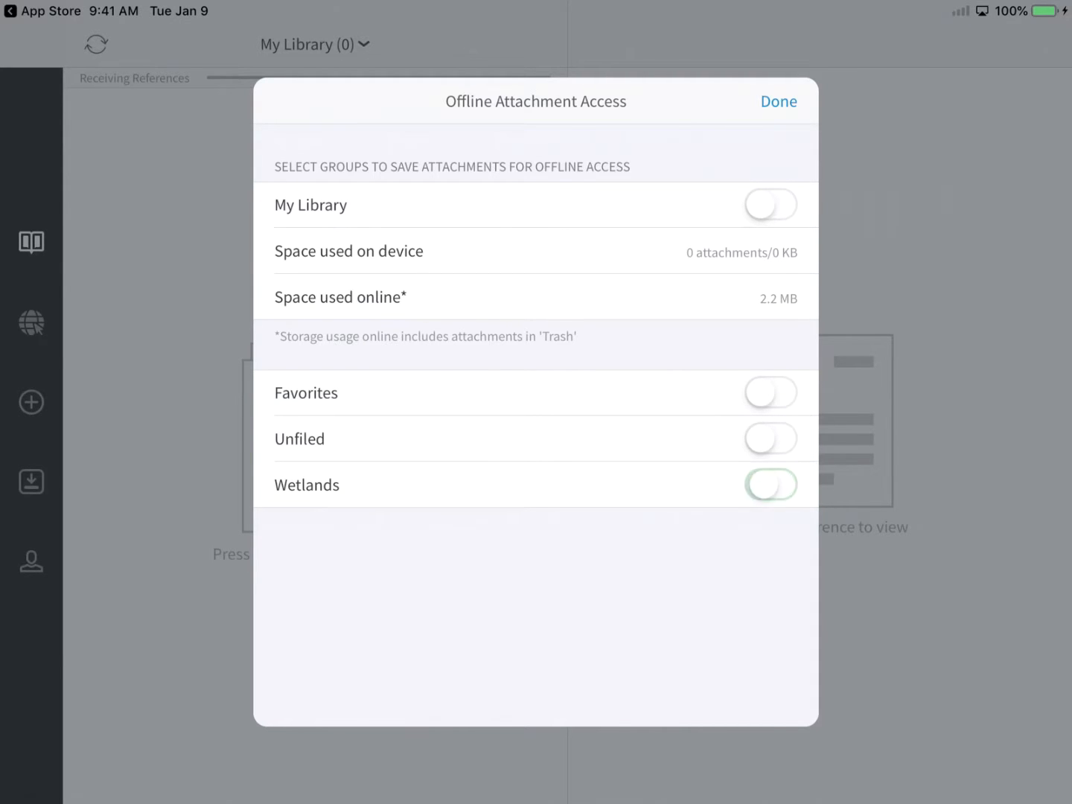
click(772, 485)
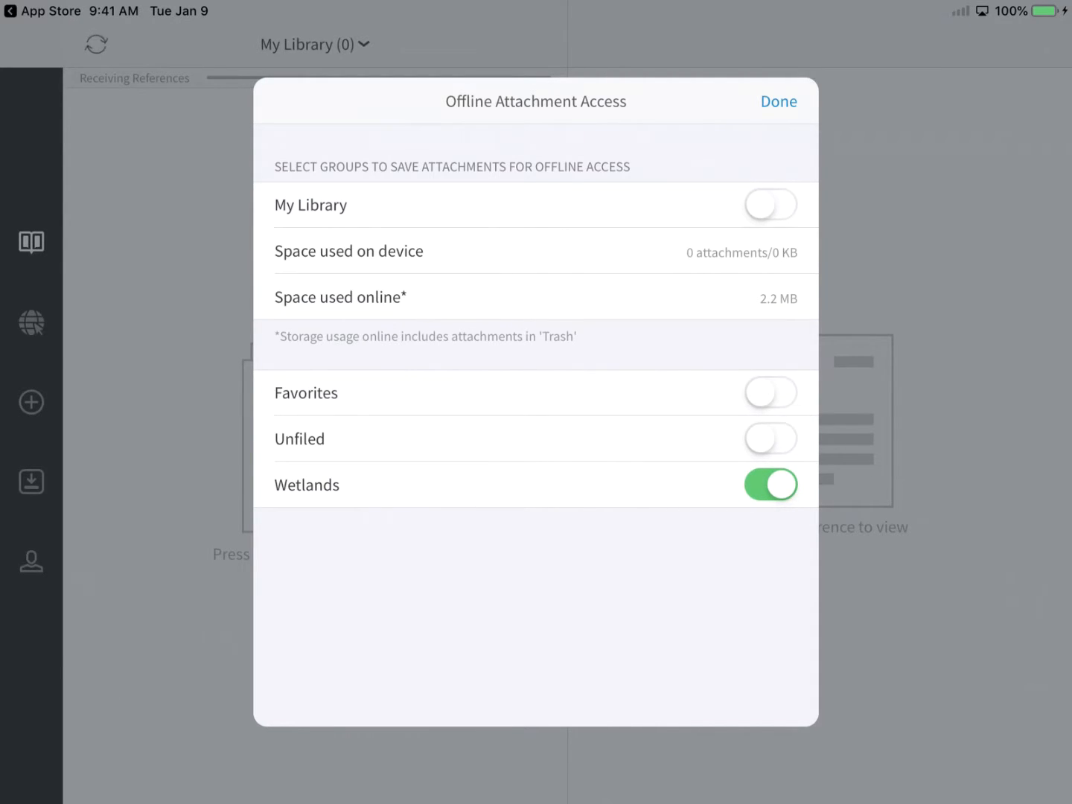
click(777, 101)
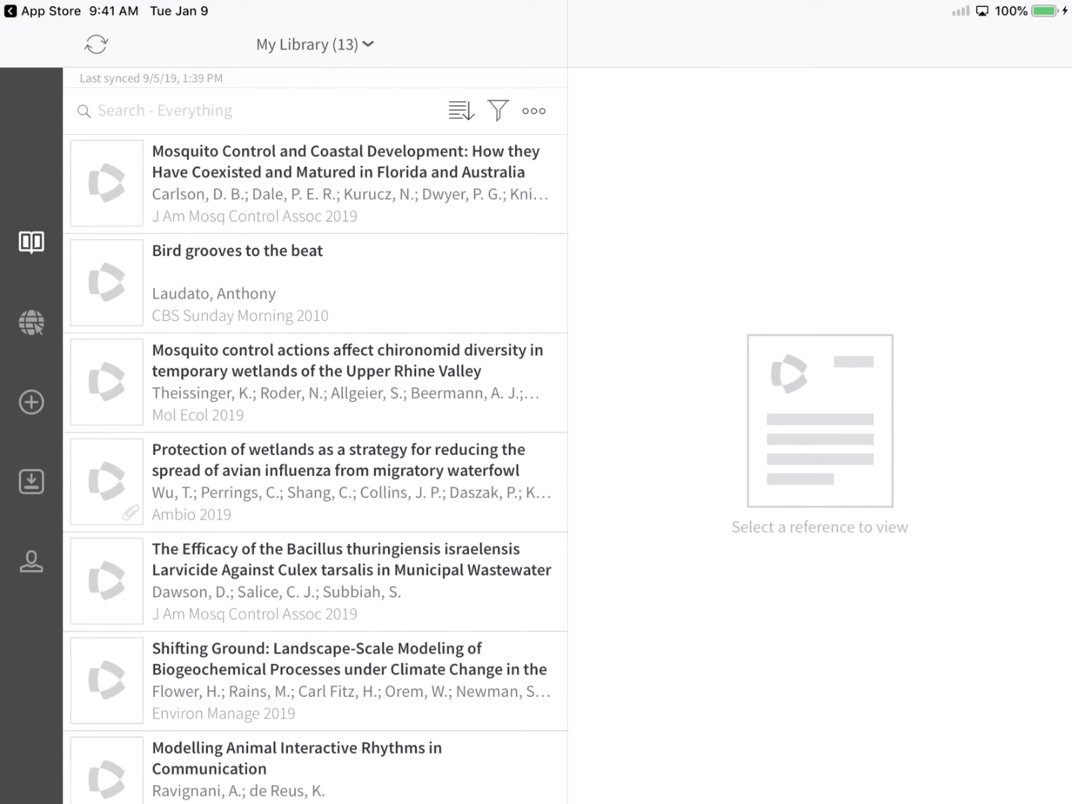
click(30, 560)
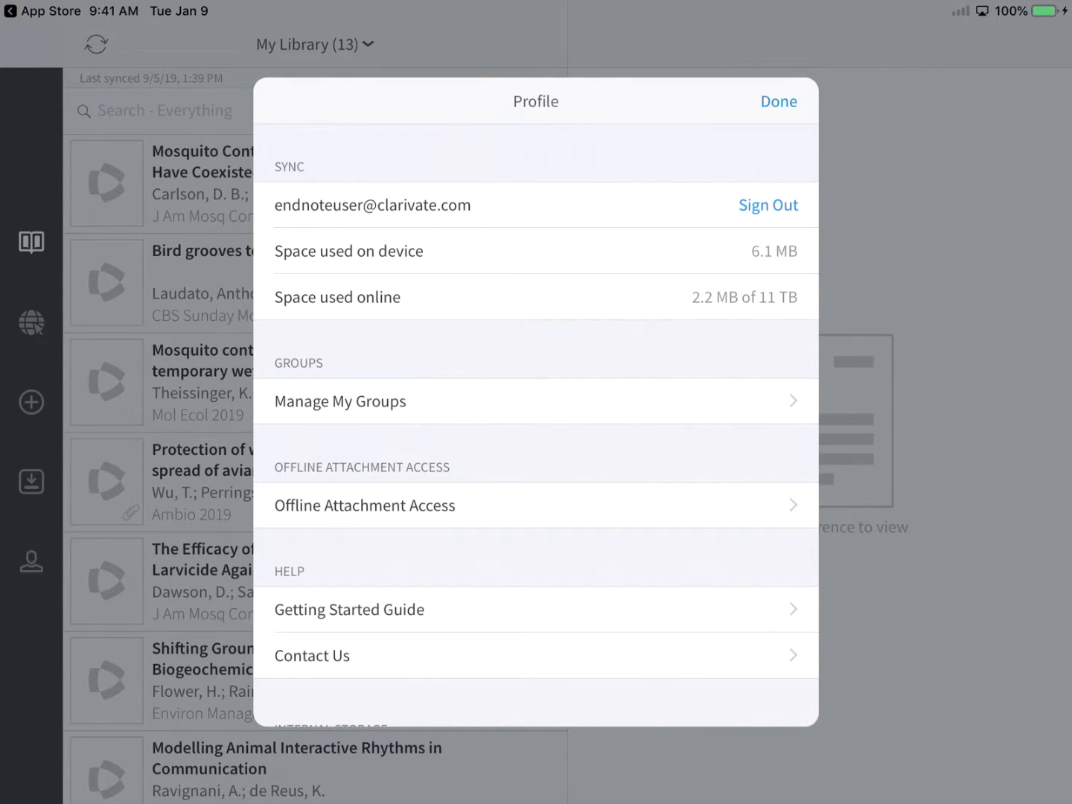
click(777, 101)
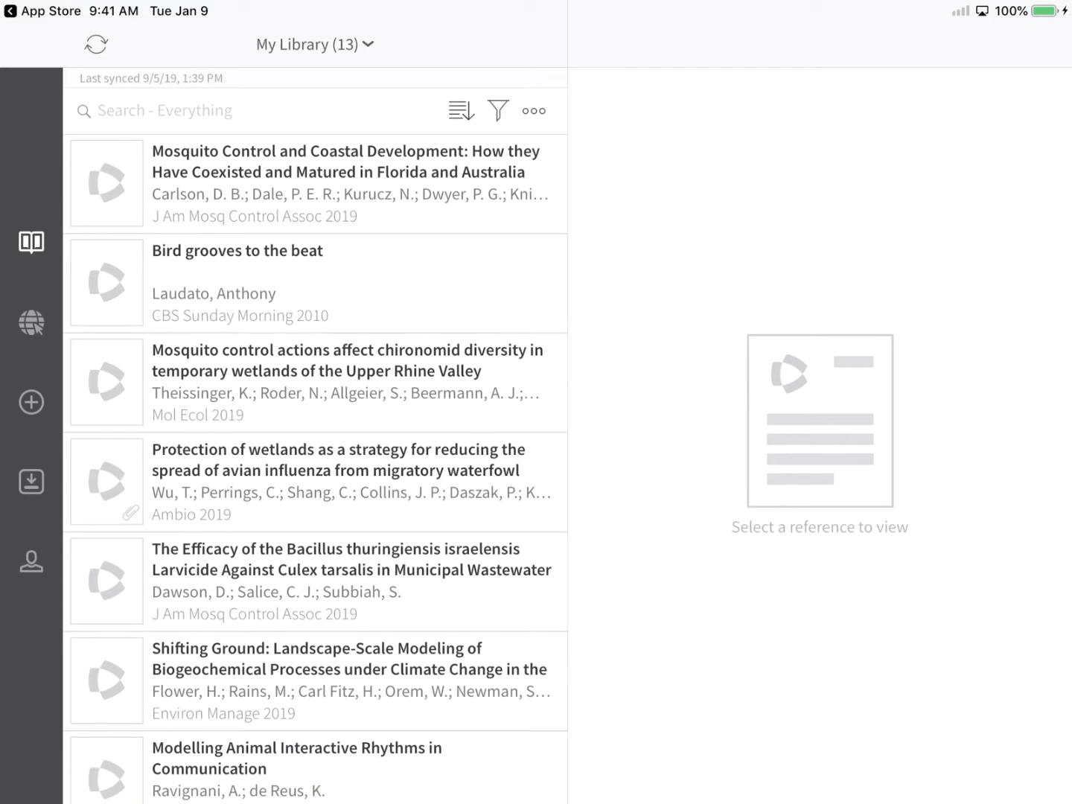
click(311, 43)
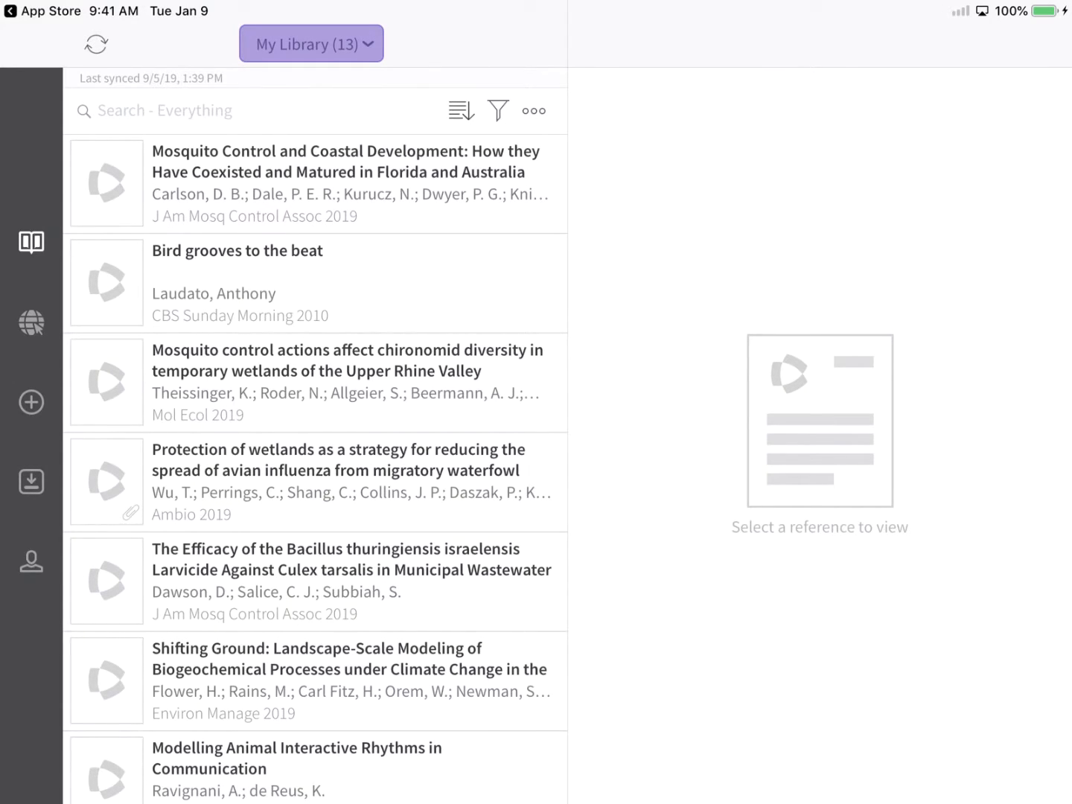
Step: Create a new empty group named Misc from the Libraries and Groups list
click(311, 43)
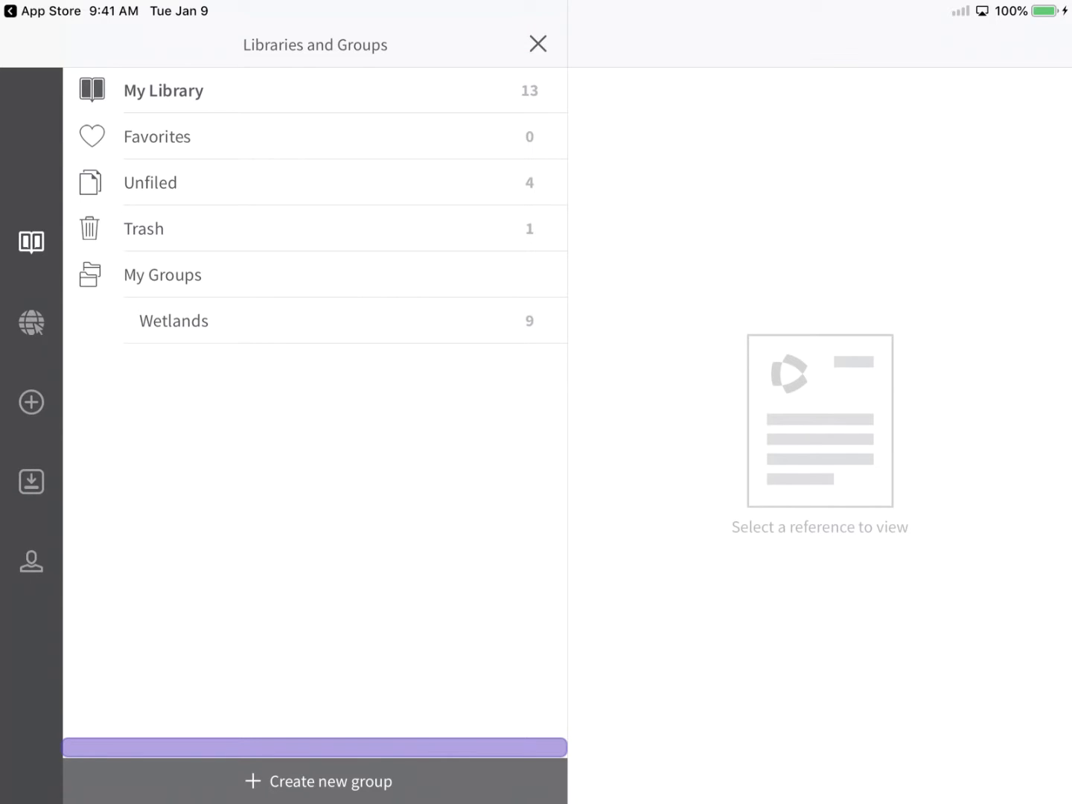
click(318, 780)
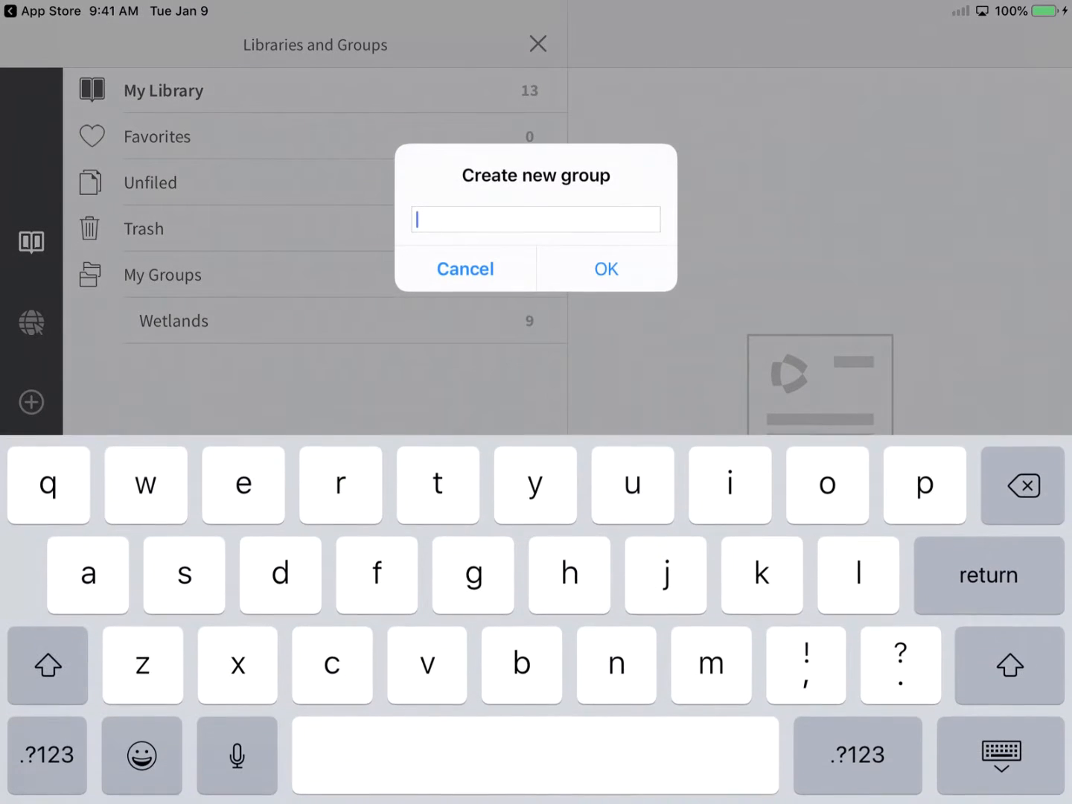
text(Misc)
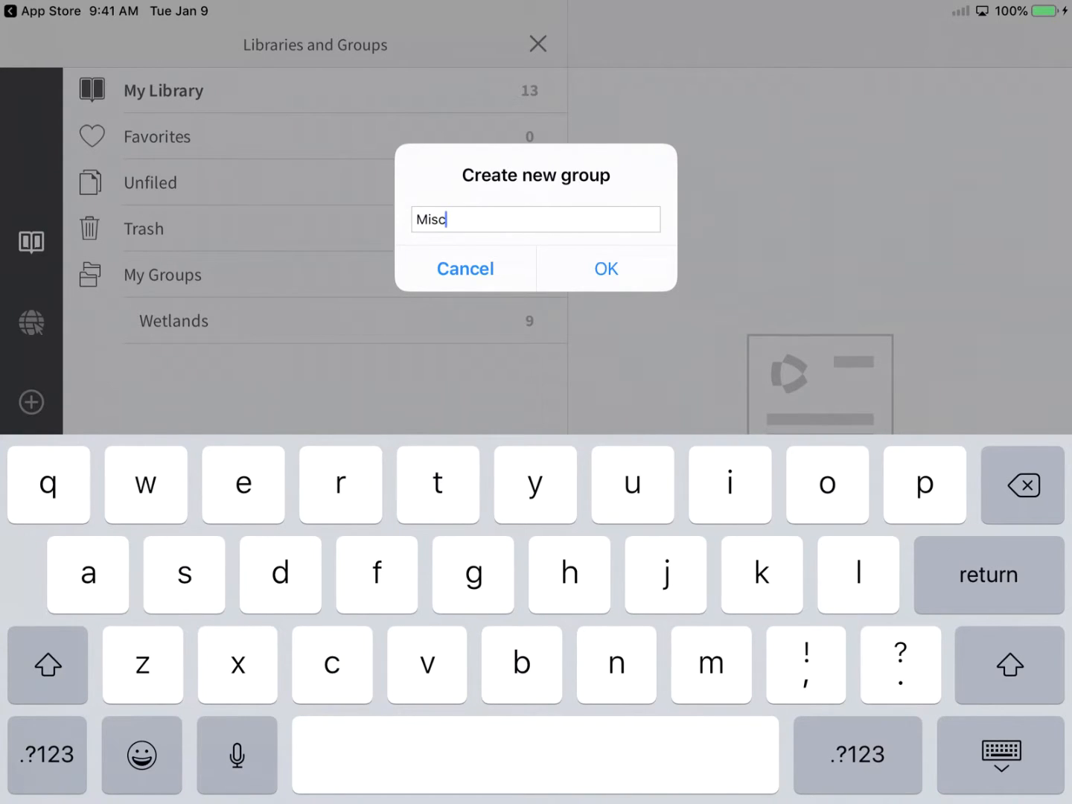
click(604, 268)
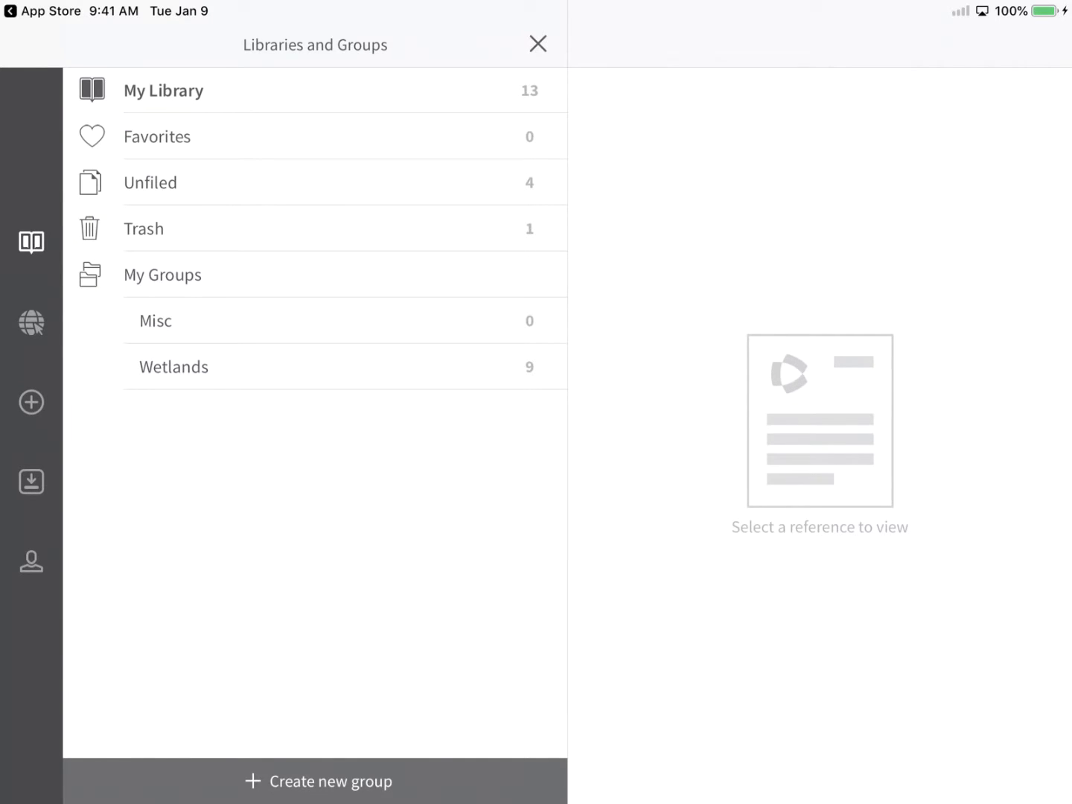
click(162, 90)
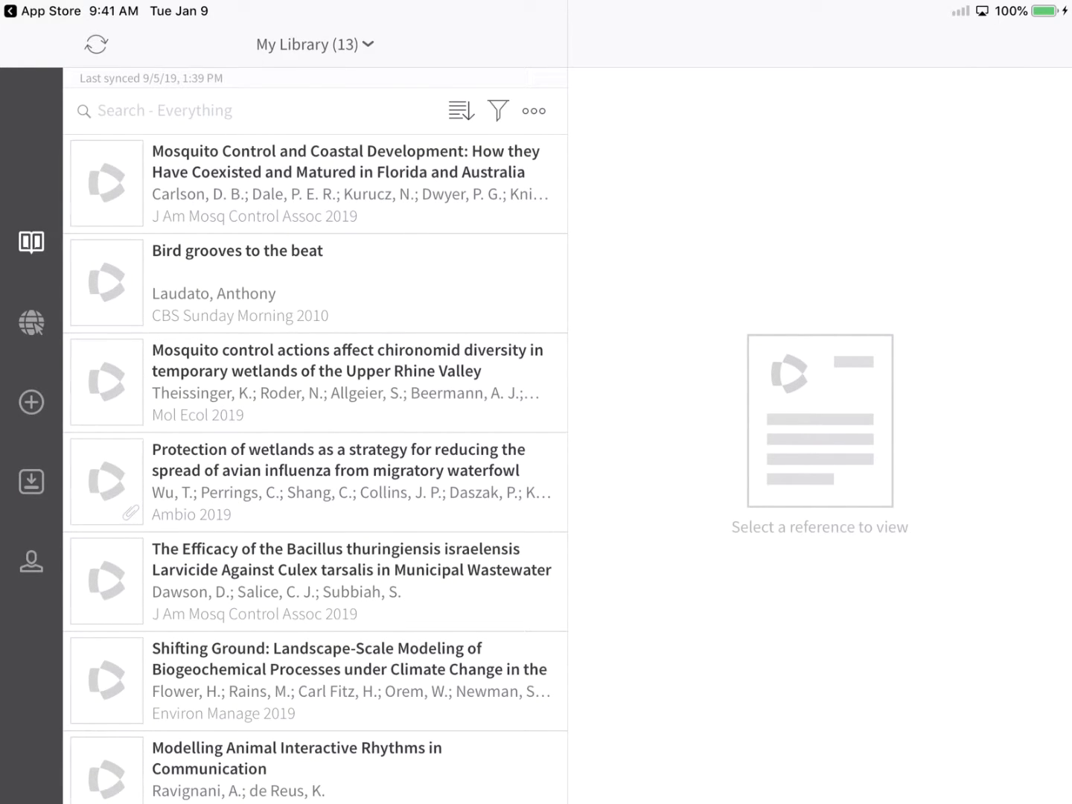
Step: View the wetlands avian influenza reference and download its PDF attachment
click(340, 482)
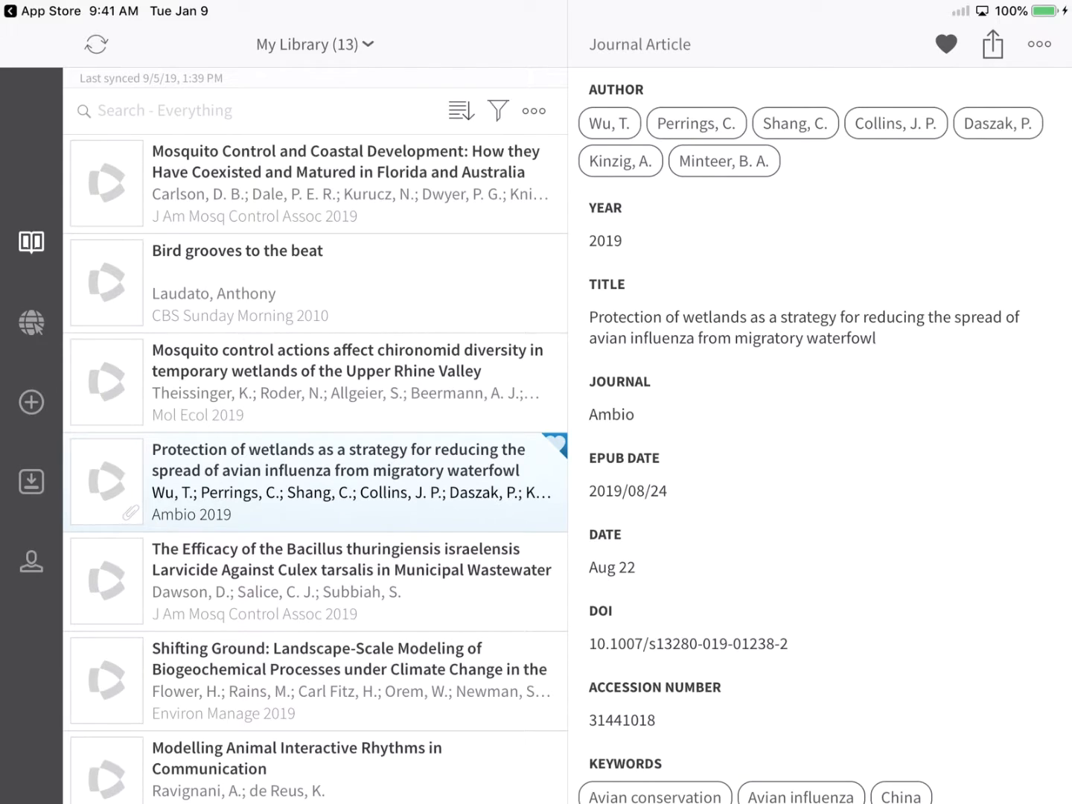
scroll(down, 3)
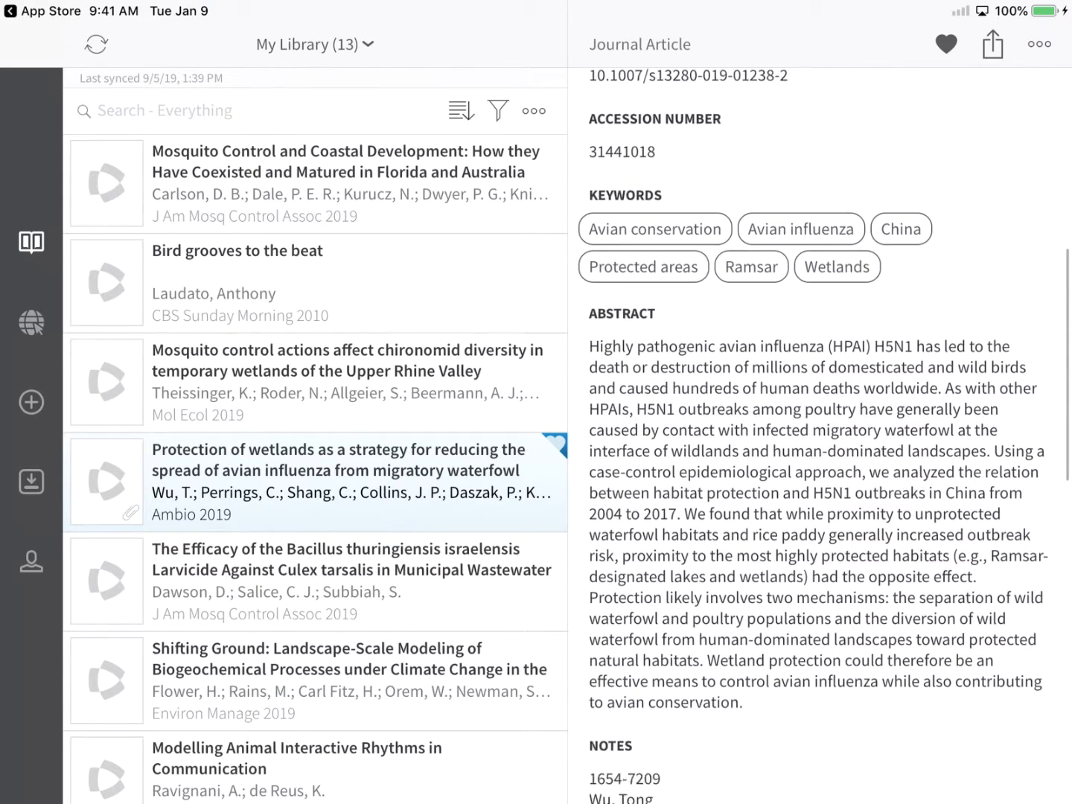
scroll(down, 3)
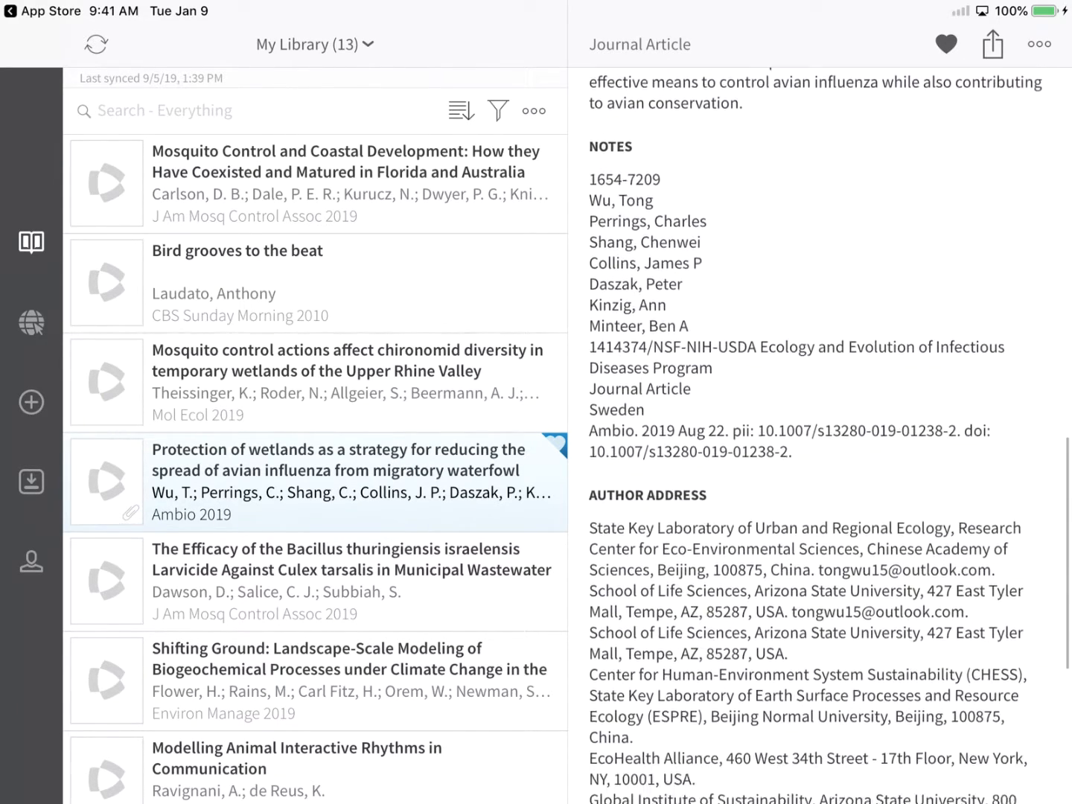
scroll(down, 3)
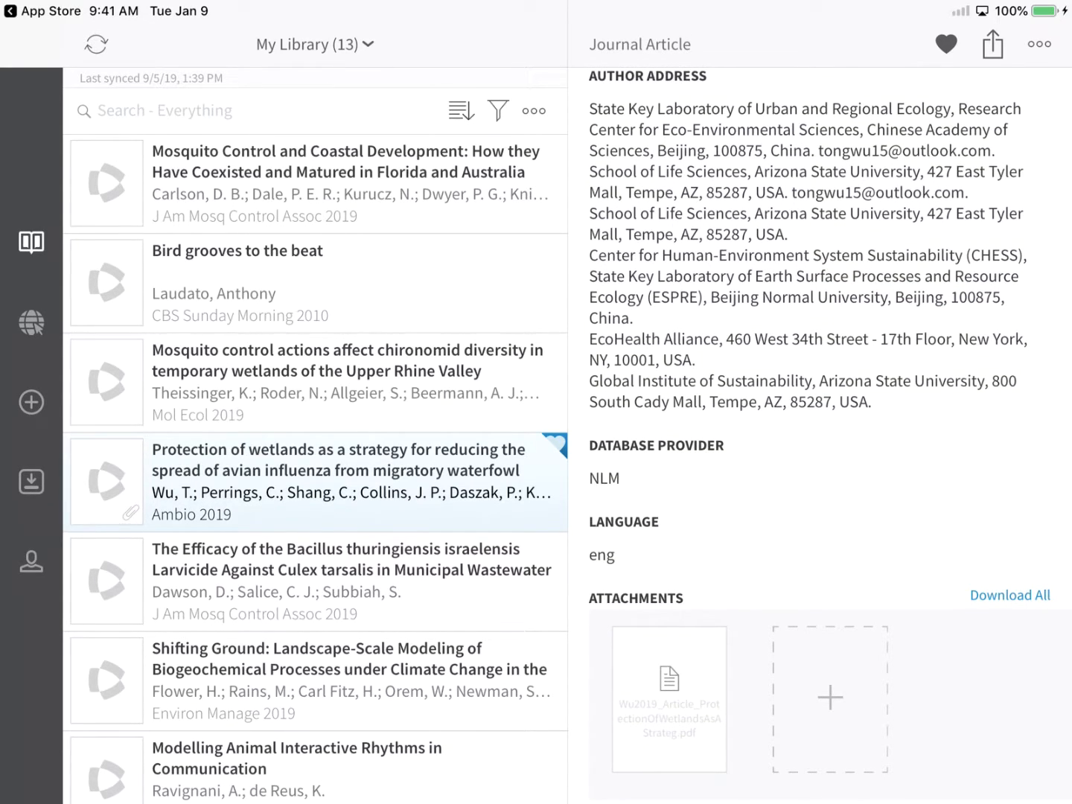
click(667, 700)
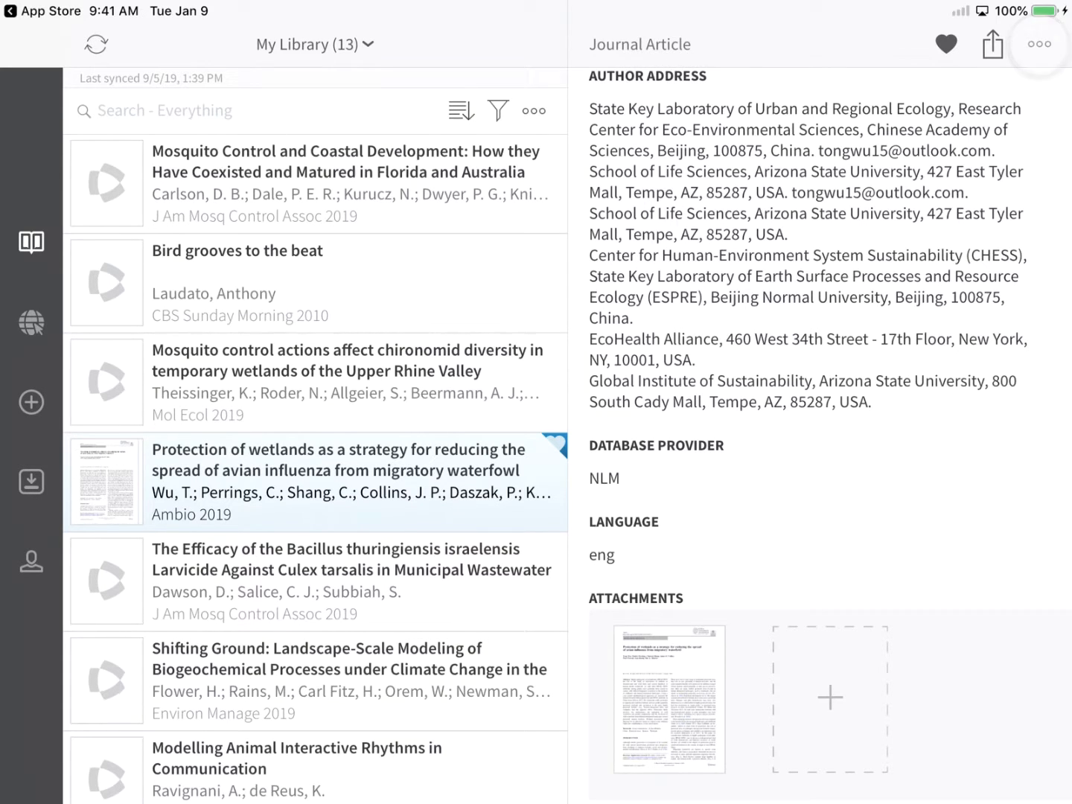
Step: Edit the reference and add it to the Wetlands group
click(1039, 45)
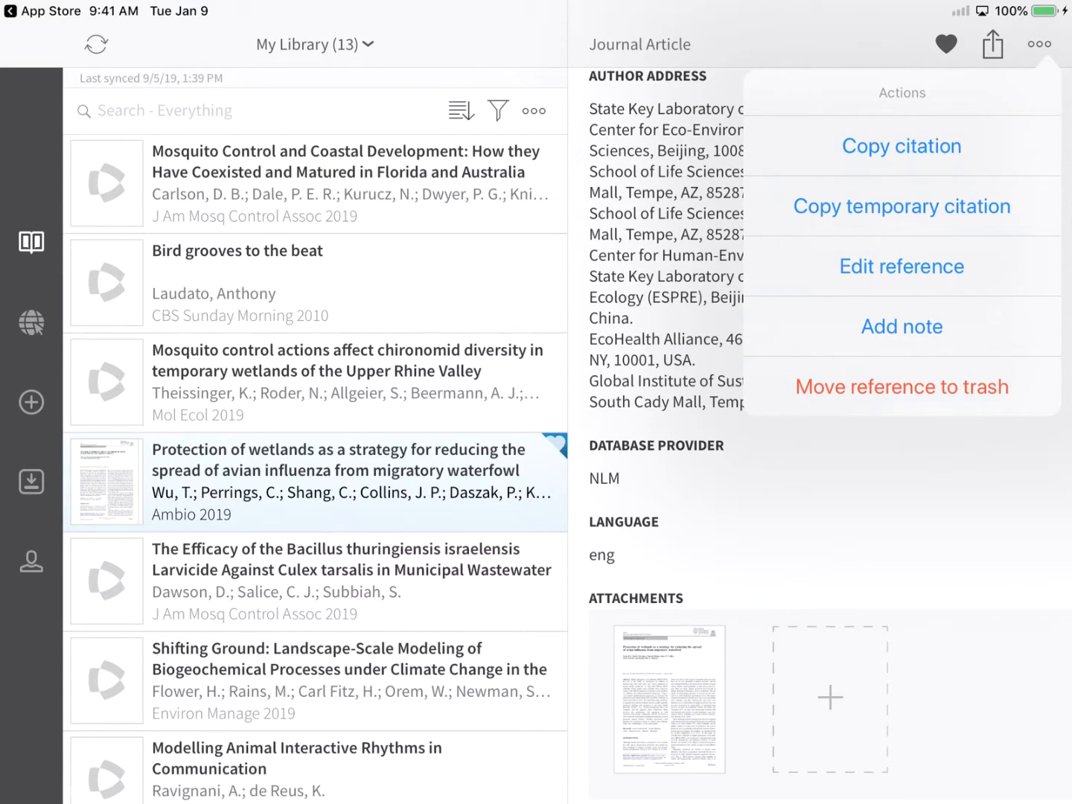
click(899, 265)
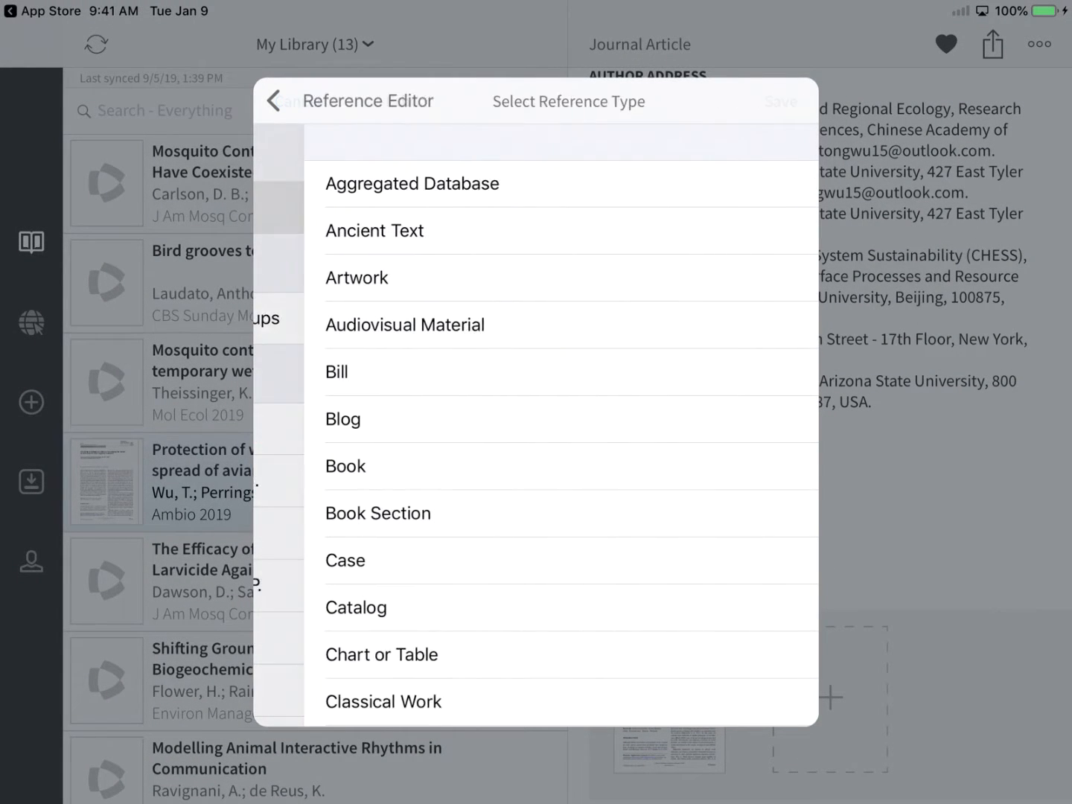
scroll(down, 3)
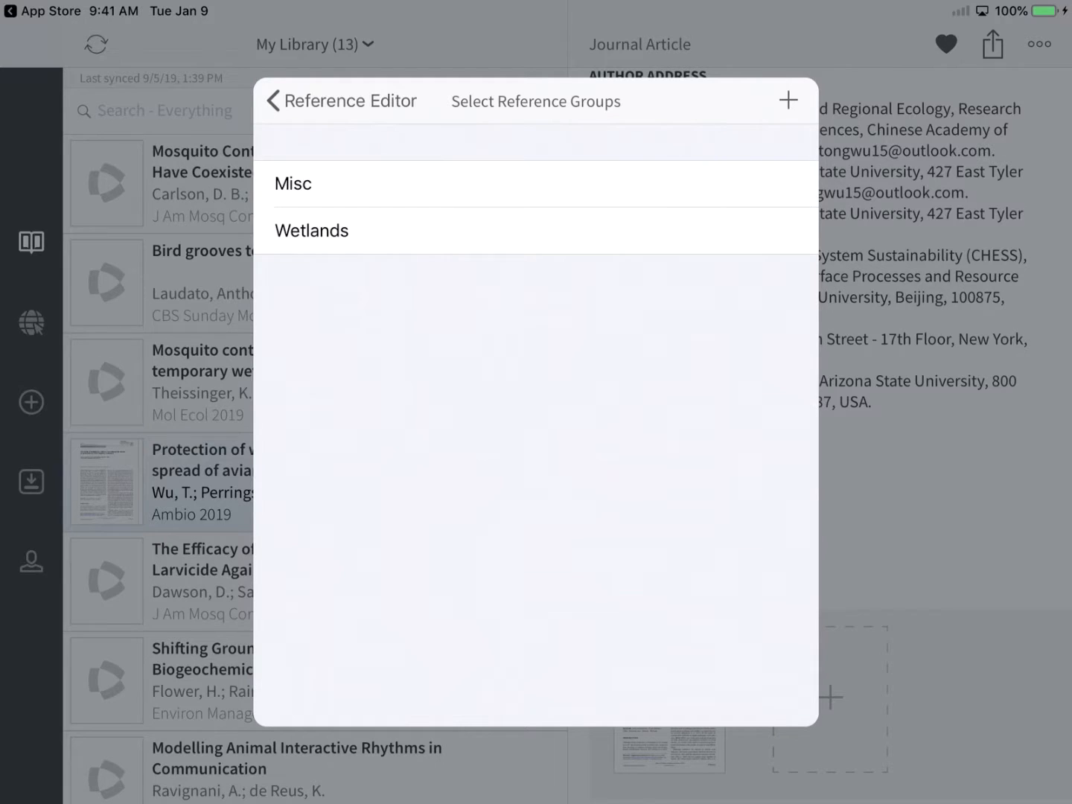
click(311, 229)
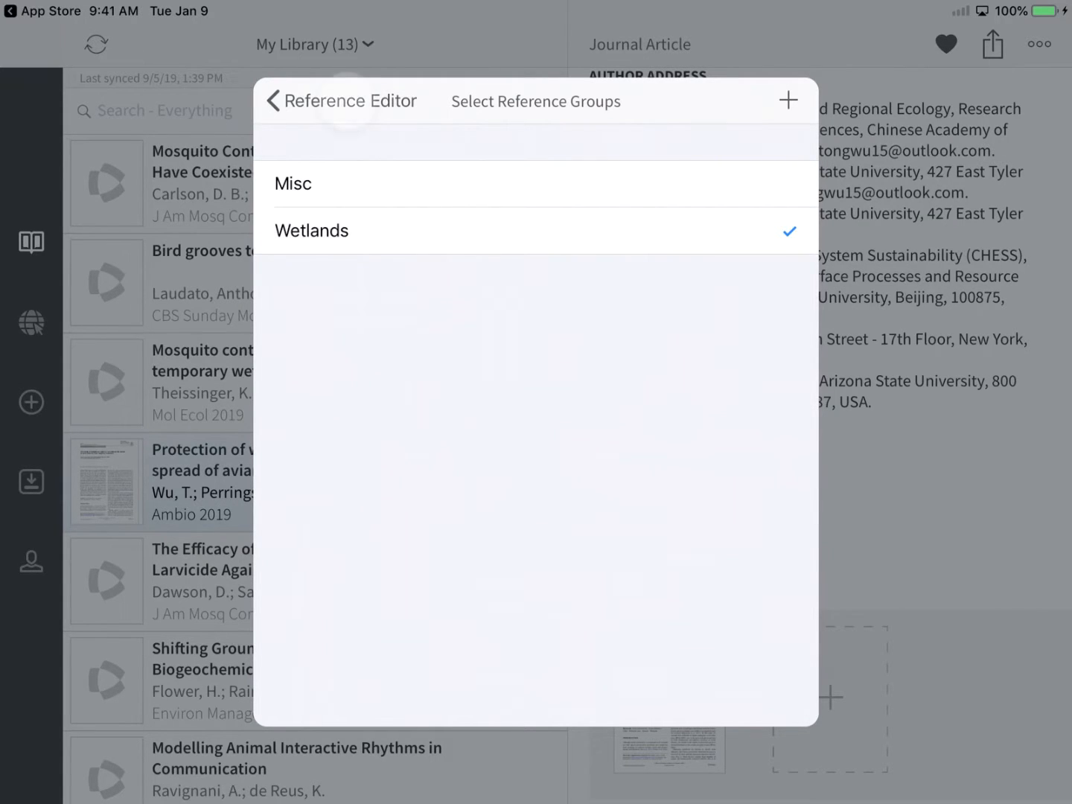
click(273, 102)
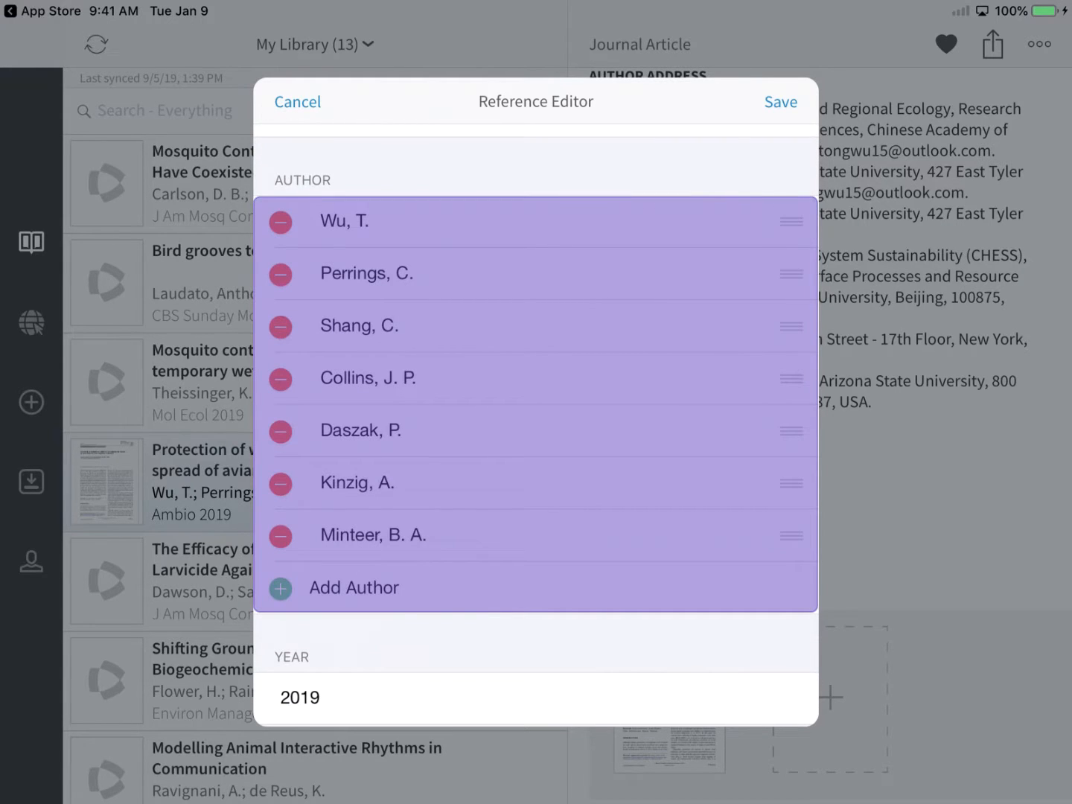
Step: Enter 0044-7 as the start of the reference's ISSN
scroll(down, 3)
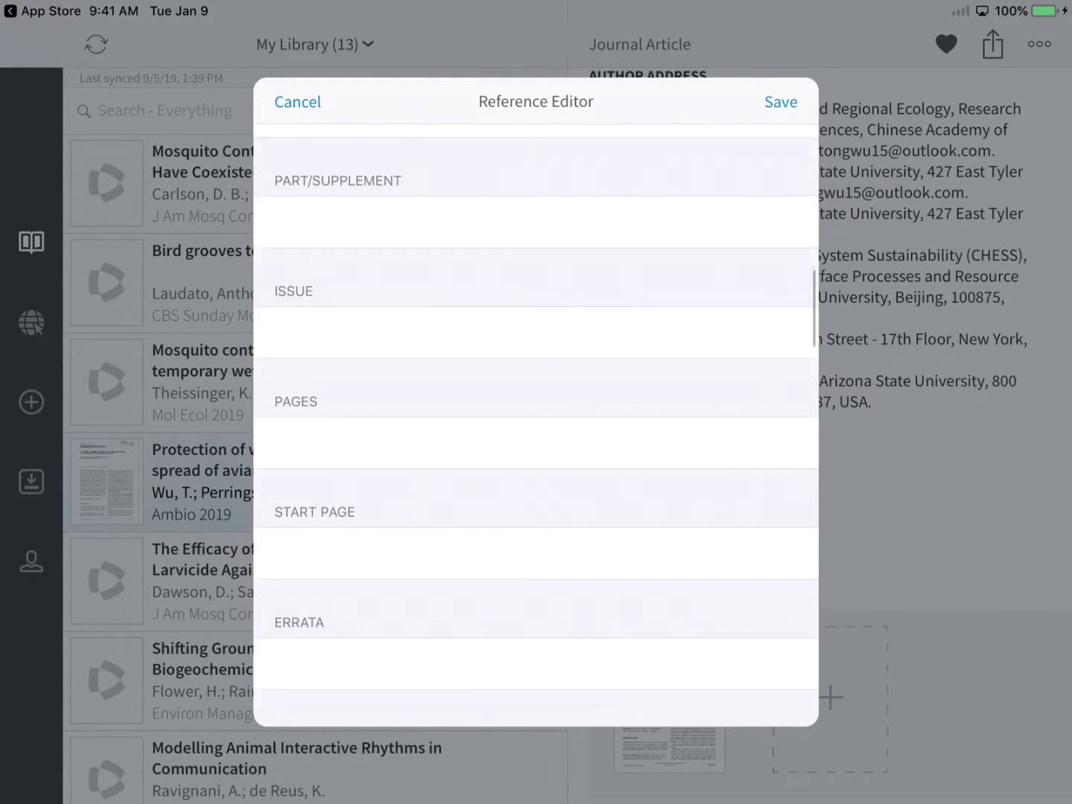
click(535, 342)
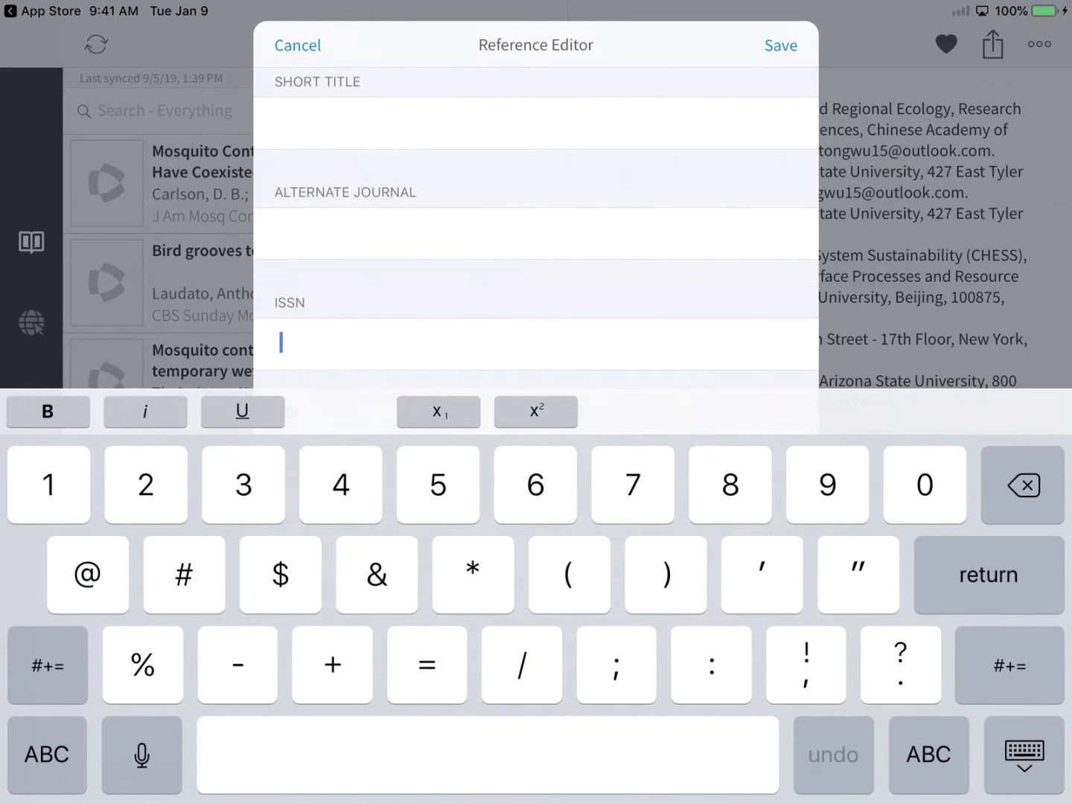
text(0044-7)
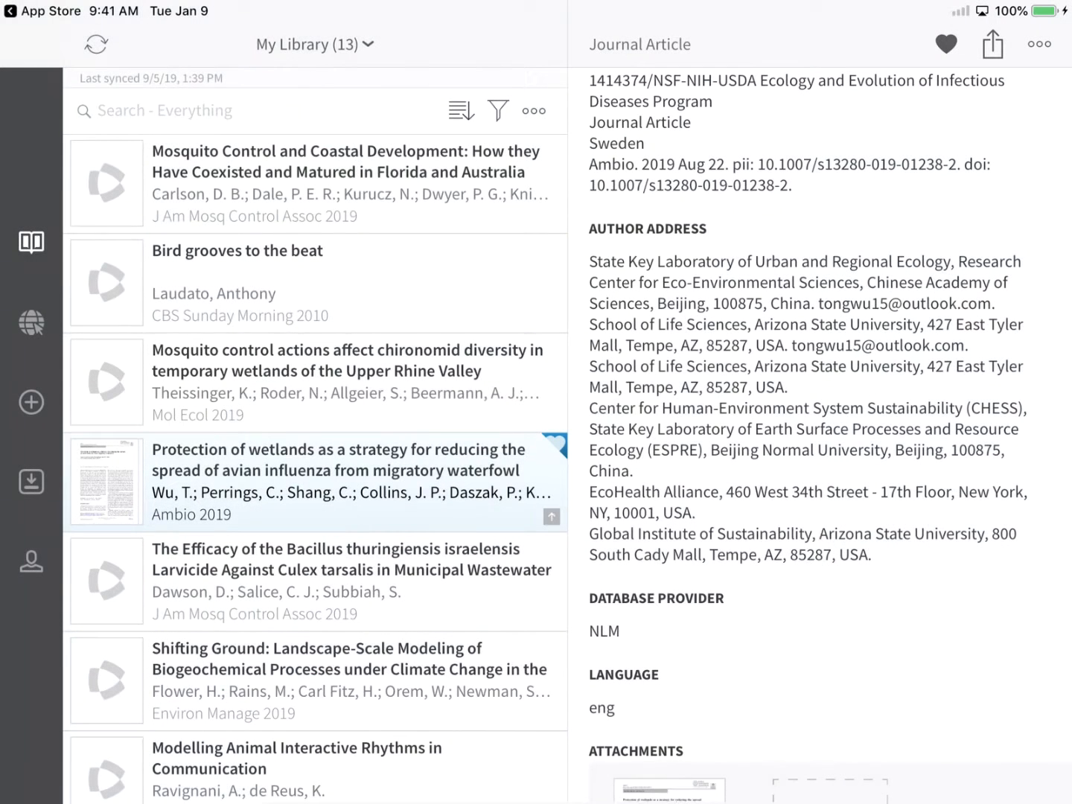
click(551, 515)
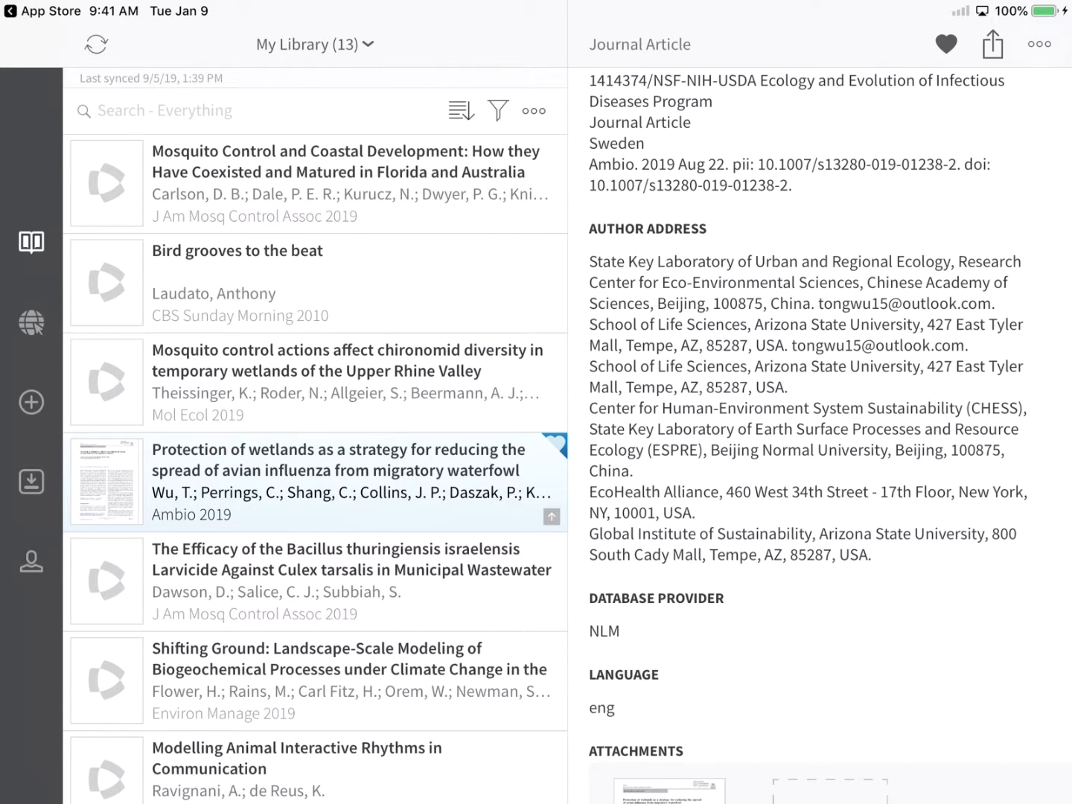
click(1039, 45)
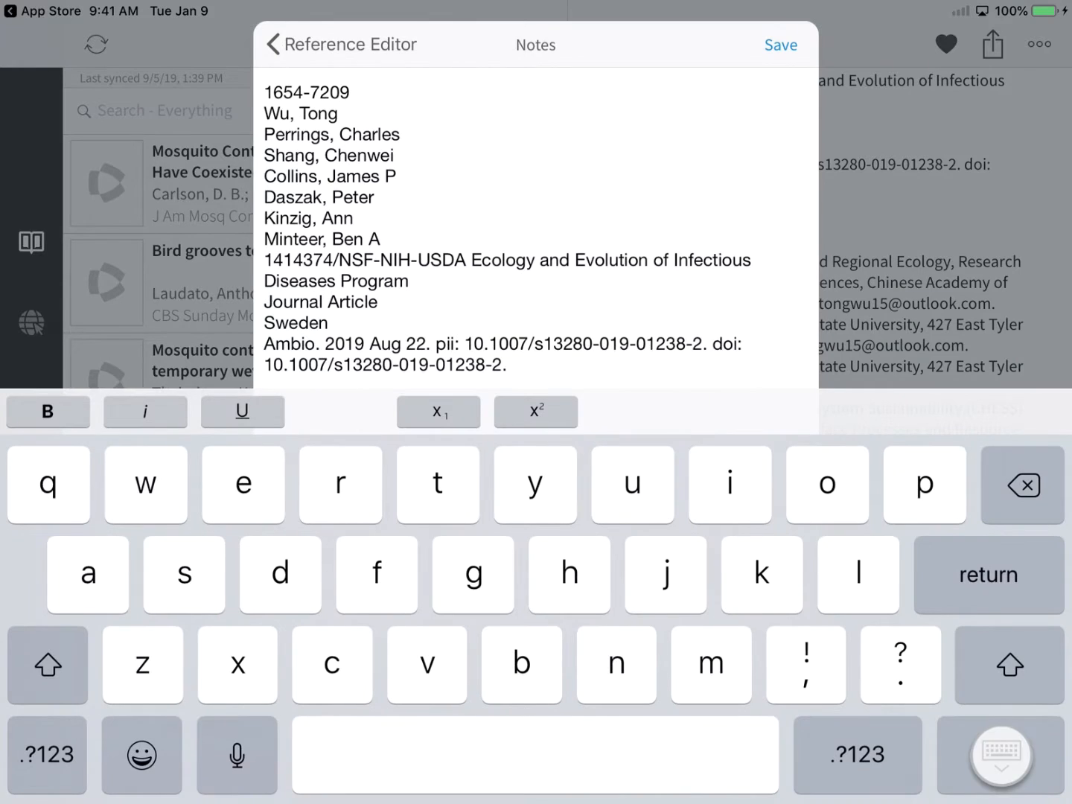
click(780, 45)
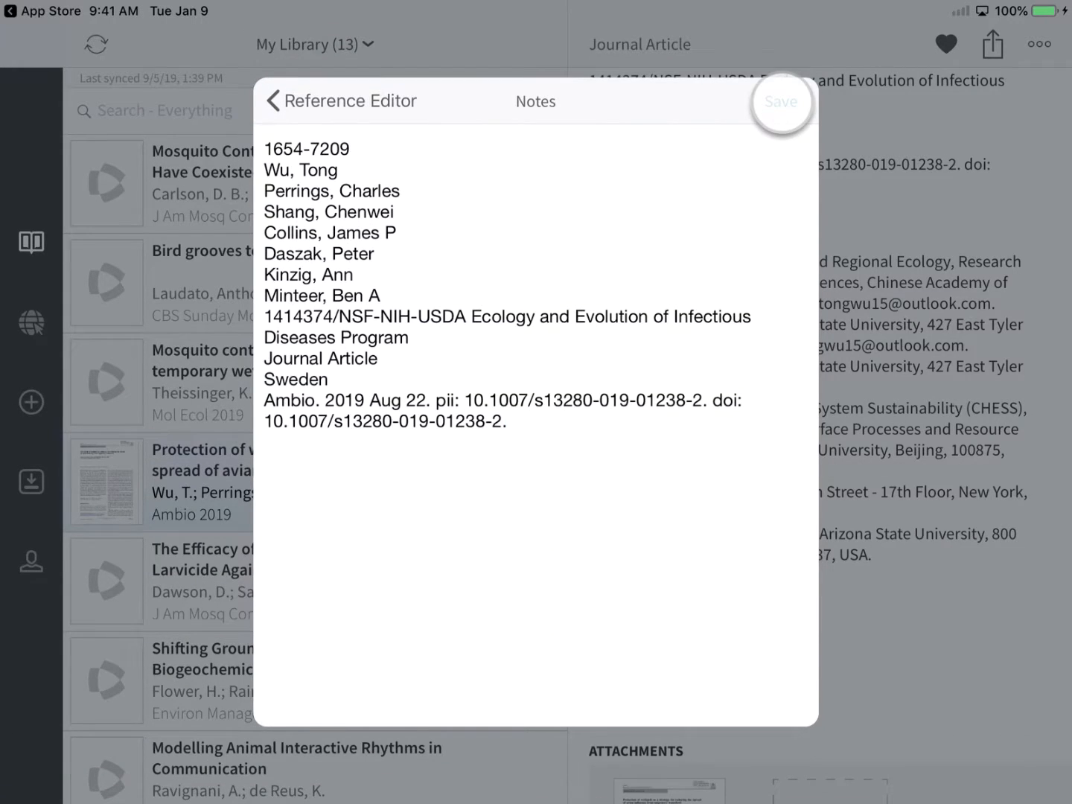
click(780, 101)
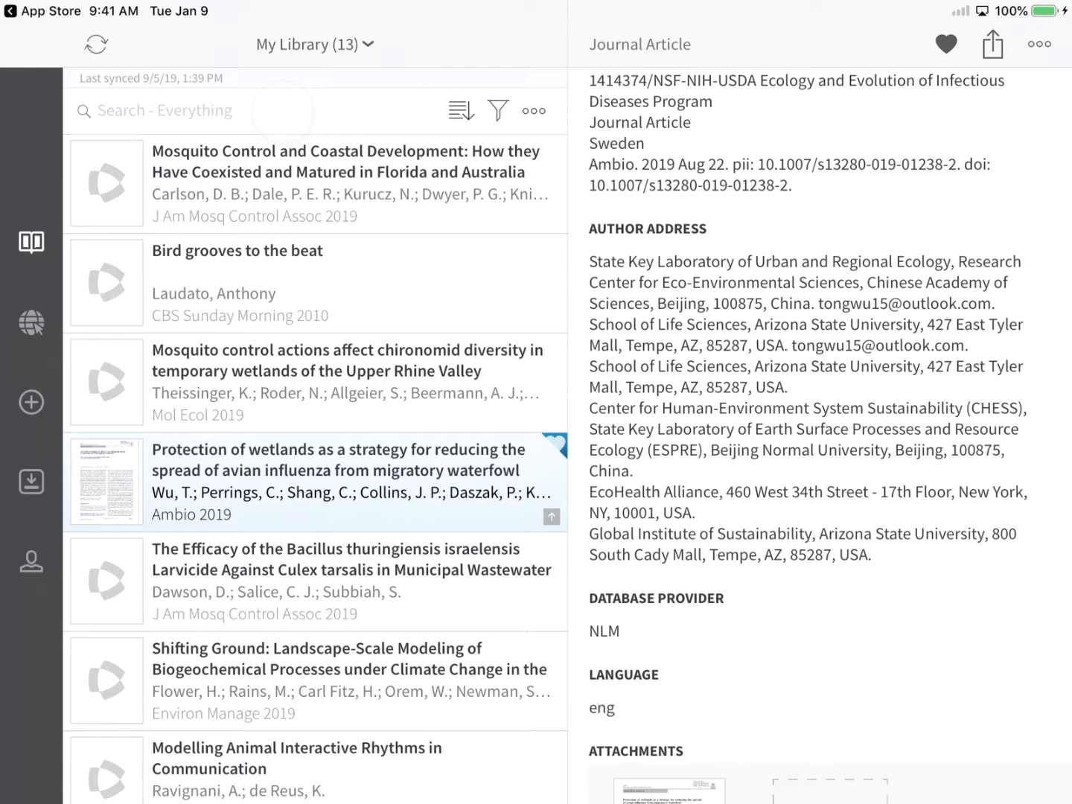
Step: Search the library, trying Title, Author and Publication scopes before Everything
click(164, 110)
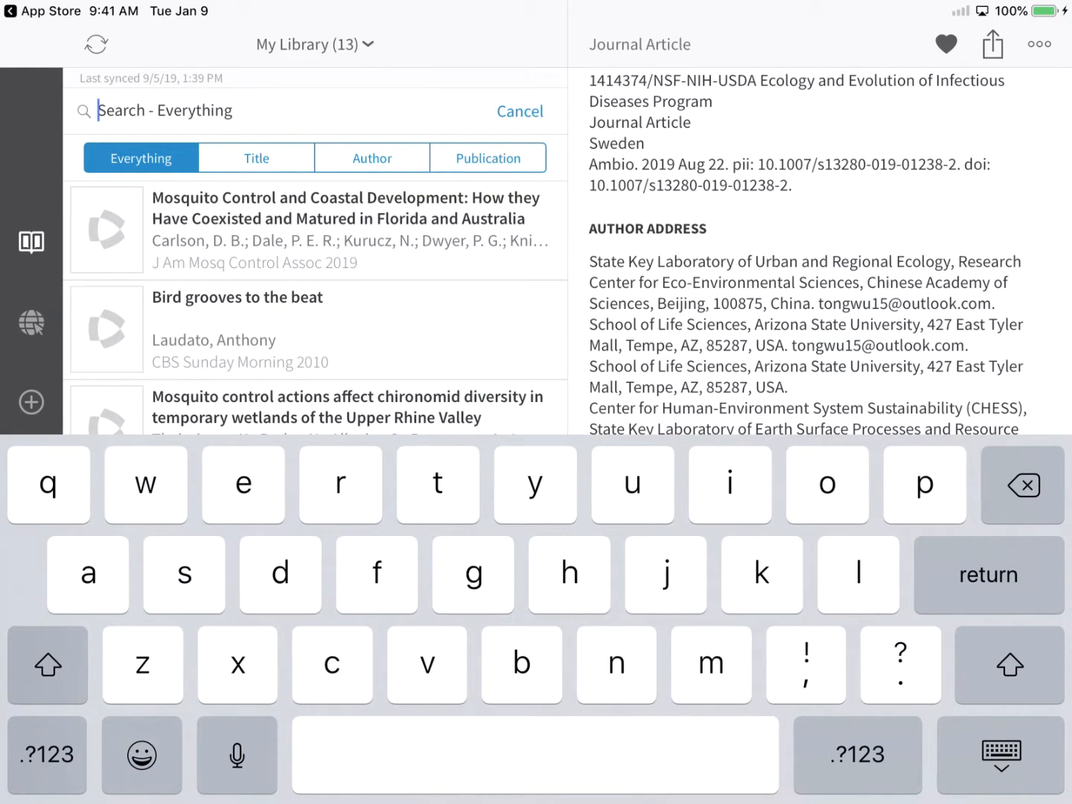
click(256, 157)
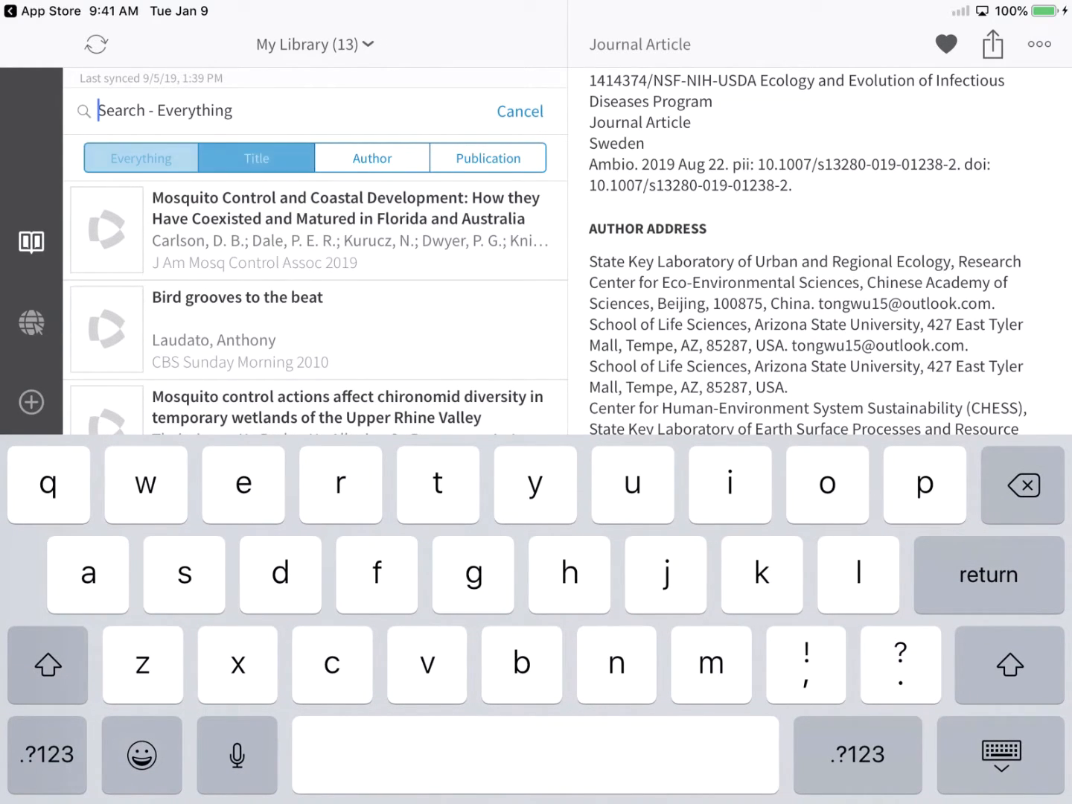
click(372, 158)
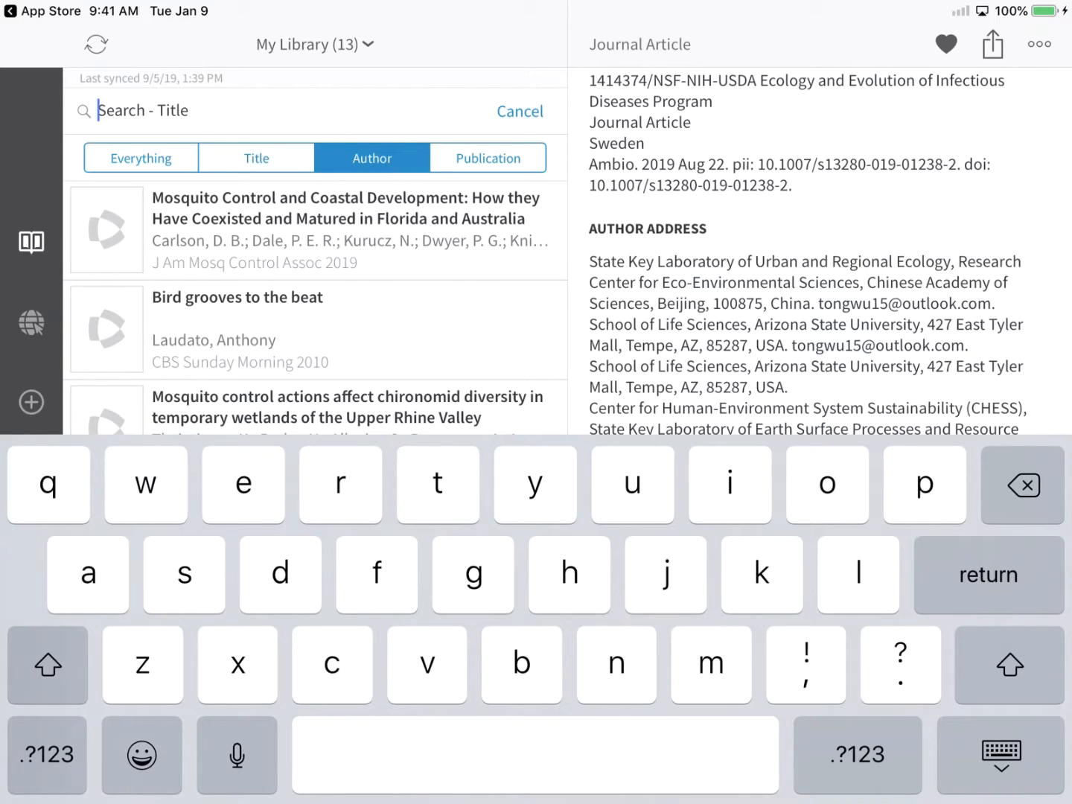
click(488, 158)
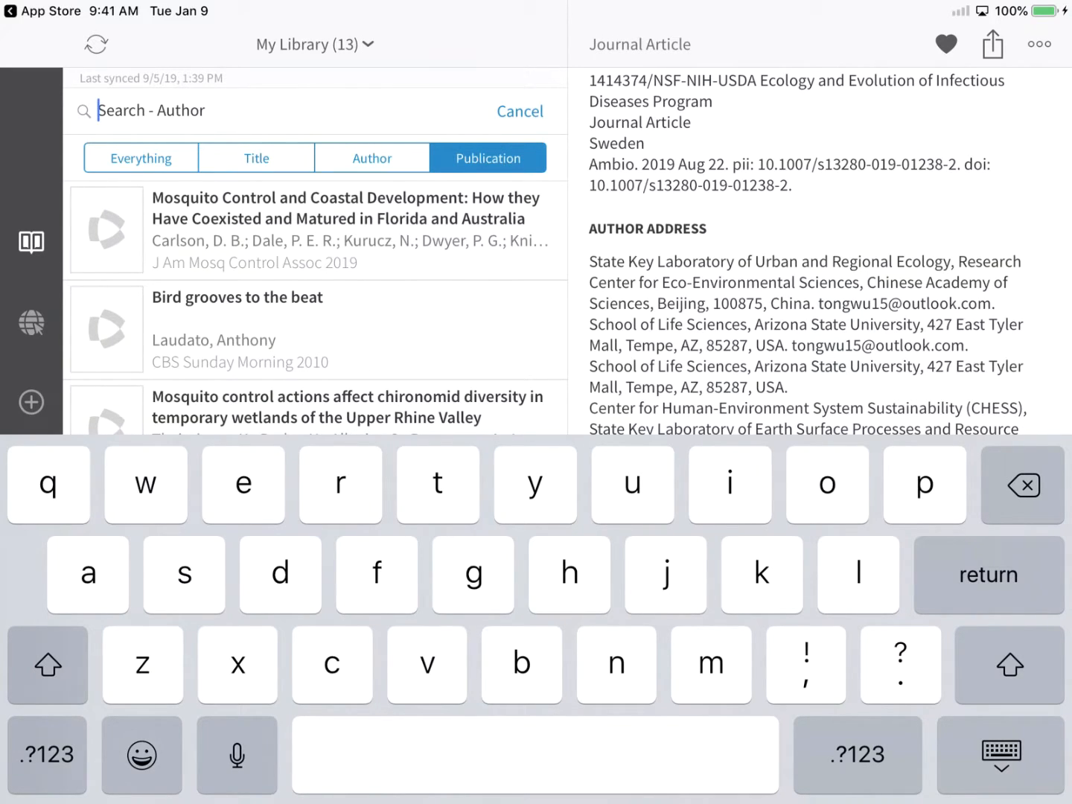
click(140, 158)
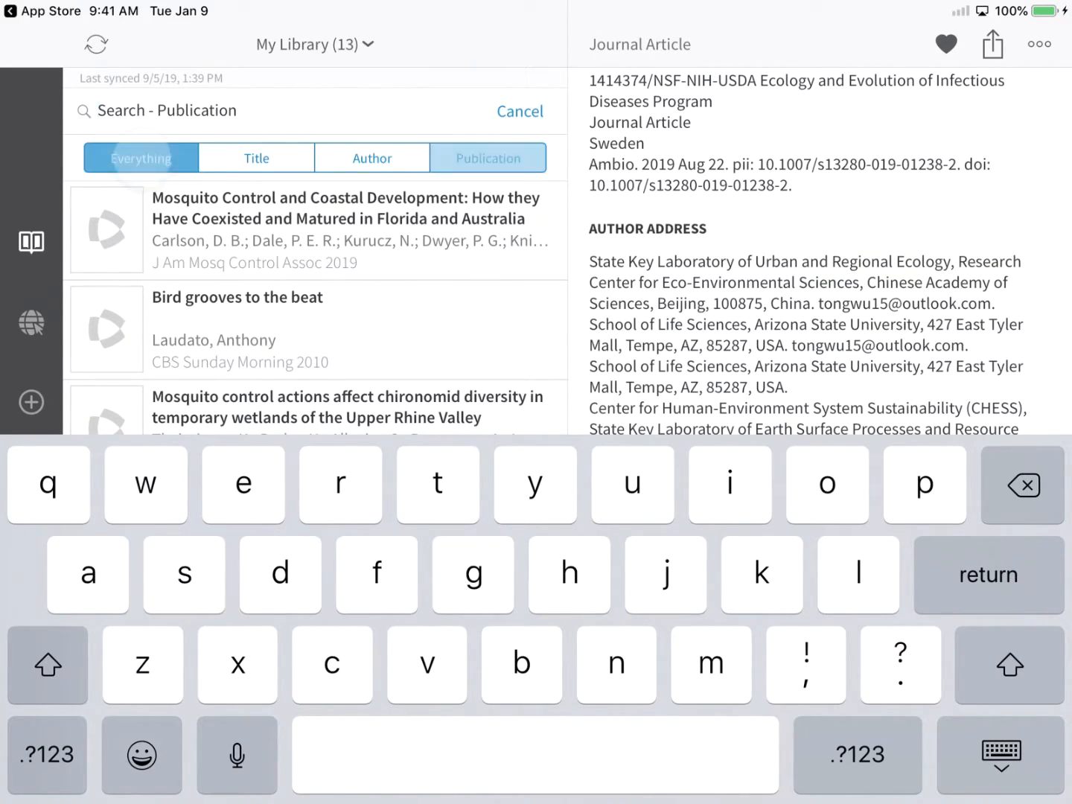
click(140, 158)
text(coastal)
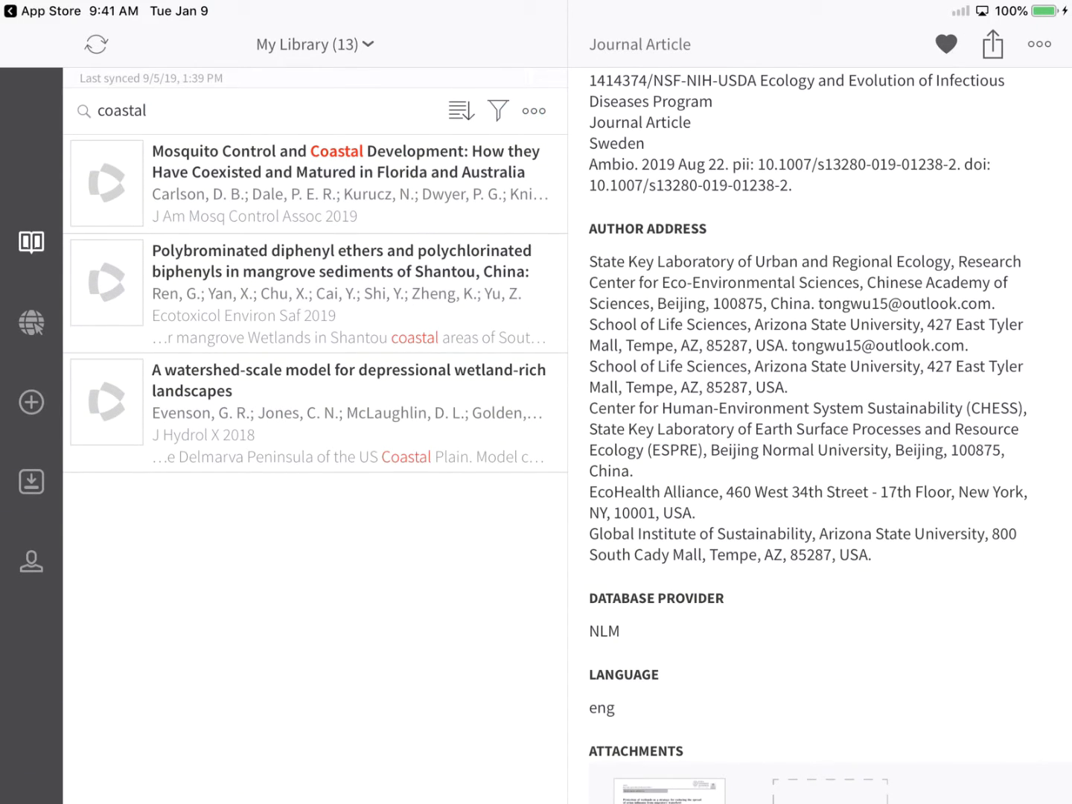
Step: Make Author the first sort criterion for the coastal search results
click(460, 111)
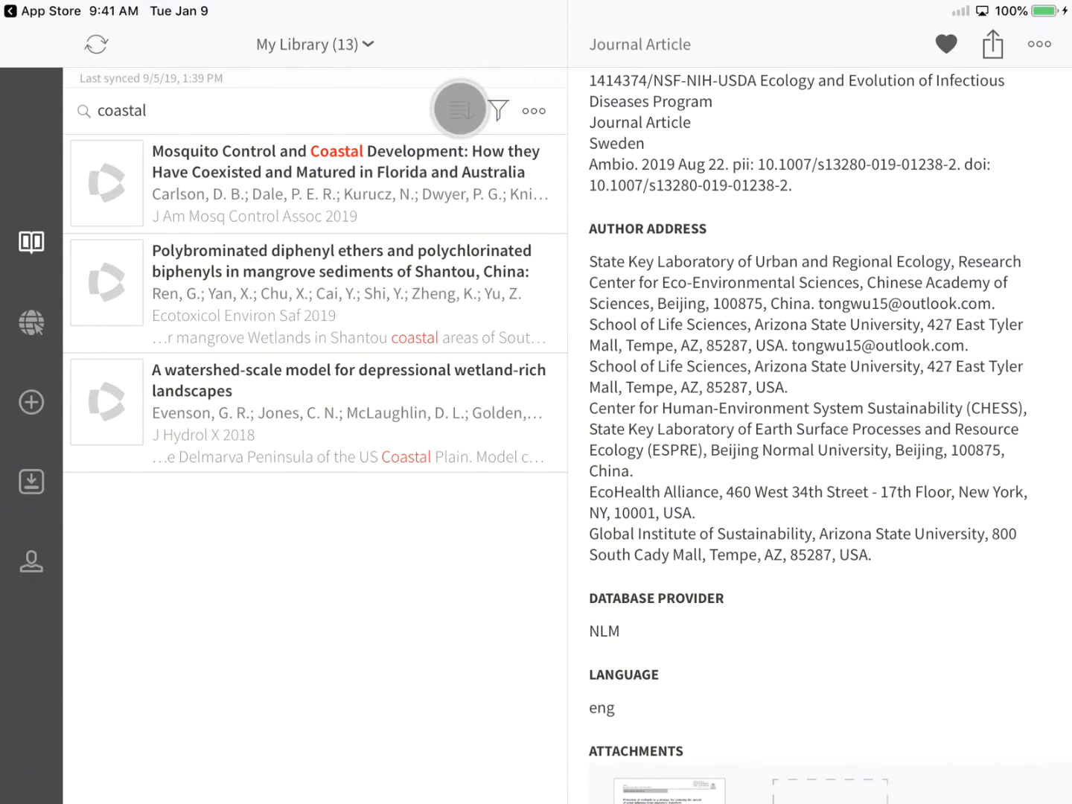
click(458, 111)
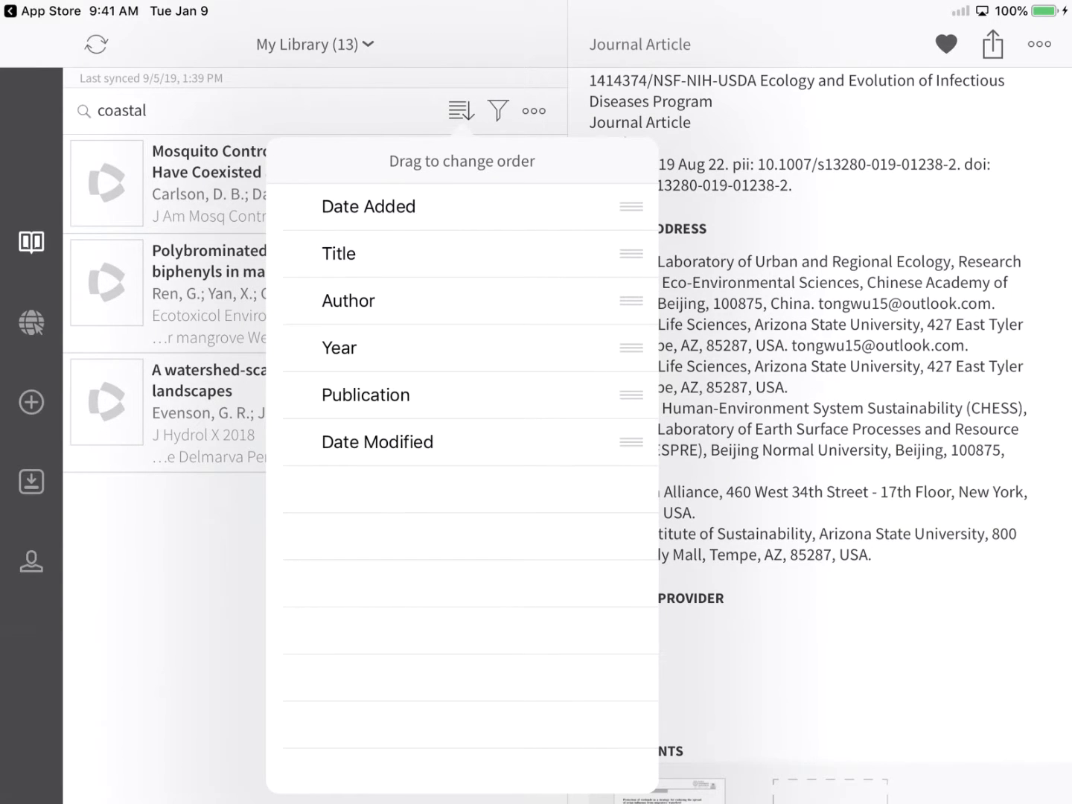
drag(629, 300, 629, 206)
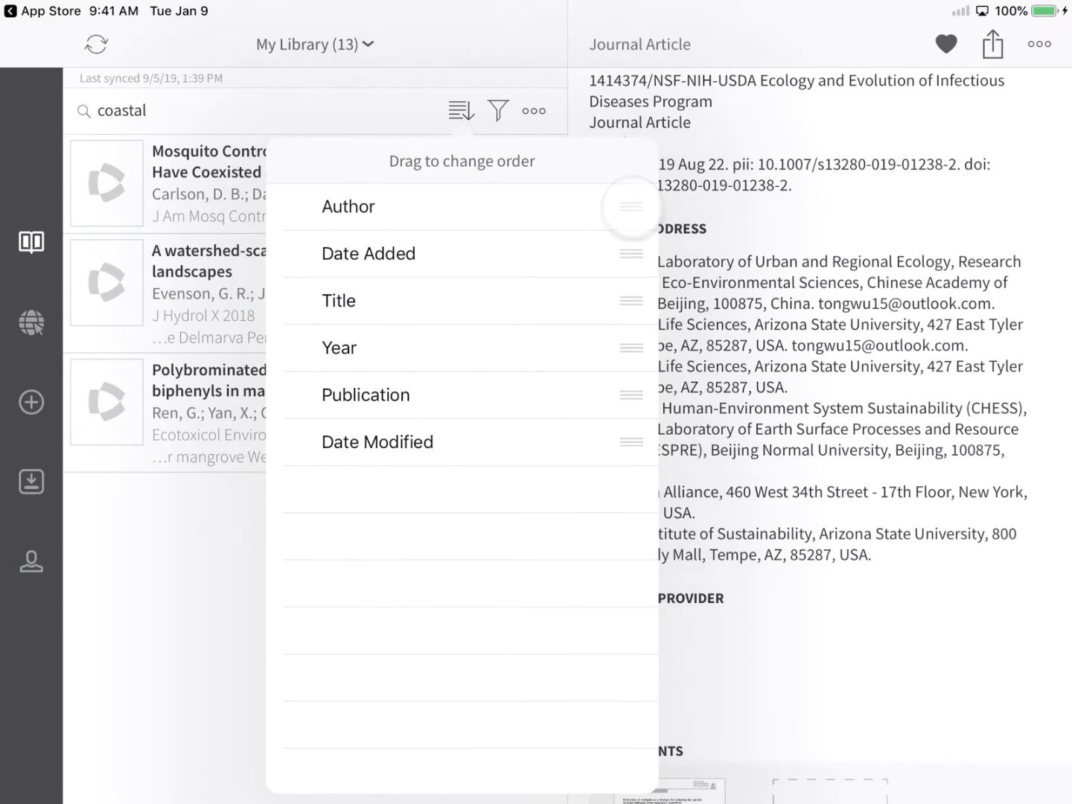
click(462, 111)
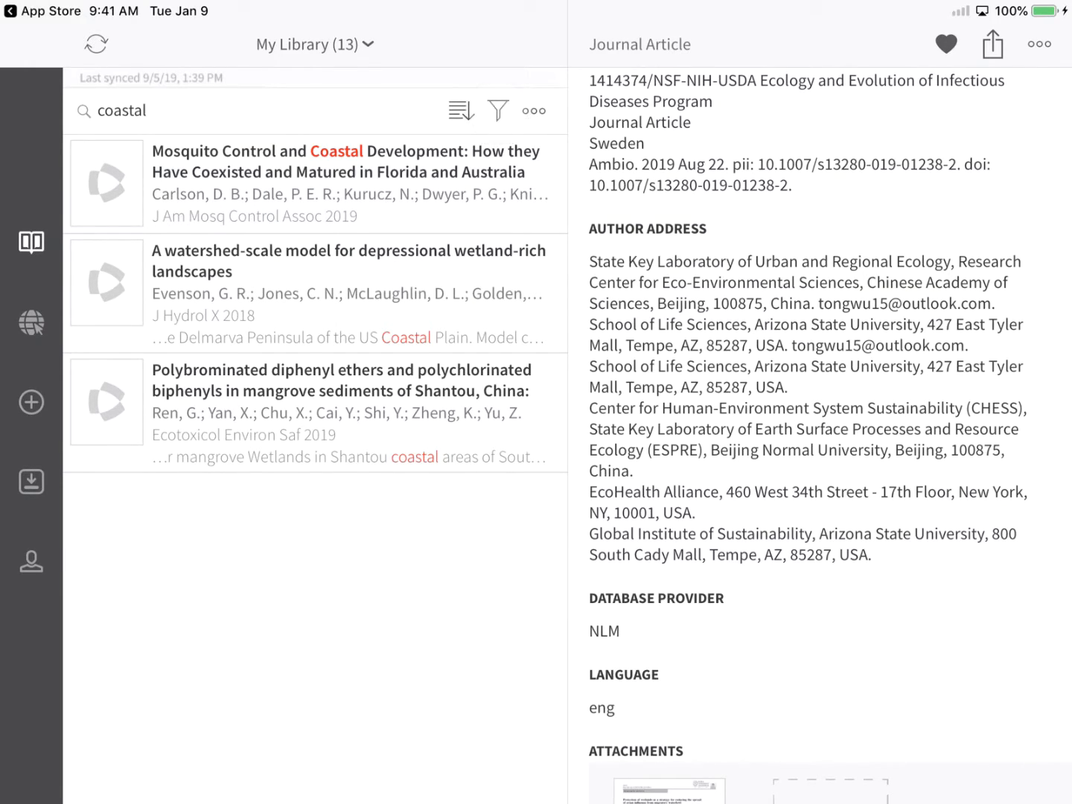
click(497, 110)
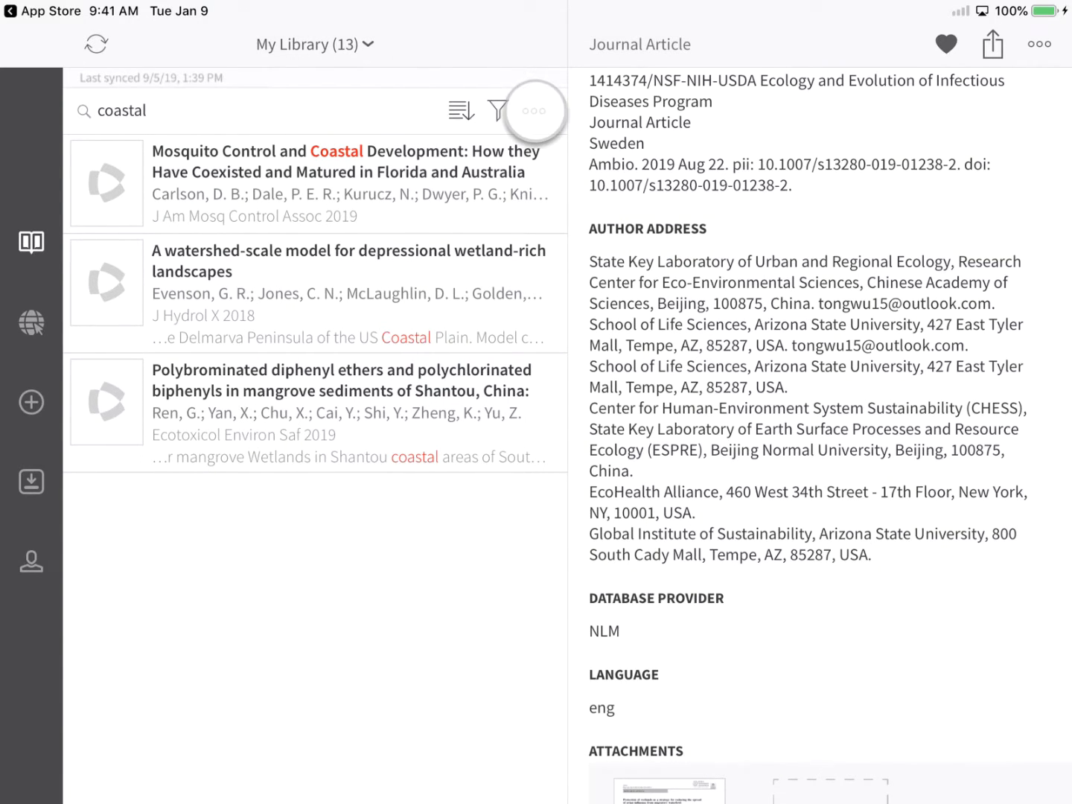
click(533, 111)
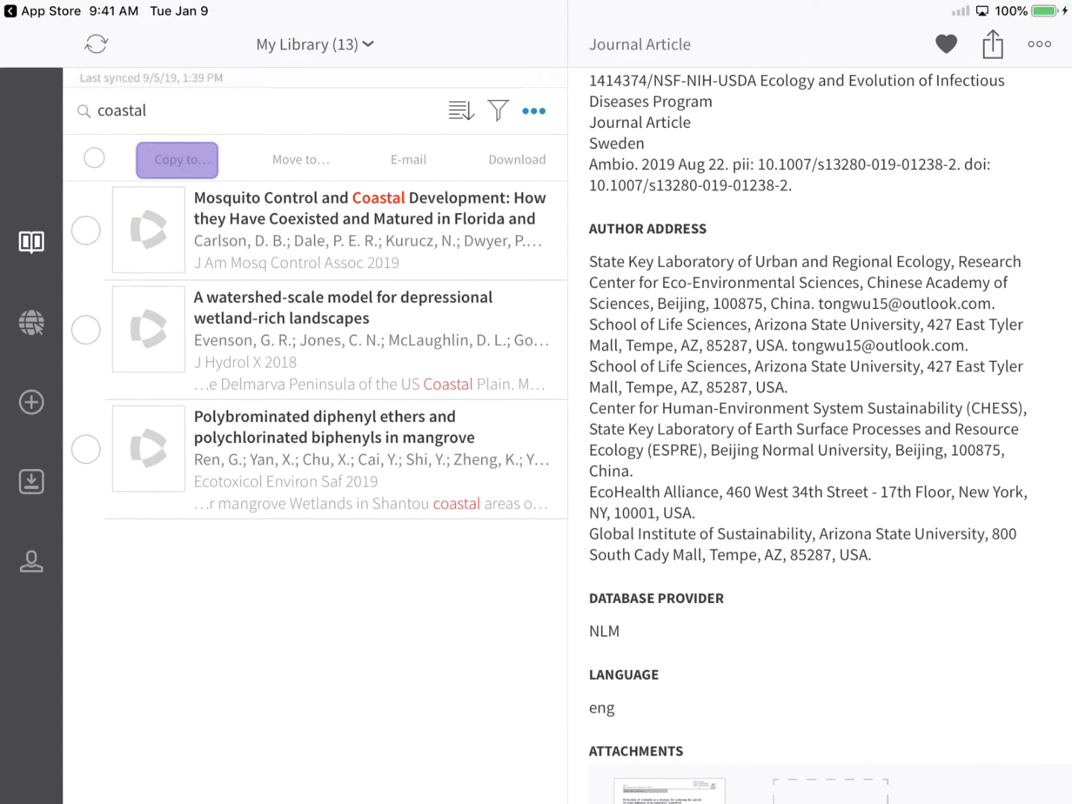
click(175, 159)
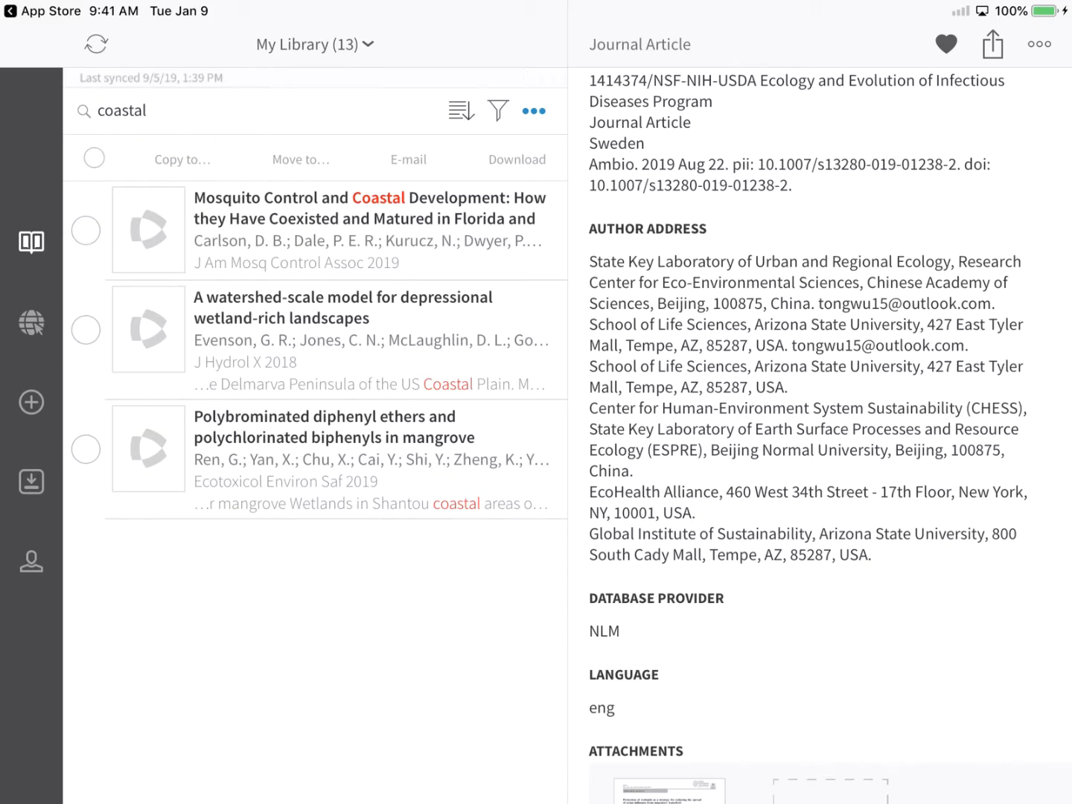
click(298, 159)
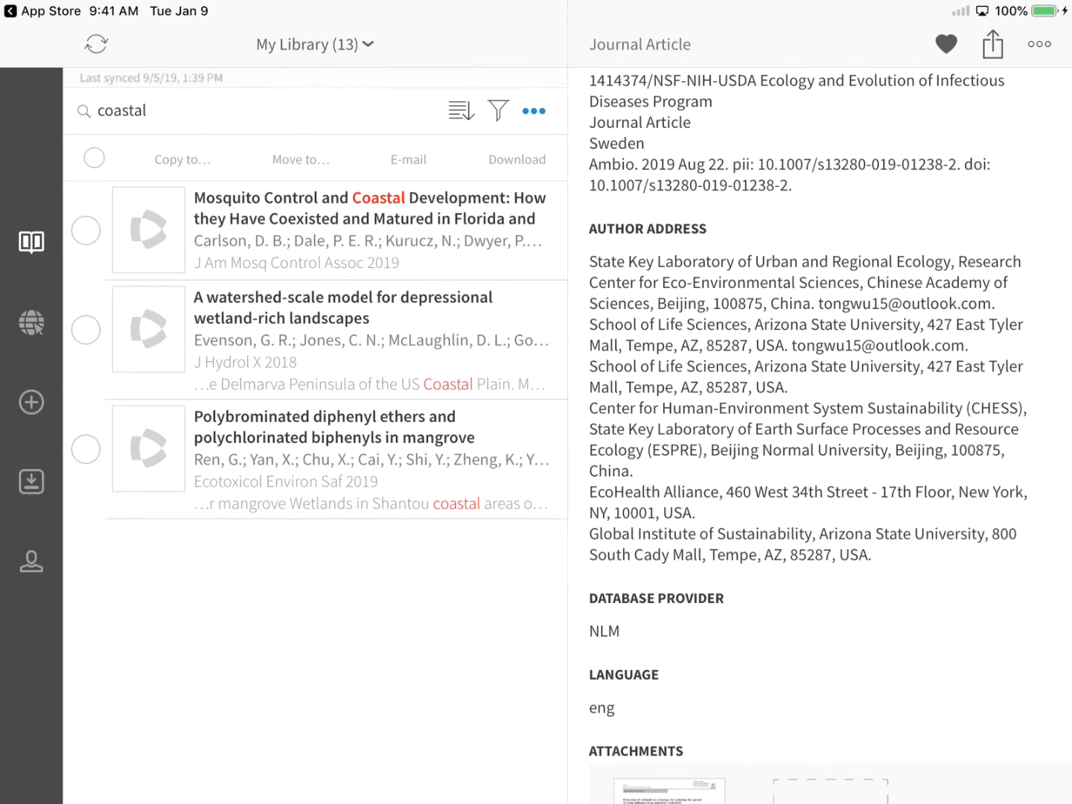
click(411, 159)
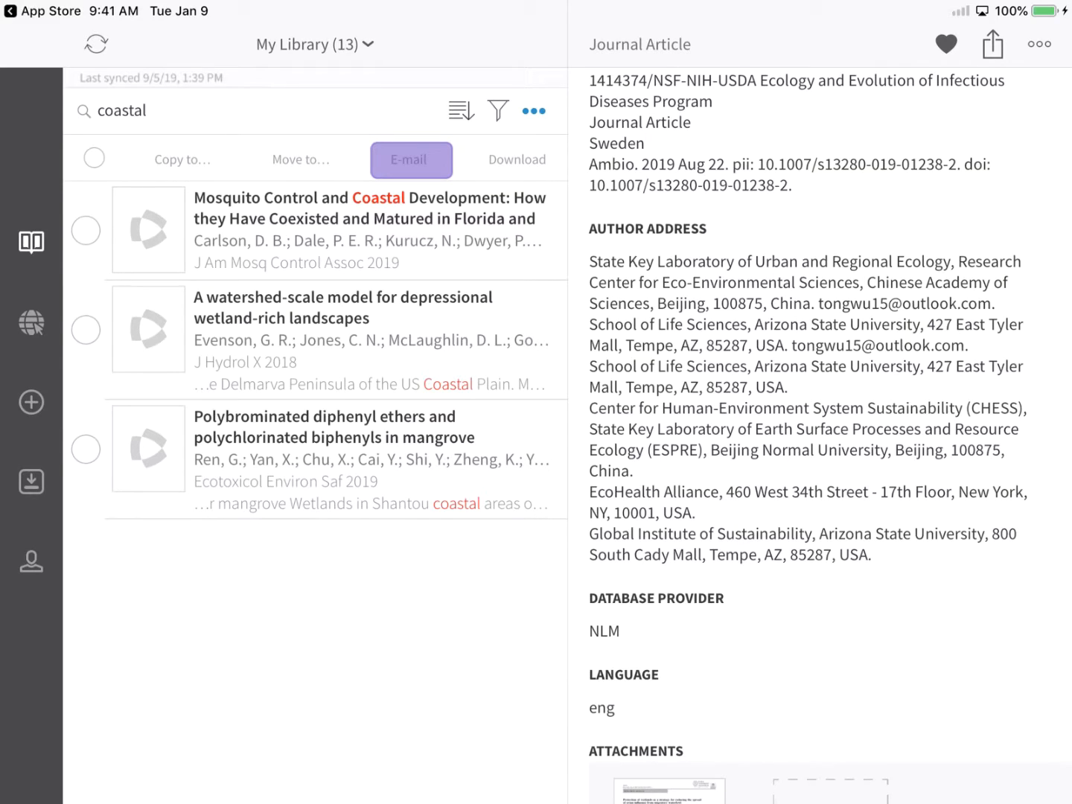
click(516, 160)
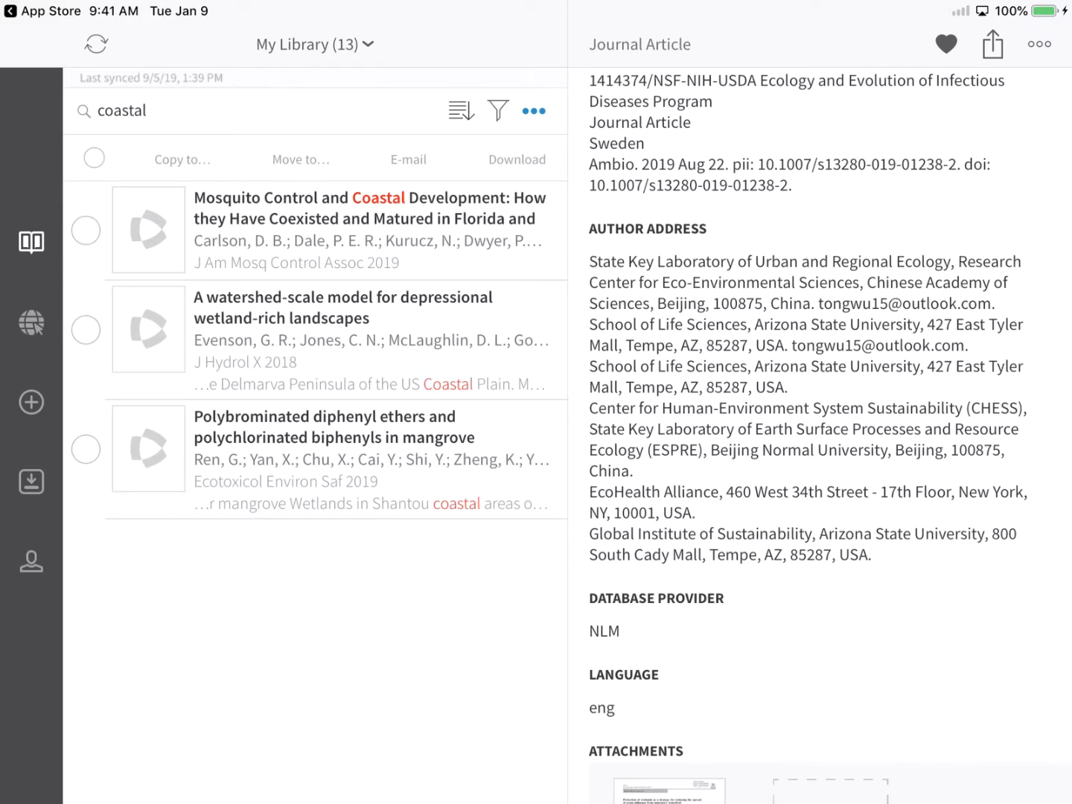
click(93, 158)
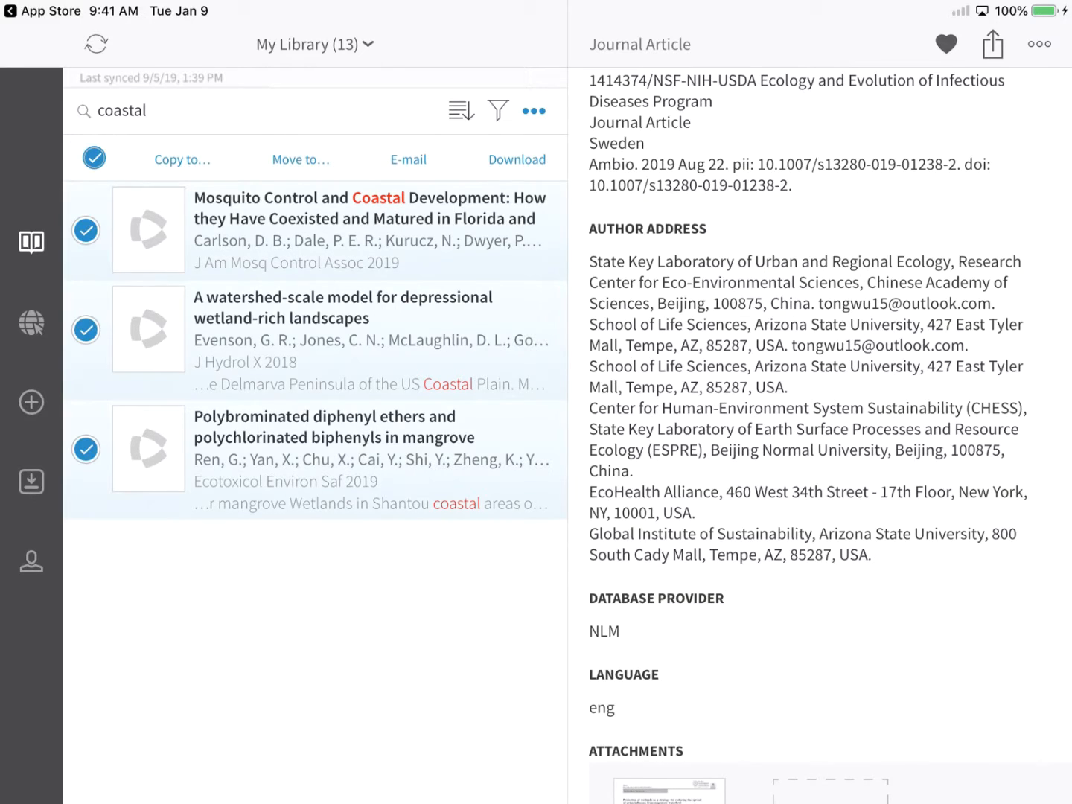
click(94, 158)
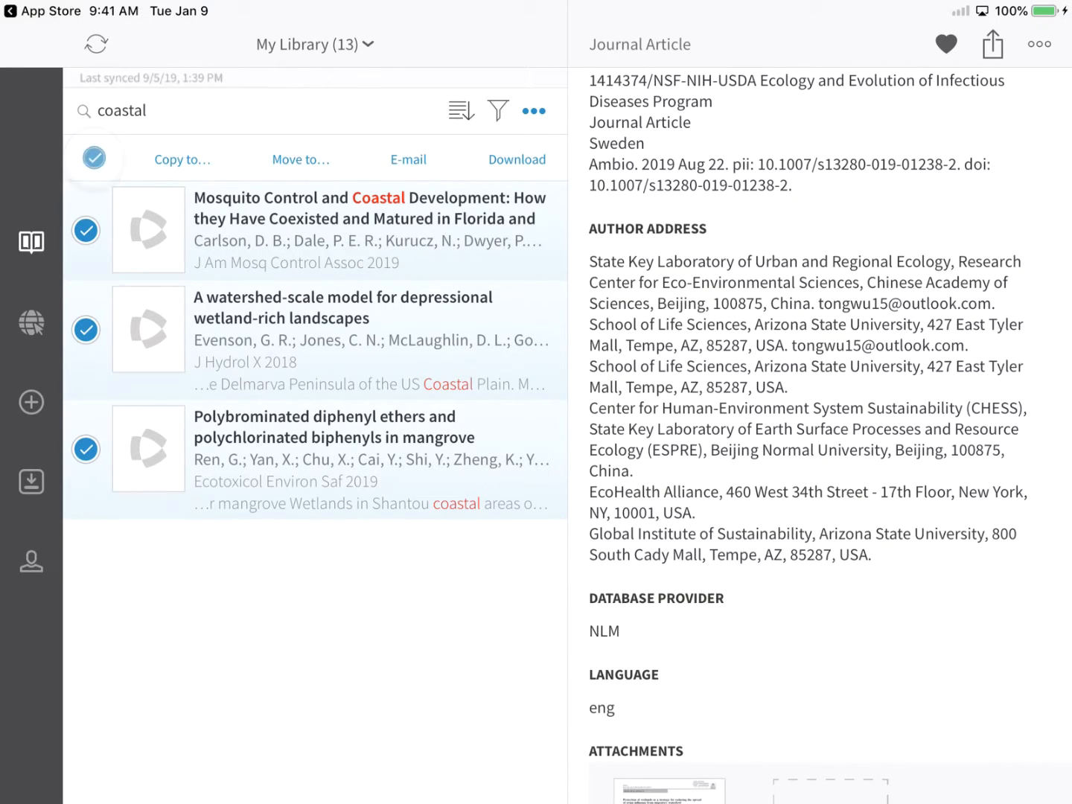
click(94, 158)
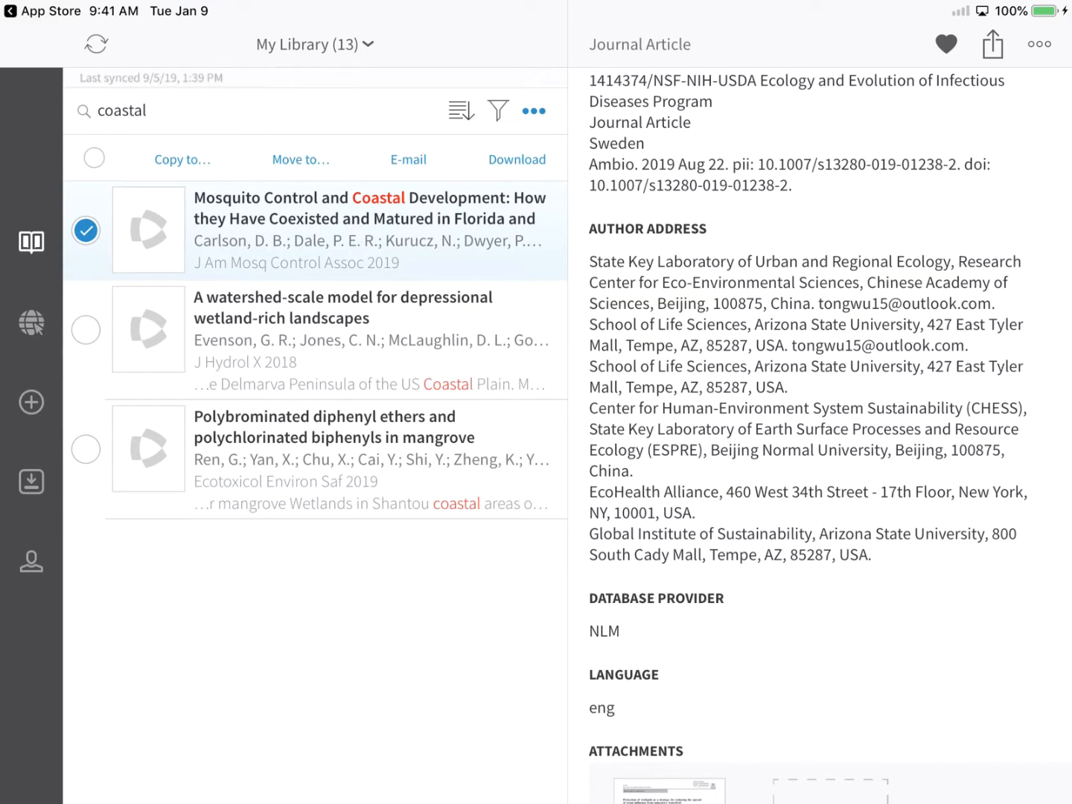
click(533, 110)
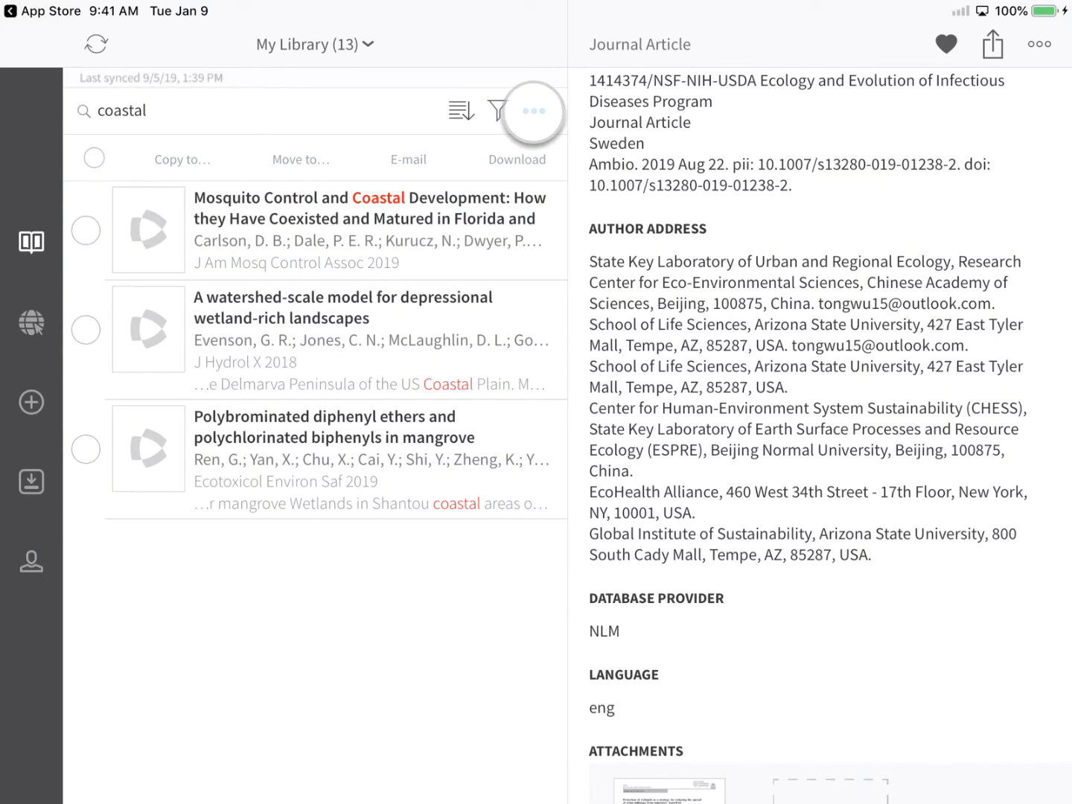
click(531, 110)
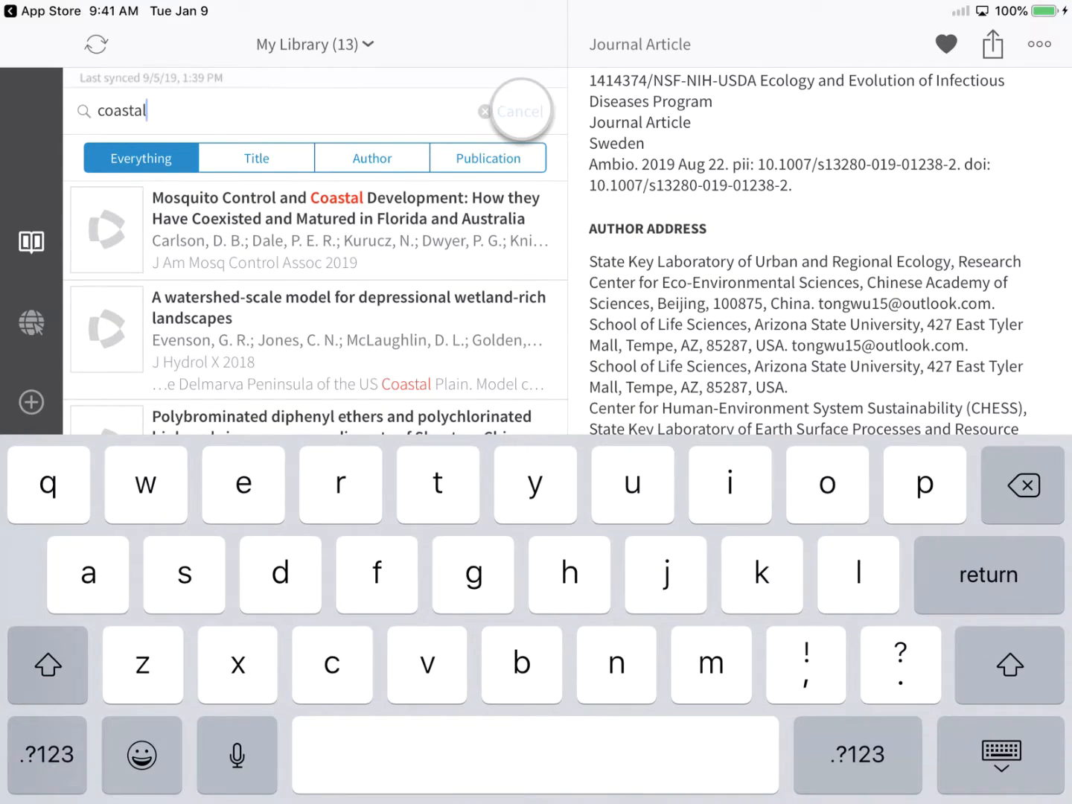
click(521, 110)
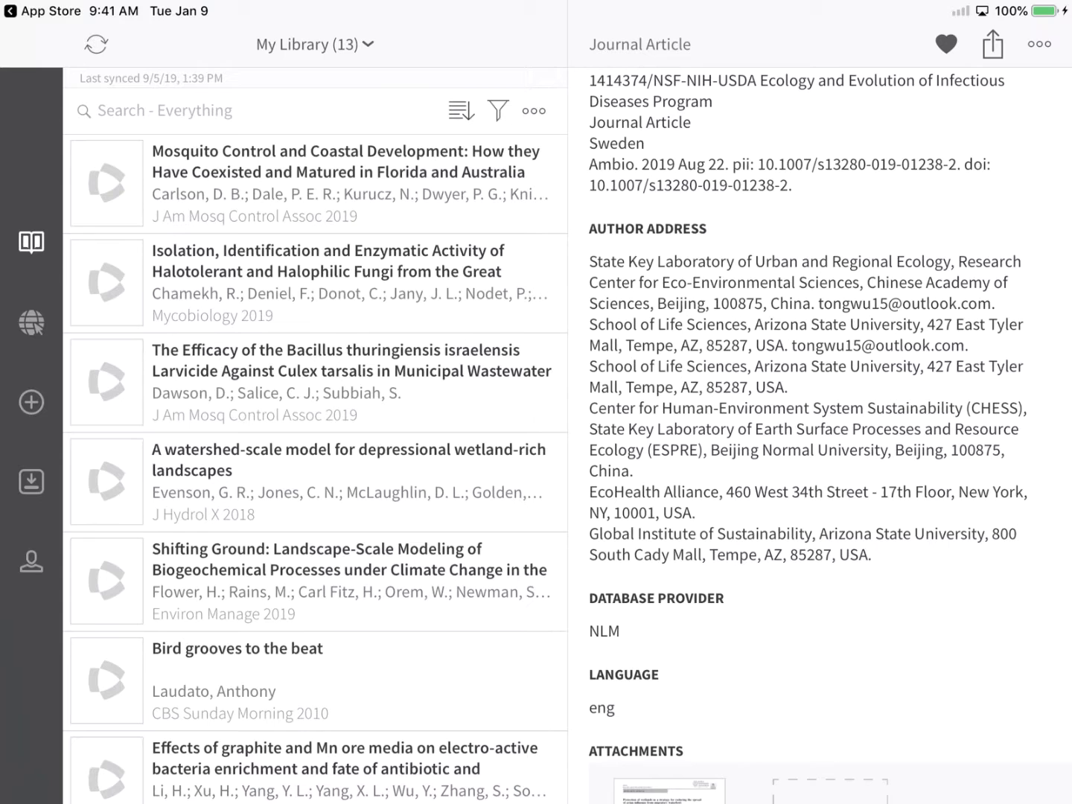
click(30, 402)
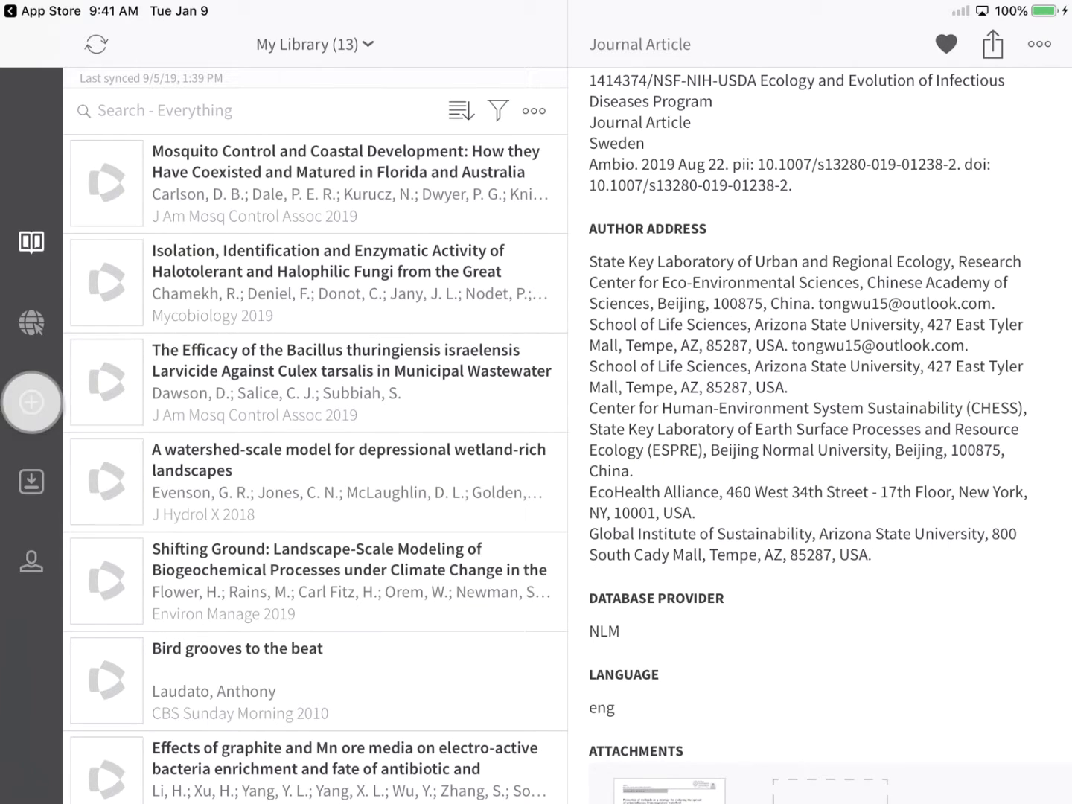
Step: Save a new reference: author Popov, Serguei, year 2019, title Equilibria in the Tangle
click(33, 402)
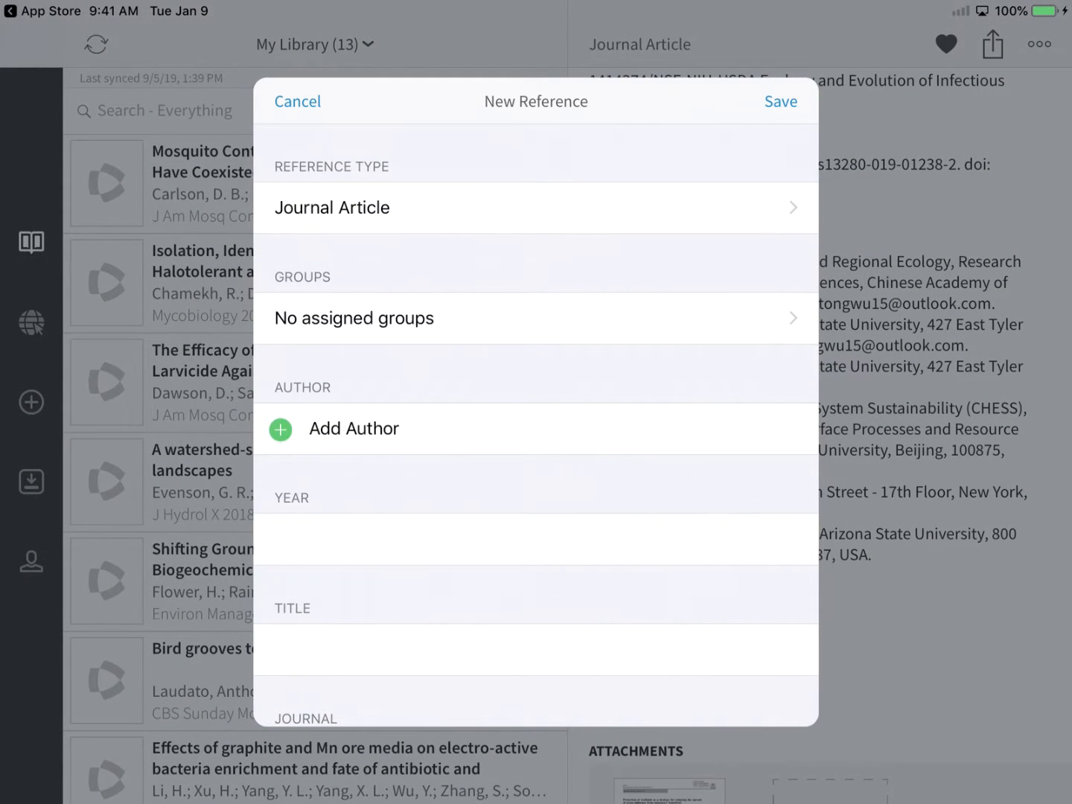
click(355, 429)
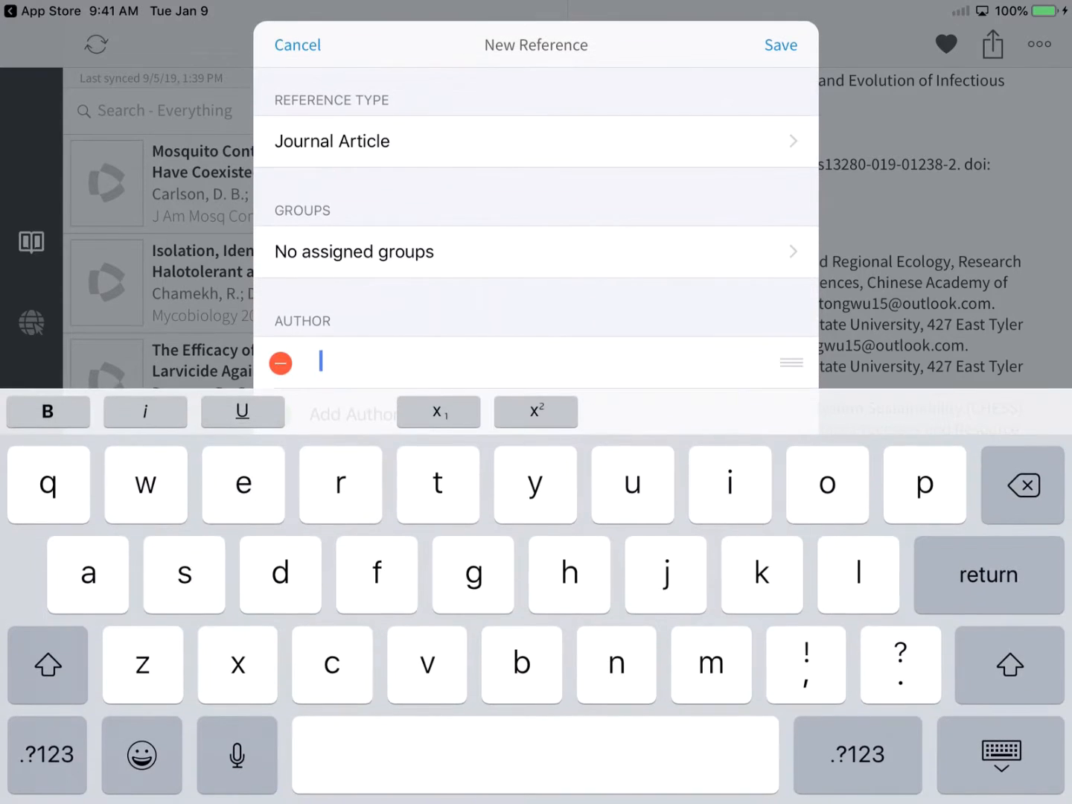
text(Popov, Serguei)
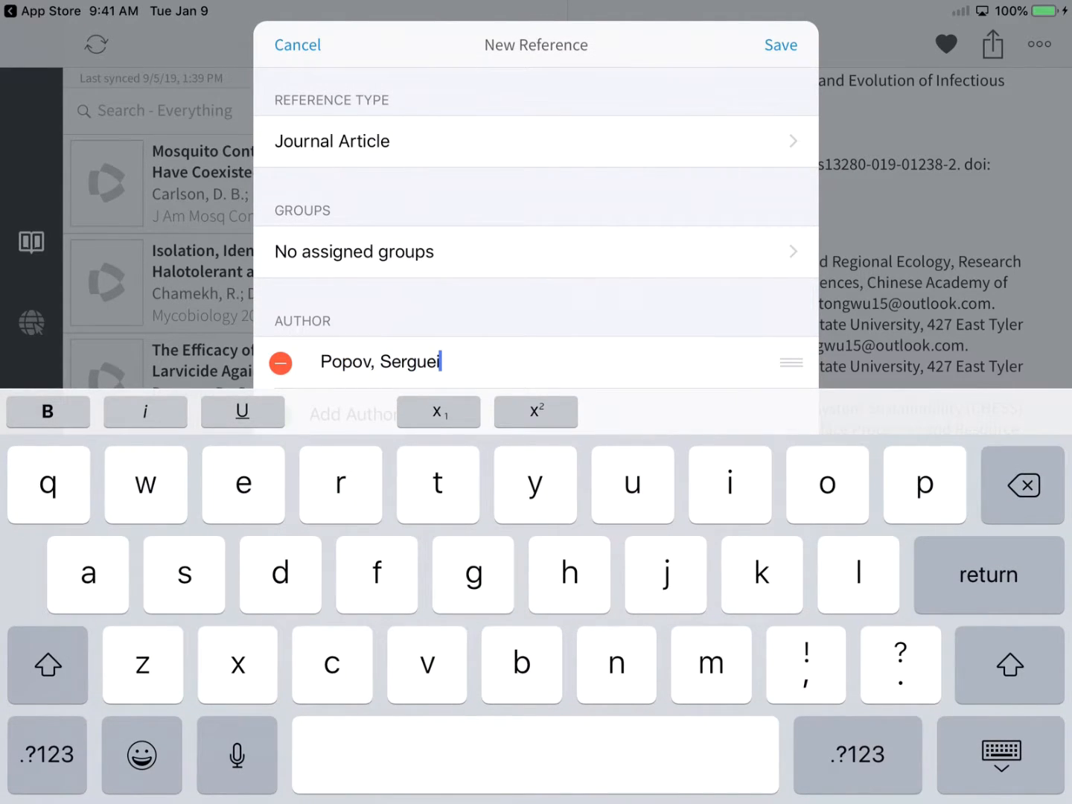
text(2019)
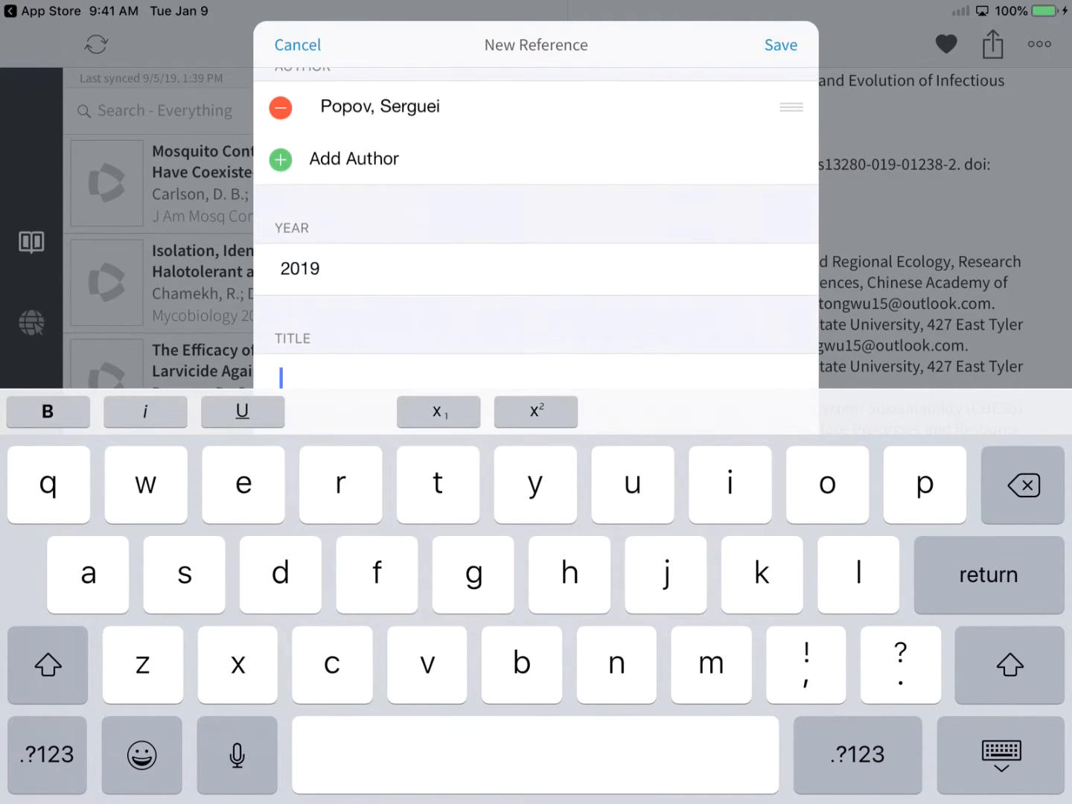
text(Equilibria in the Tangle)
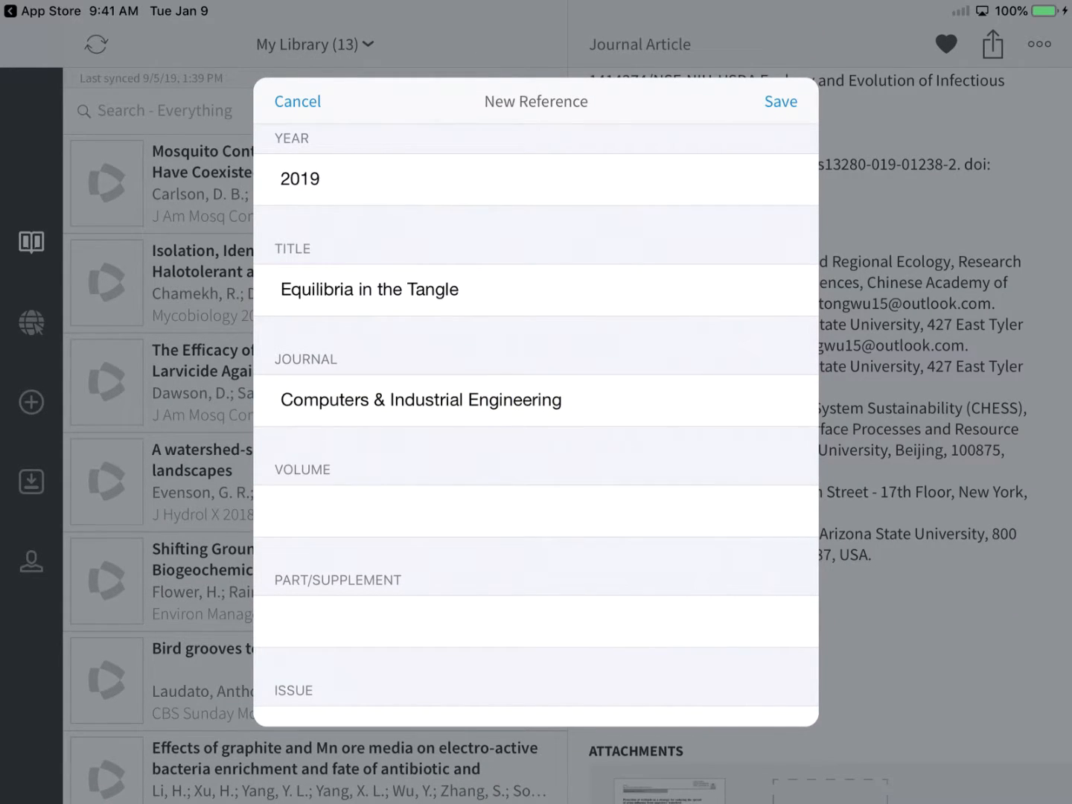
click(780, 101)
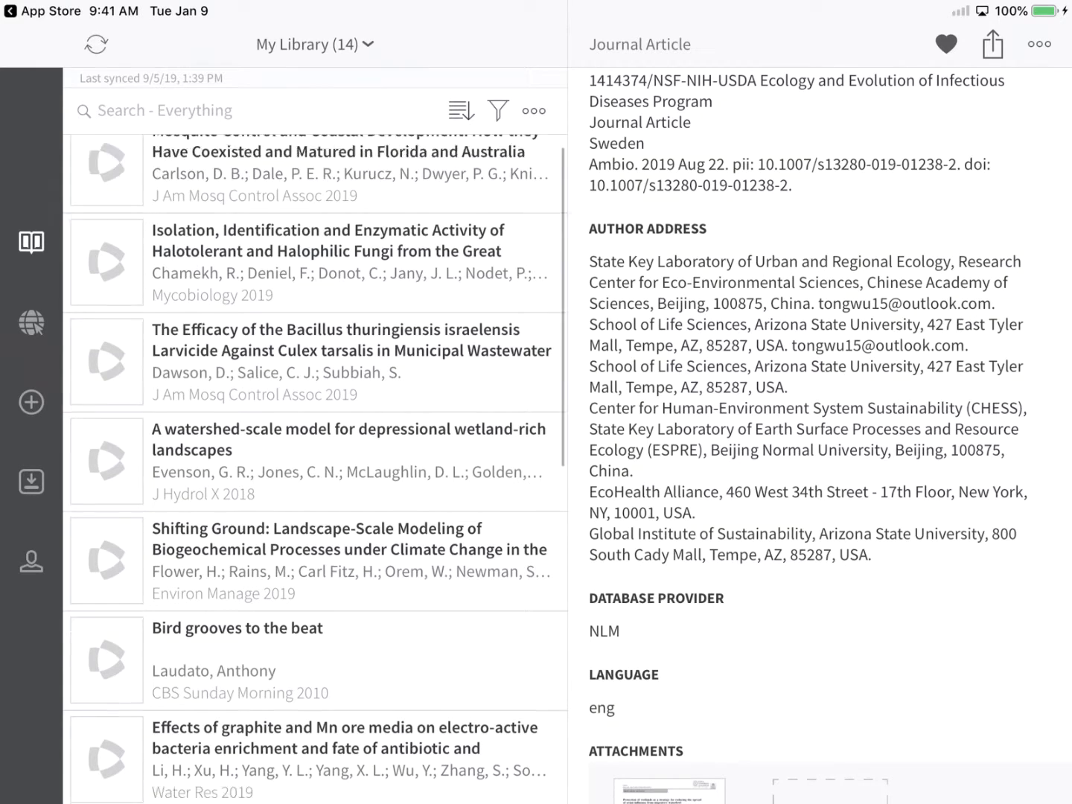
Step: Open the Equilibria in the Tangle reference's attachments and choose Add from Dropbox
click(232, 669)
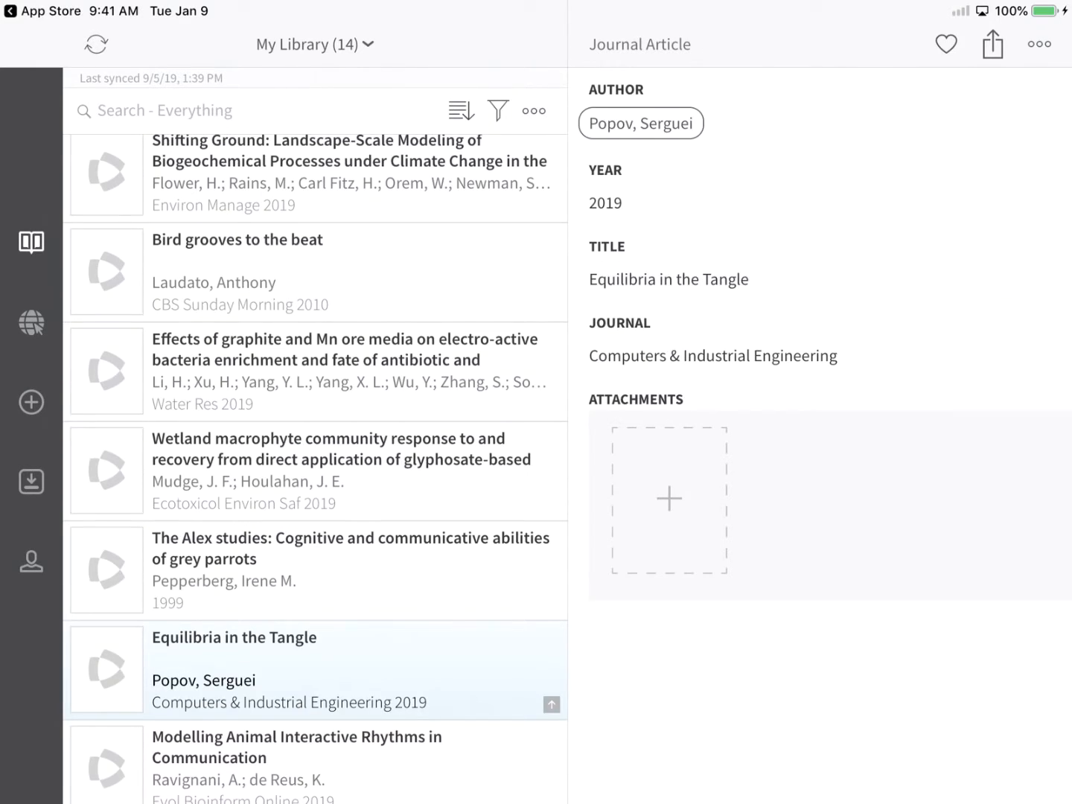
click(667, 499)
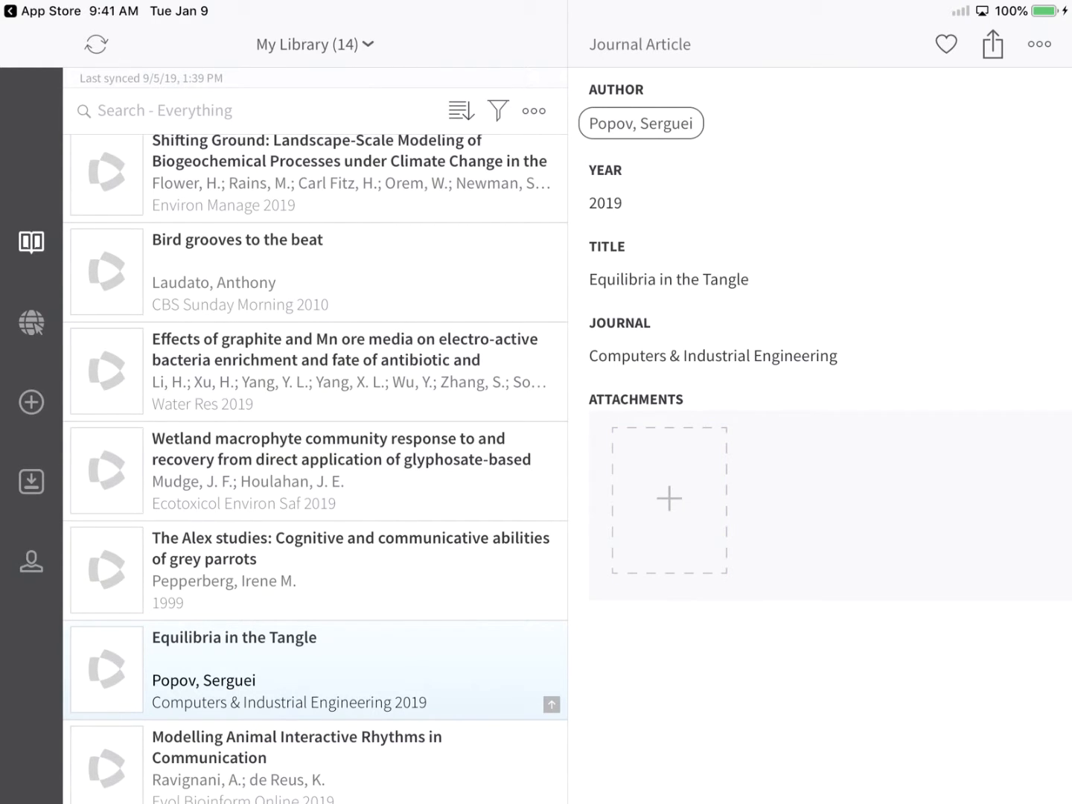
click(667, 497)
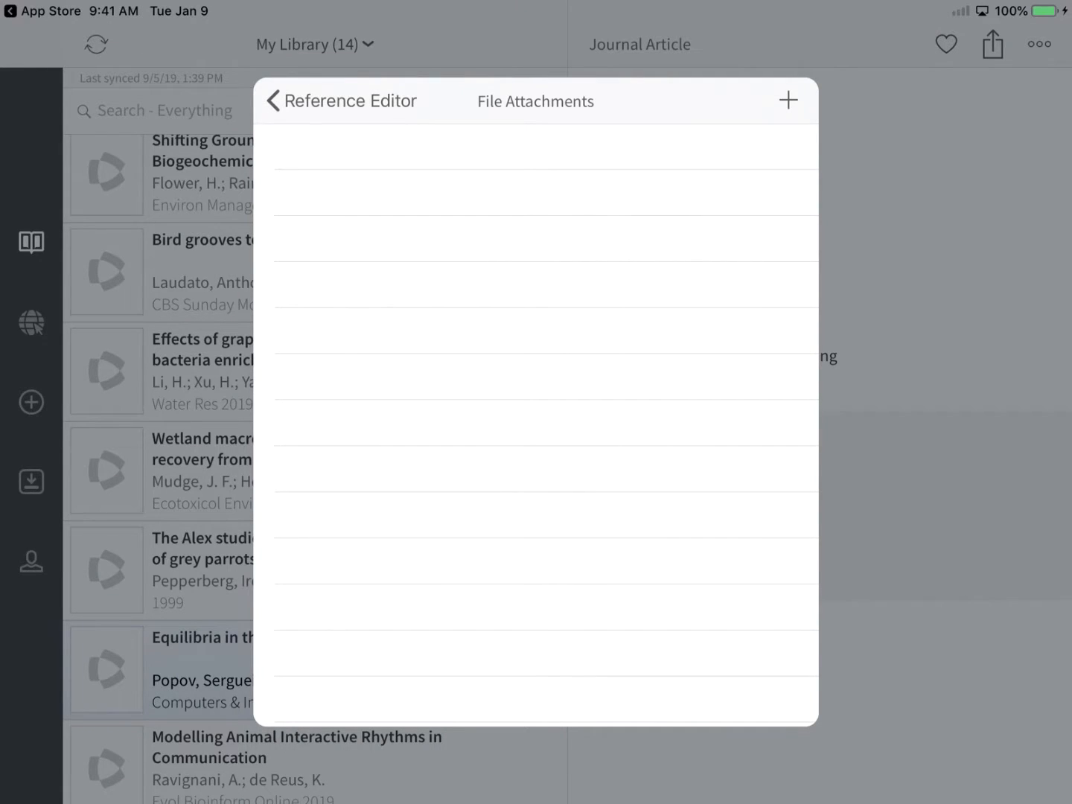
click(788, 101)
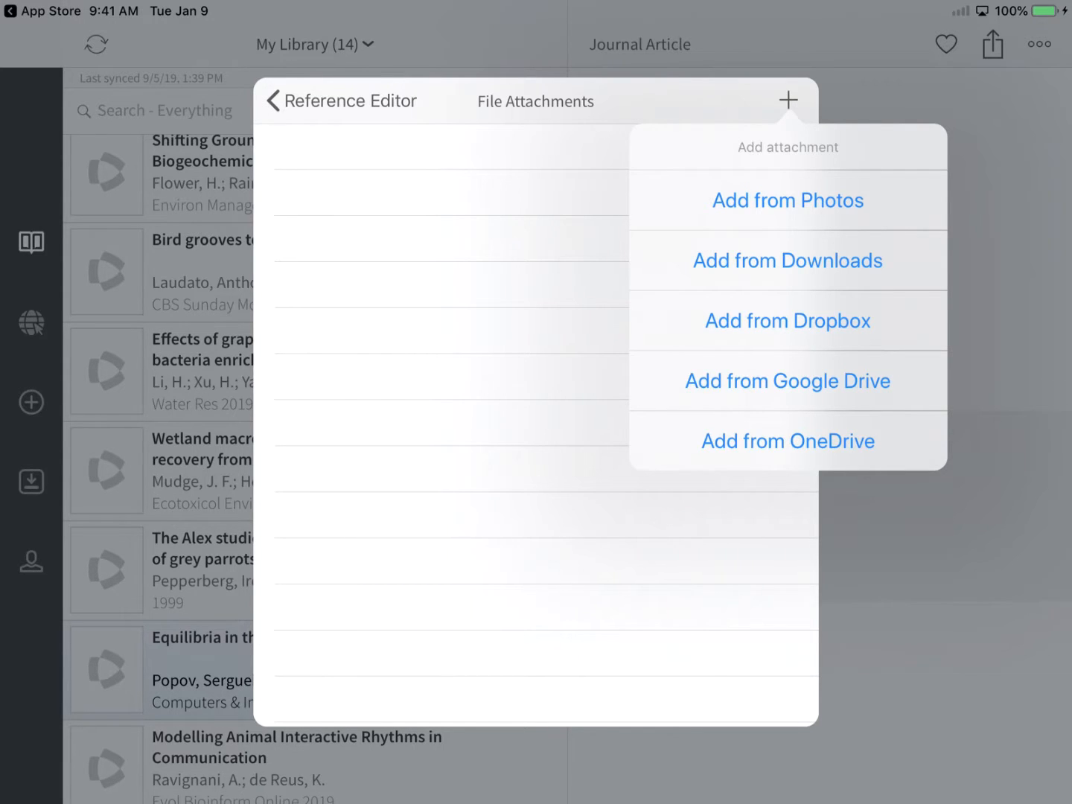
click(786, 321)
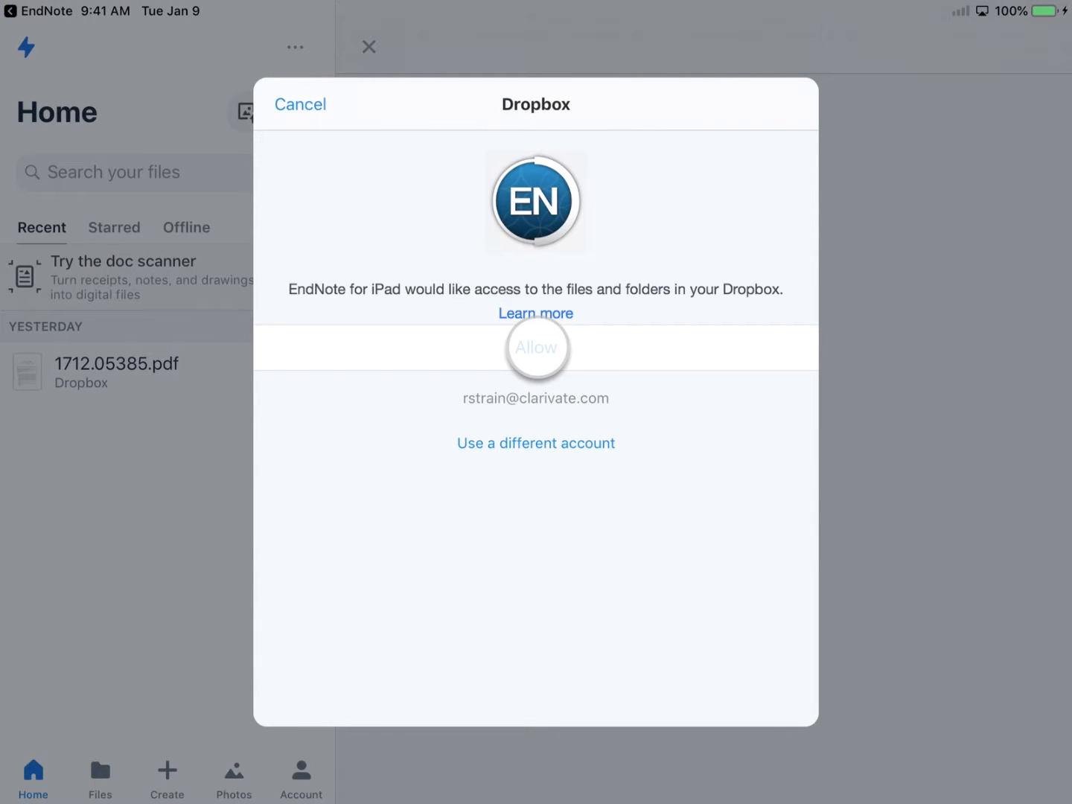
Step: Allow EndNote for iPad to access the Dropbox files and folders
click(536, 348)
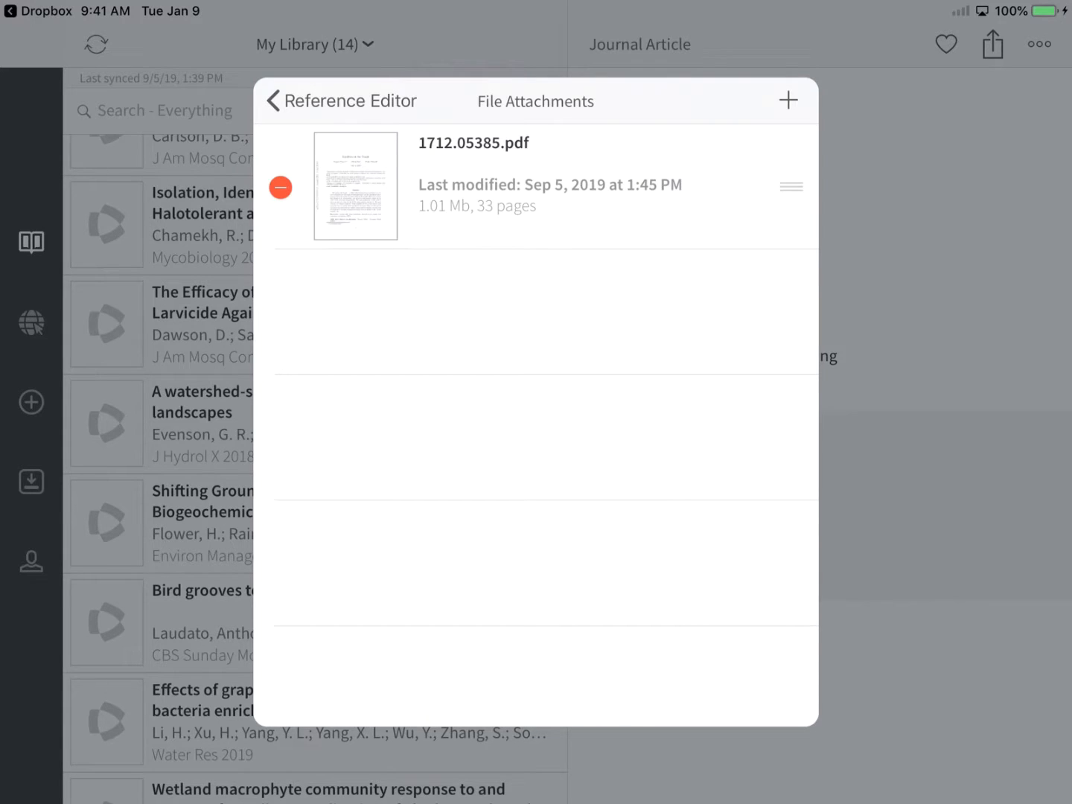
Step: Save the Equilibria in the Tangle reference with 1712.05385.pdf attached and view that PDF
click(272, 101)
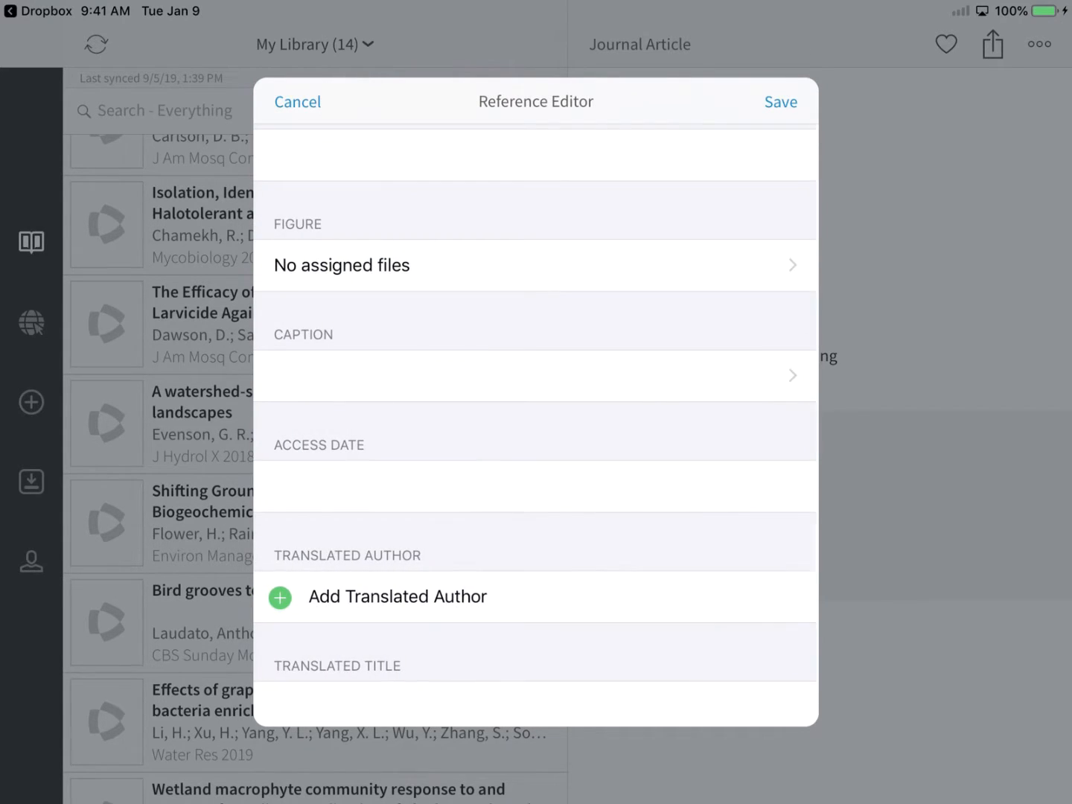
click(780, 101)
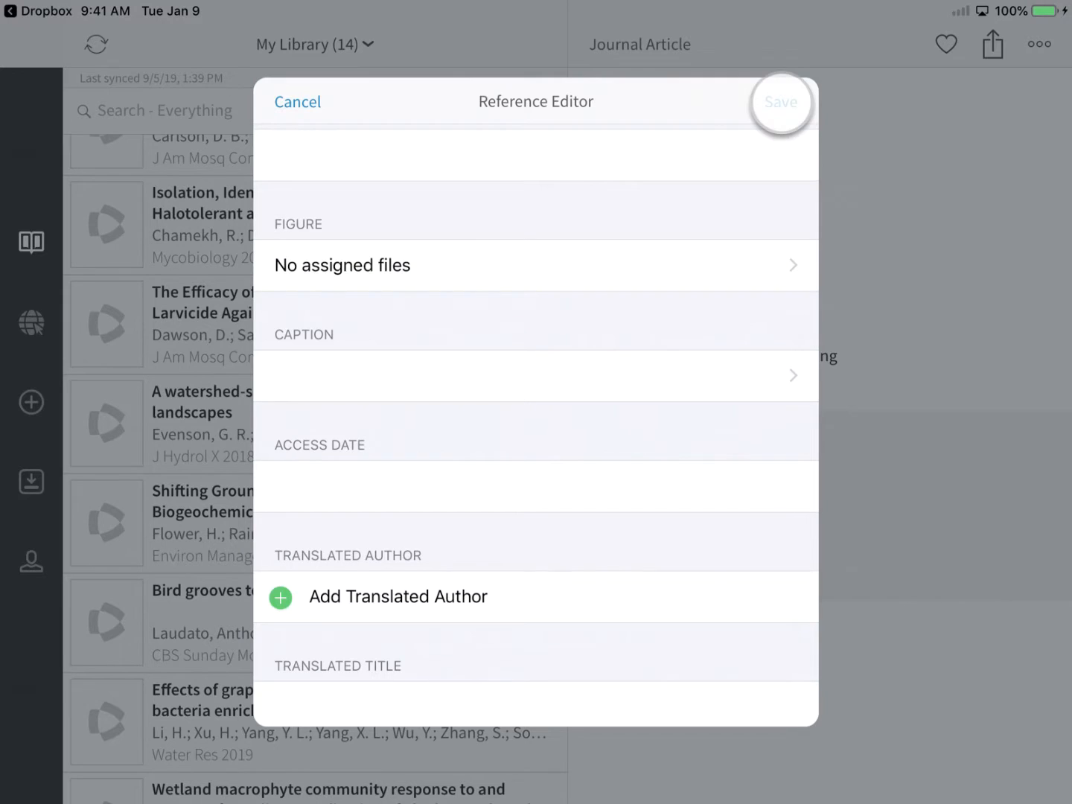
click(780, 101)
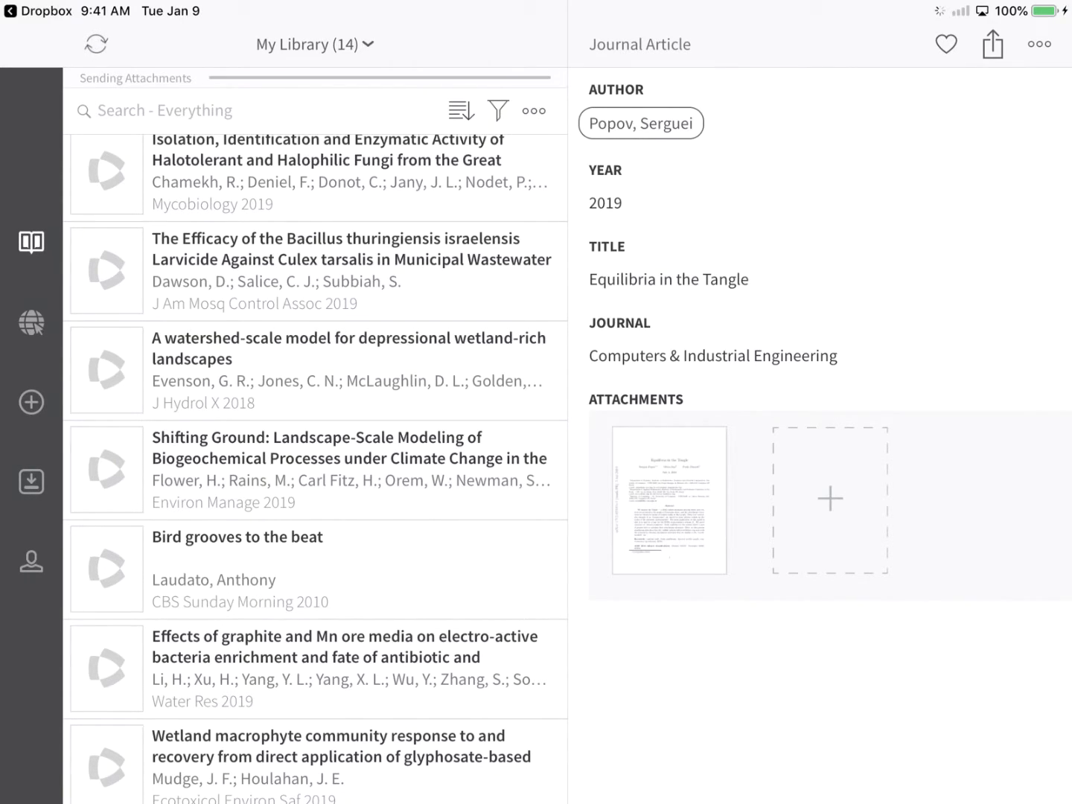
click(670, 500)
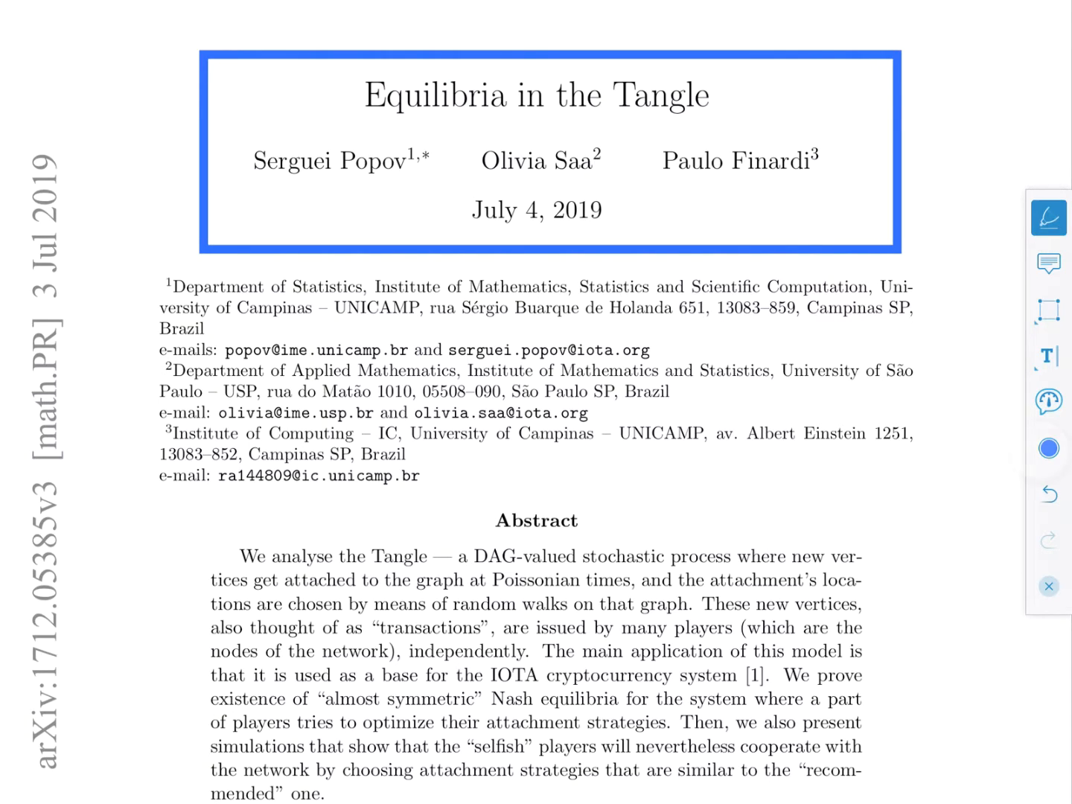
Step: Draw a red pen squiggle beside the abstract and highlight the paper title
click(1048, 447)
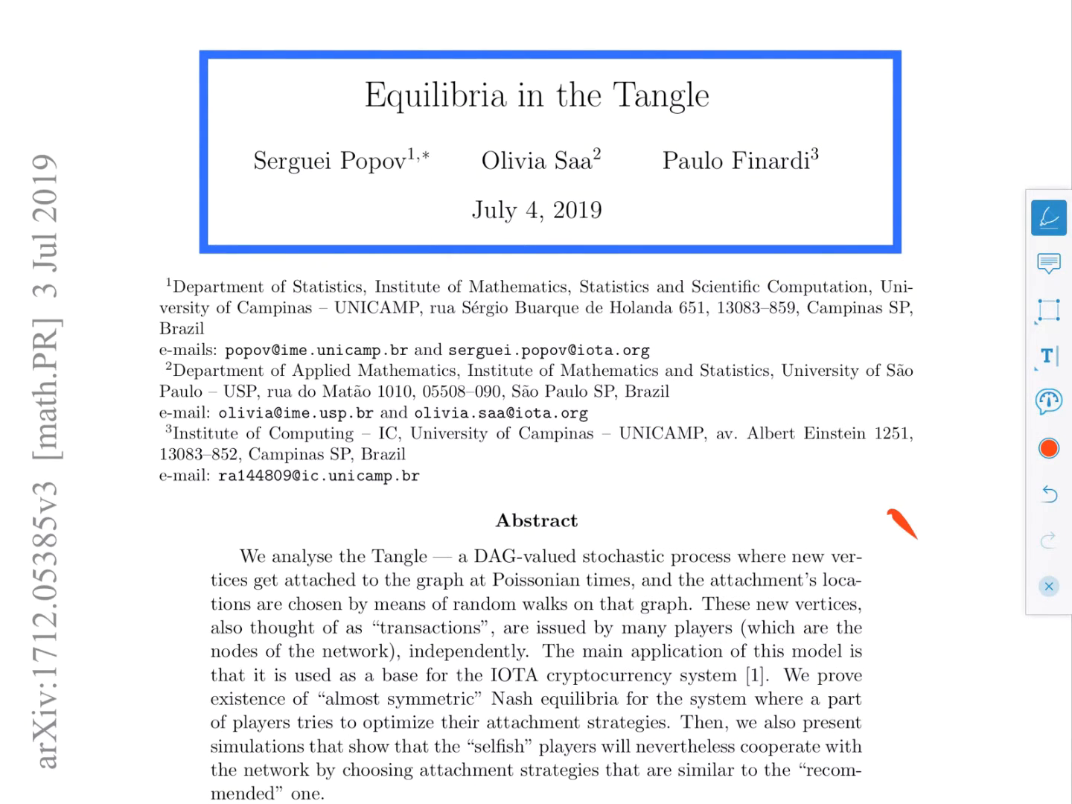
drag(890, 509, 953, 759)
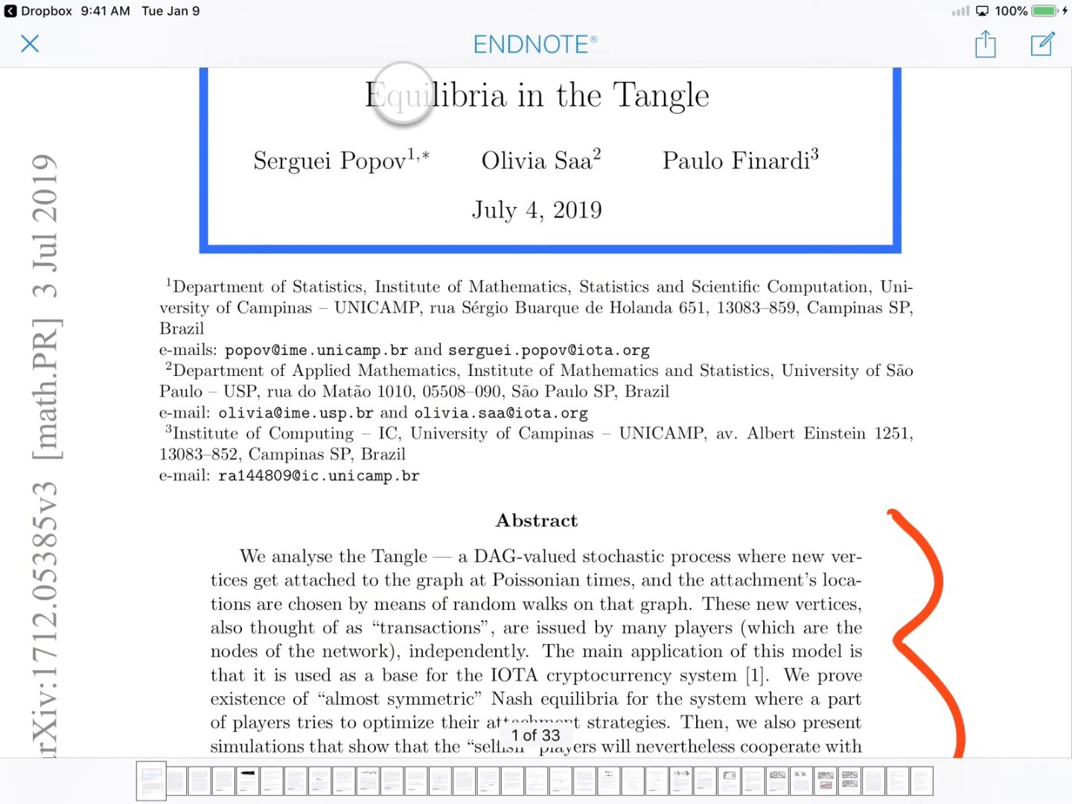
double_click(536, 95)
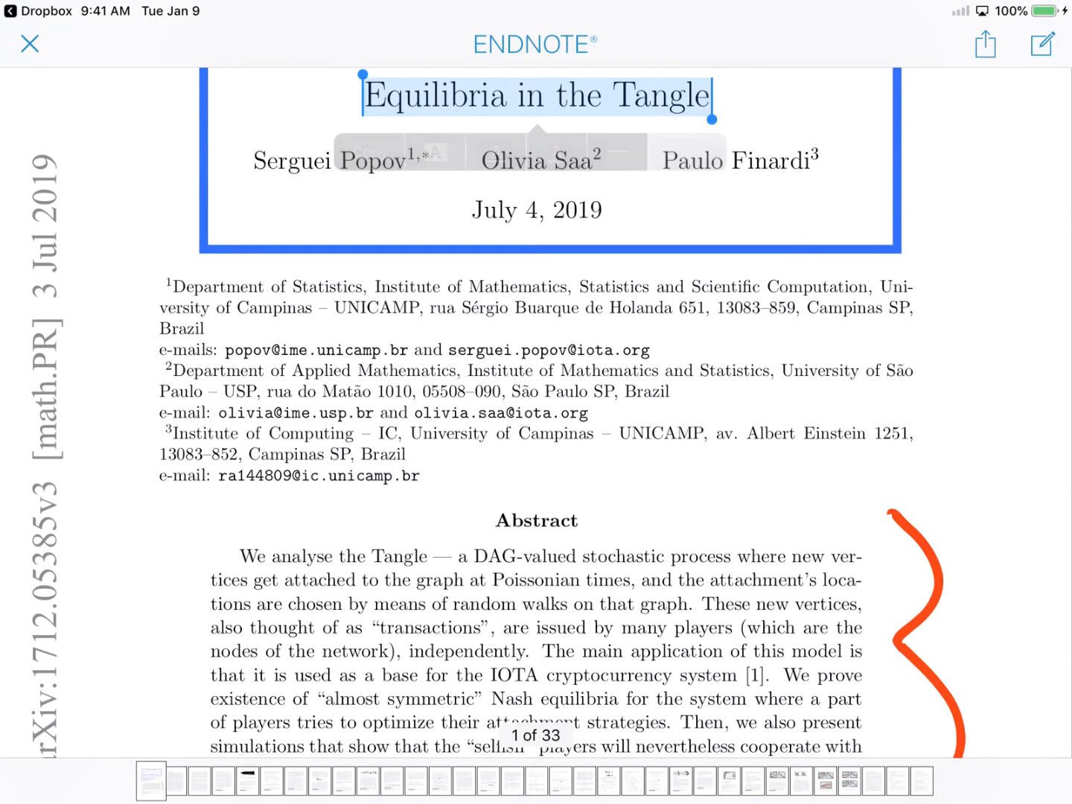
Step: Add a note to the page reading 'Interesting article!'
click(1042, 44)
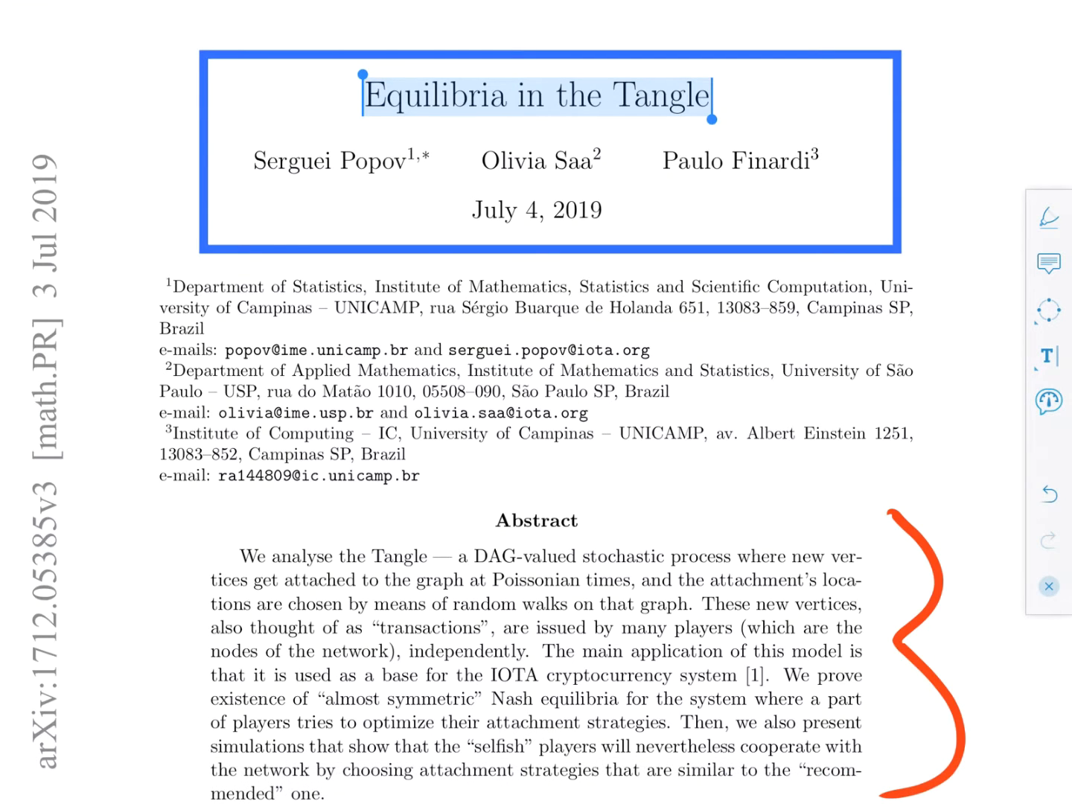
mouse_move(1046, 401)
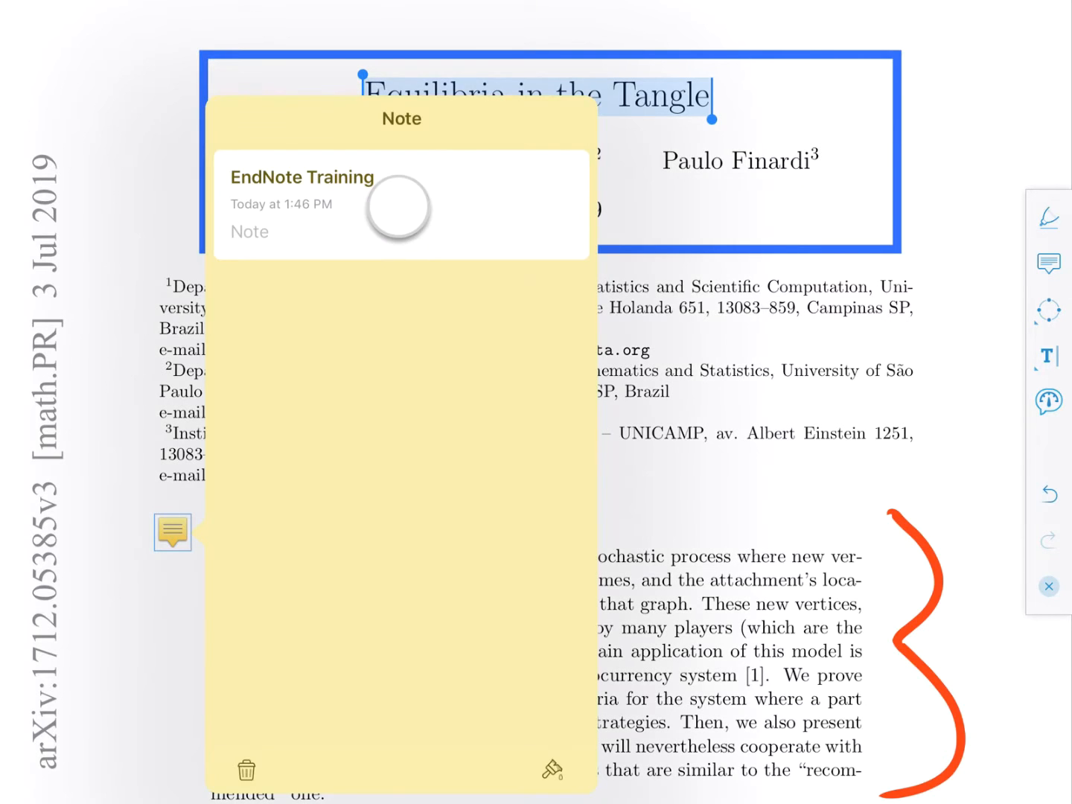
text(Interes)
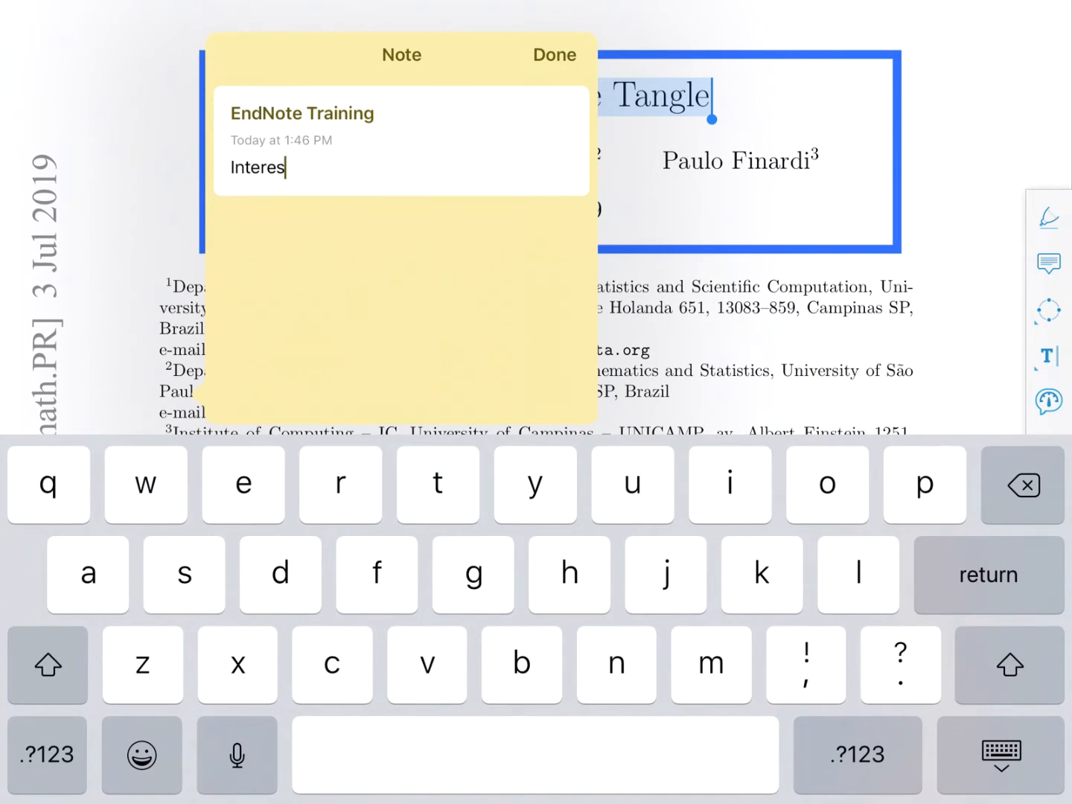
text(ting article!)
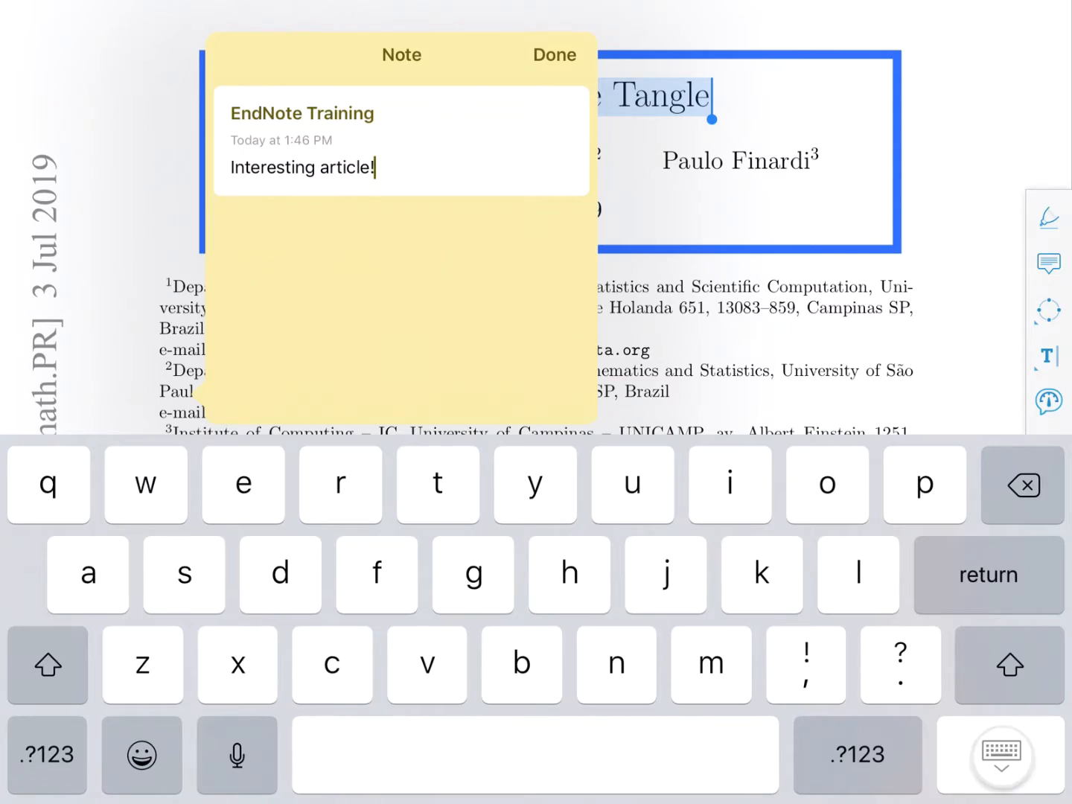
click(554, 53)
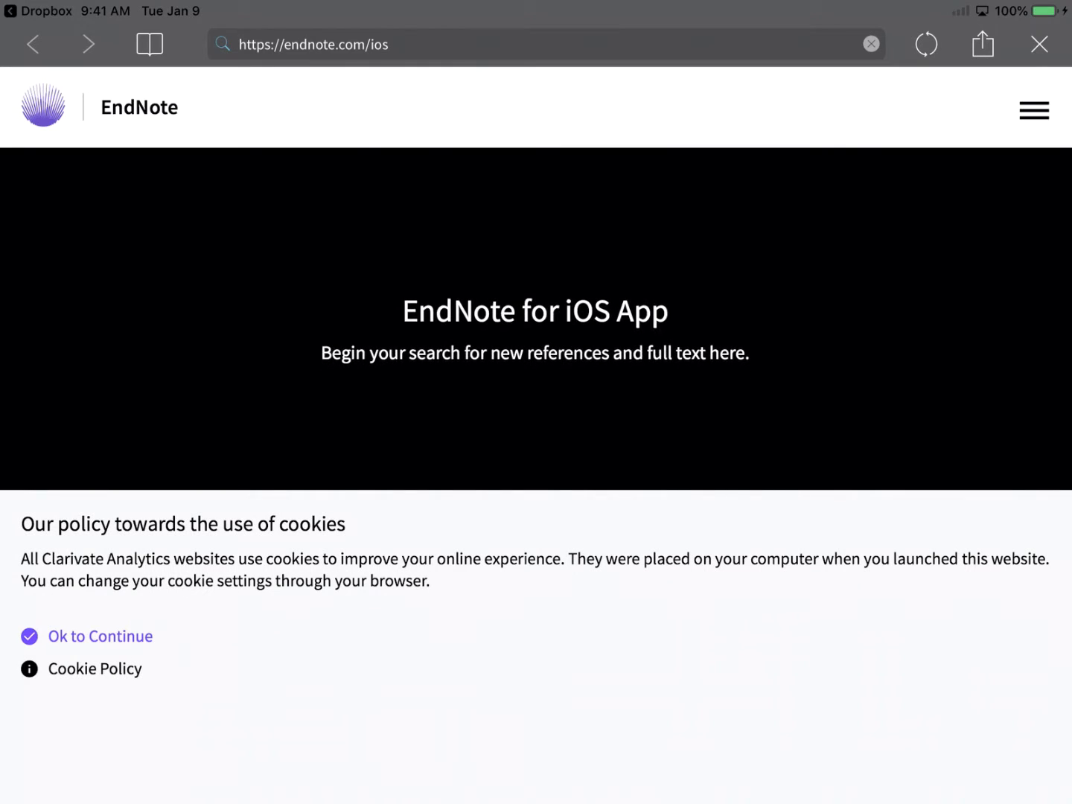
Step: Run a PubMed search for 'REM Sleep' from the browser address bar
click(534, 47)
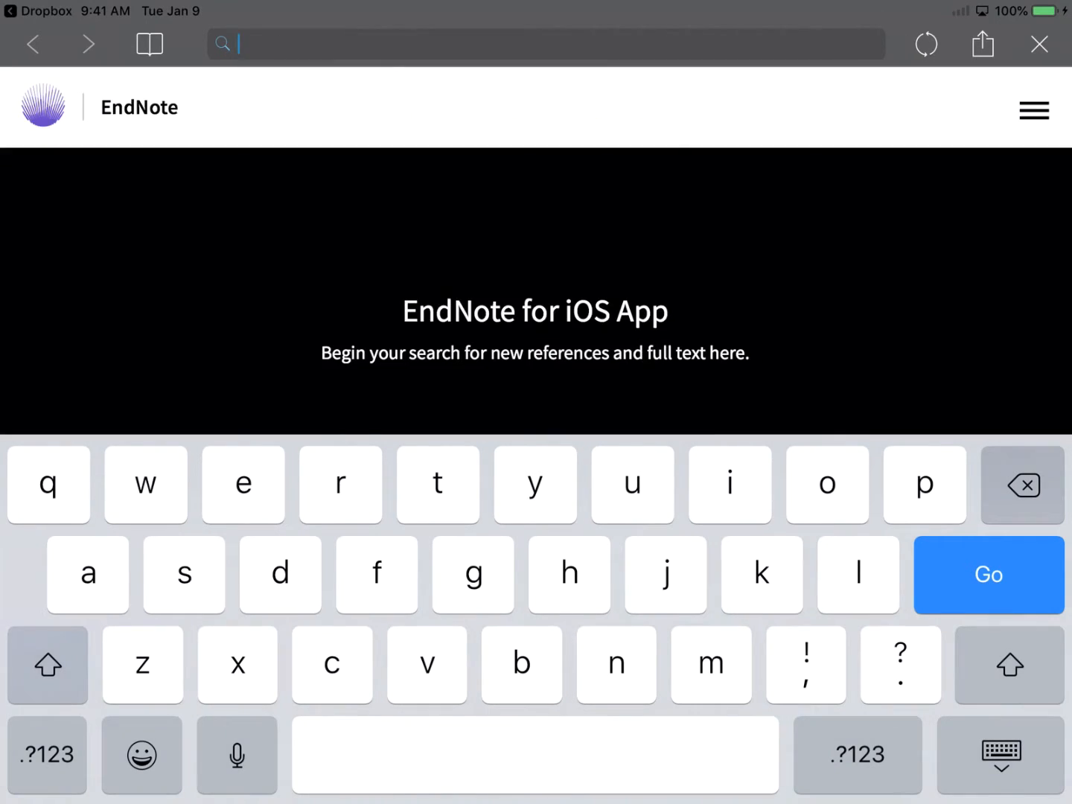
text(REM Sleep)
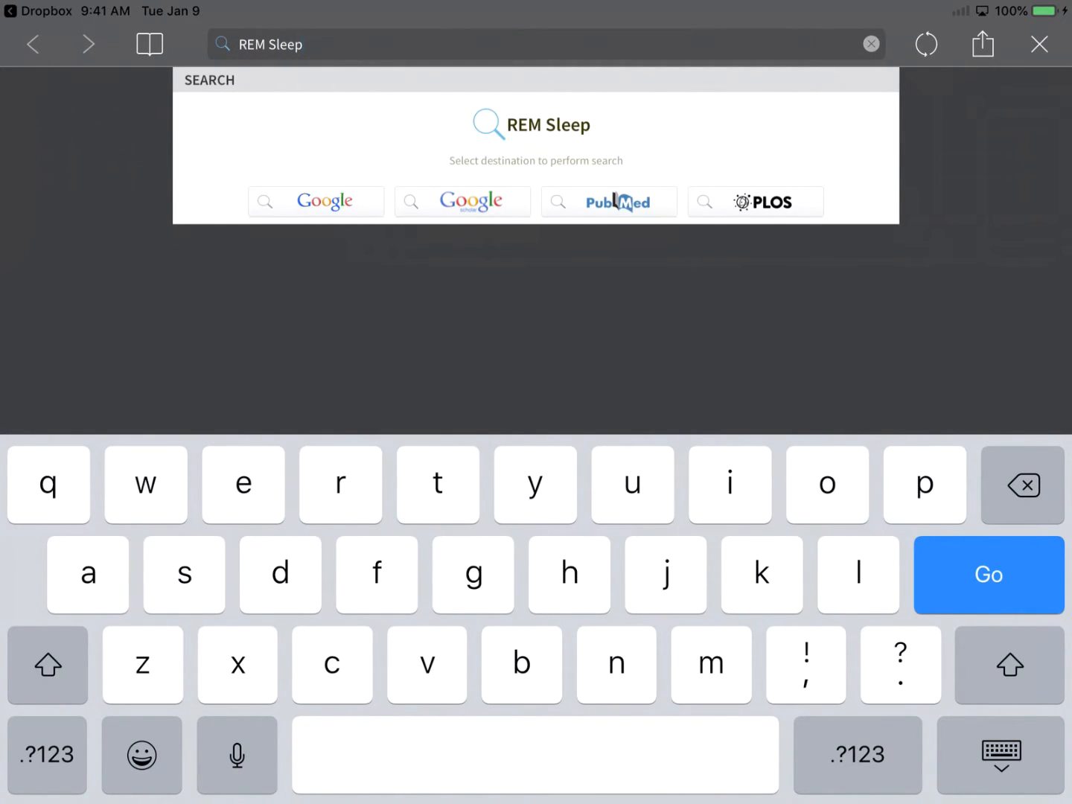
click(609, 202)
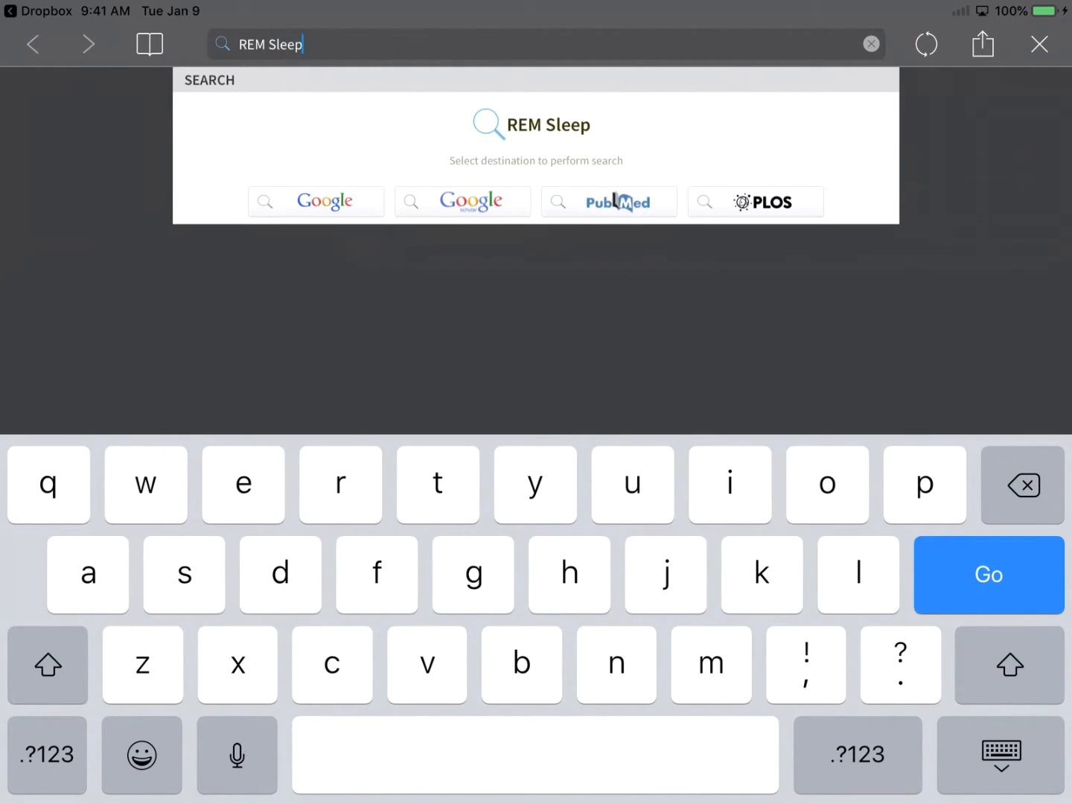
click(607, 201)
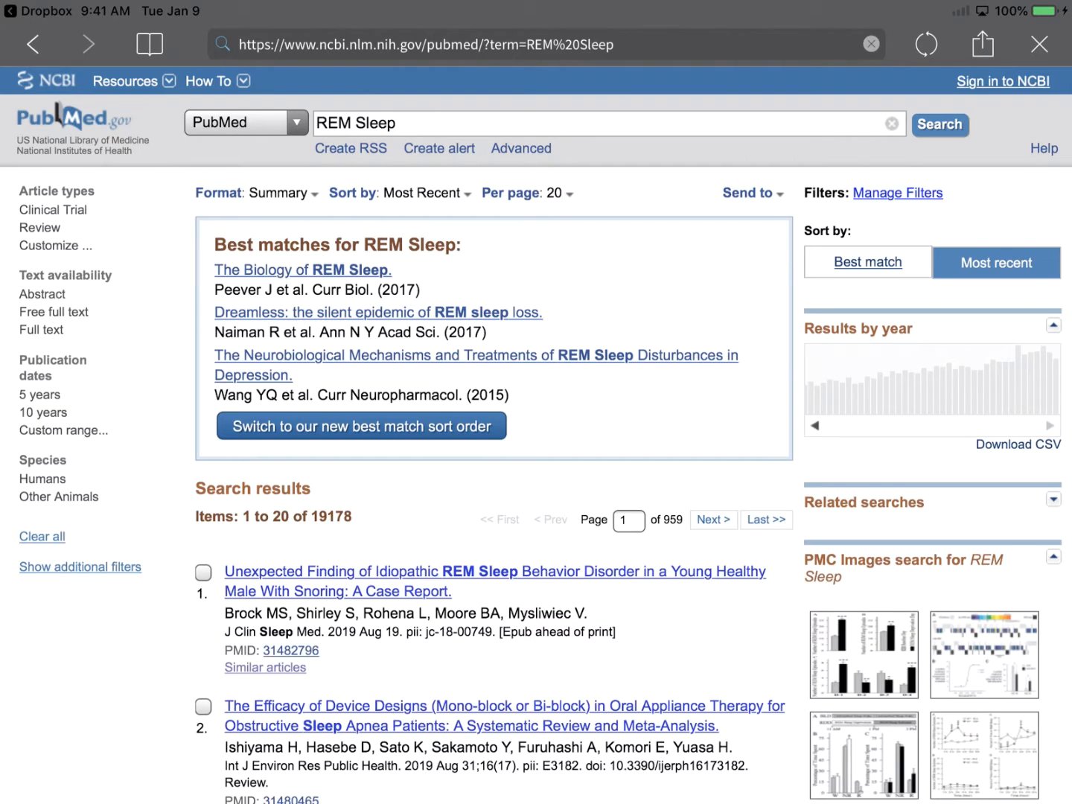
Step: Tick the first REM Sleep result in the PubMed results list
scroll(down, 3)
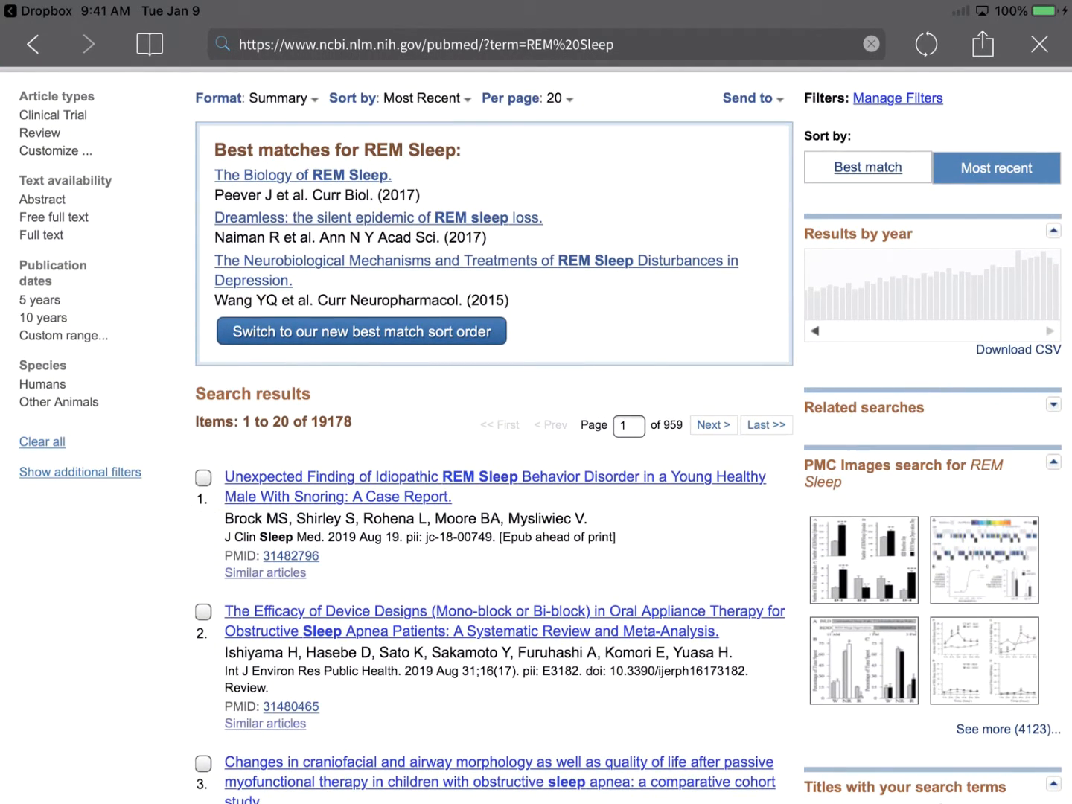
click(203, 473)
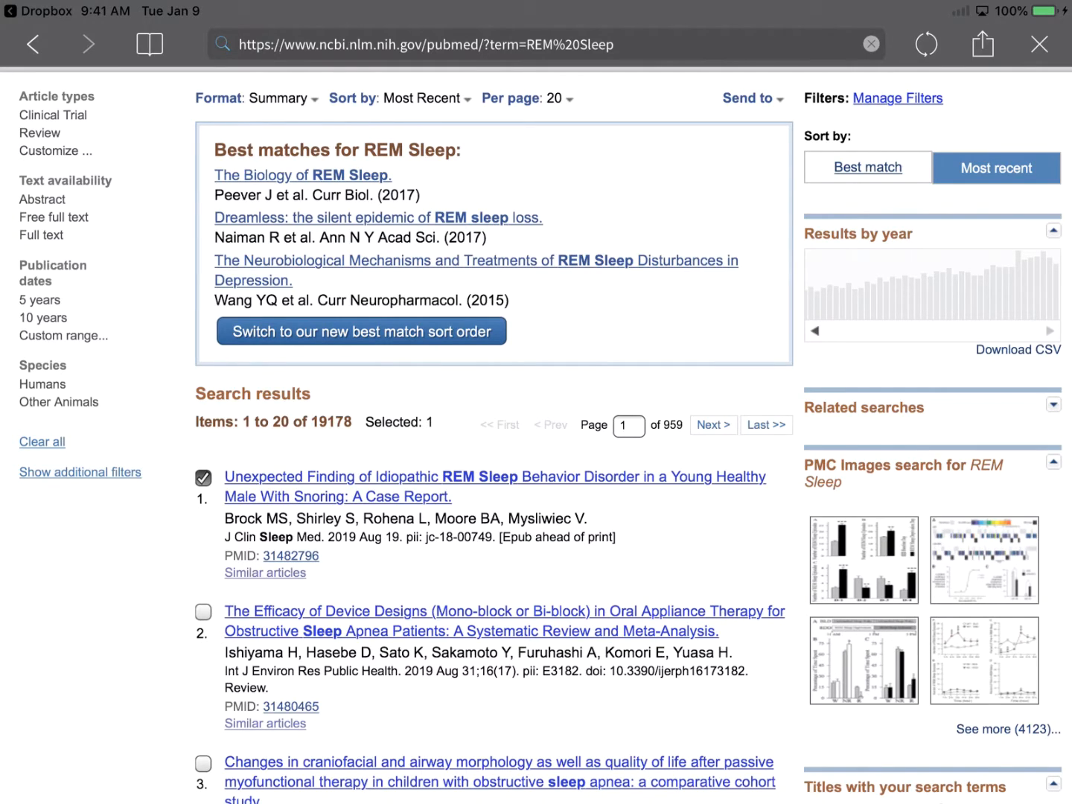
click(202, 476)
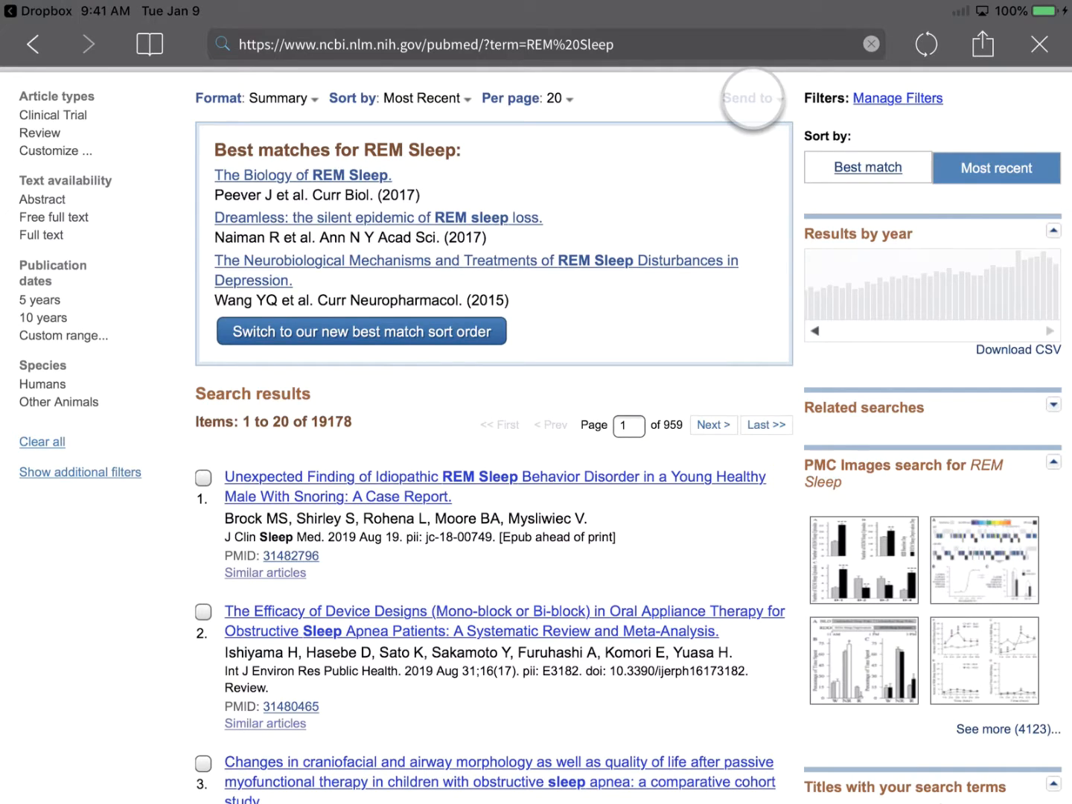
Step: Send the first 20 results to Citation manager and create the citation file
click(749, 98)
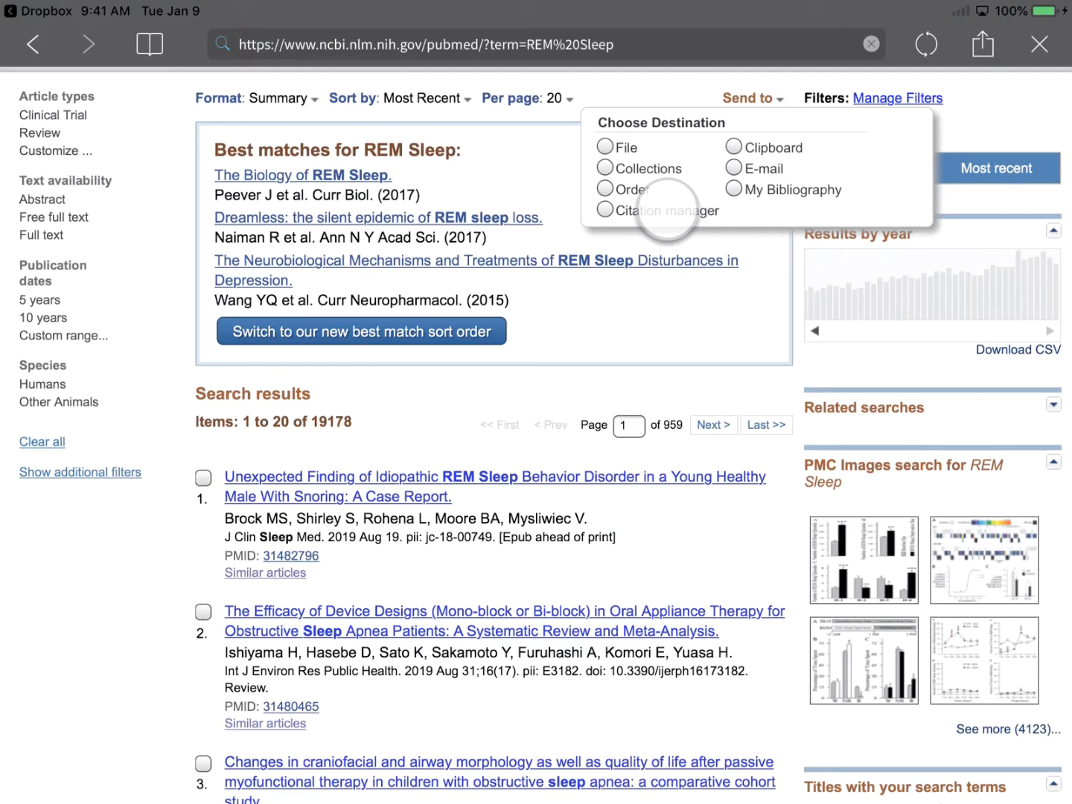
click(604, 209)
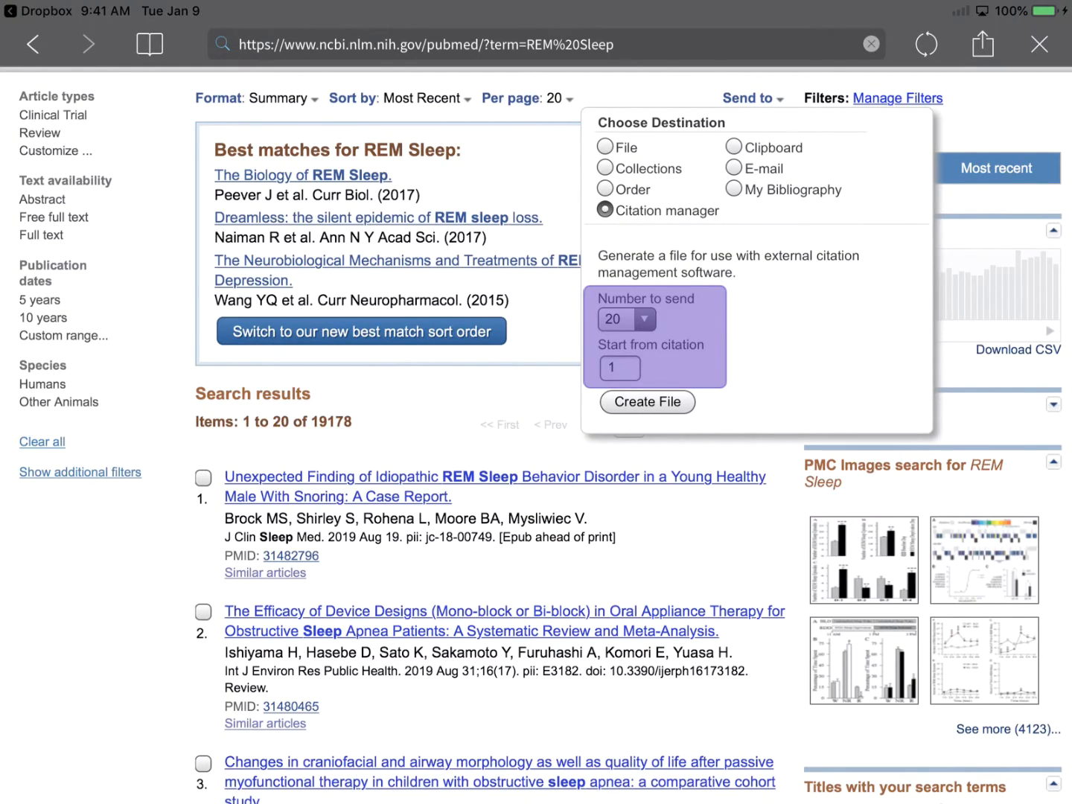
click(646, 402)
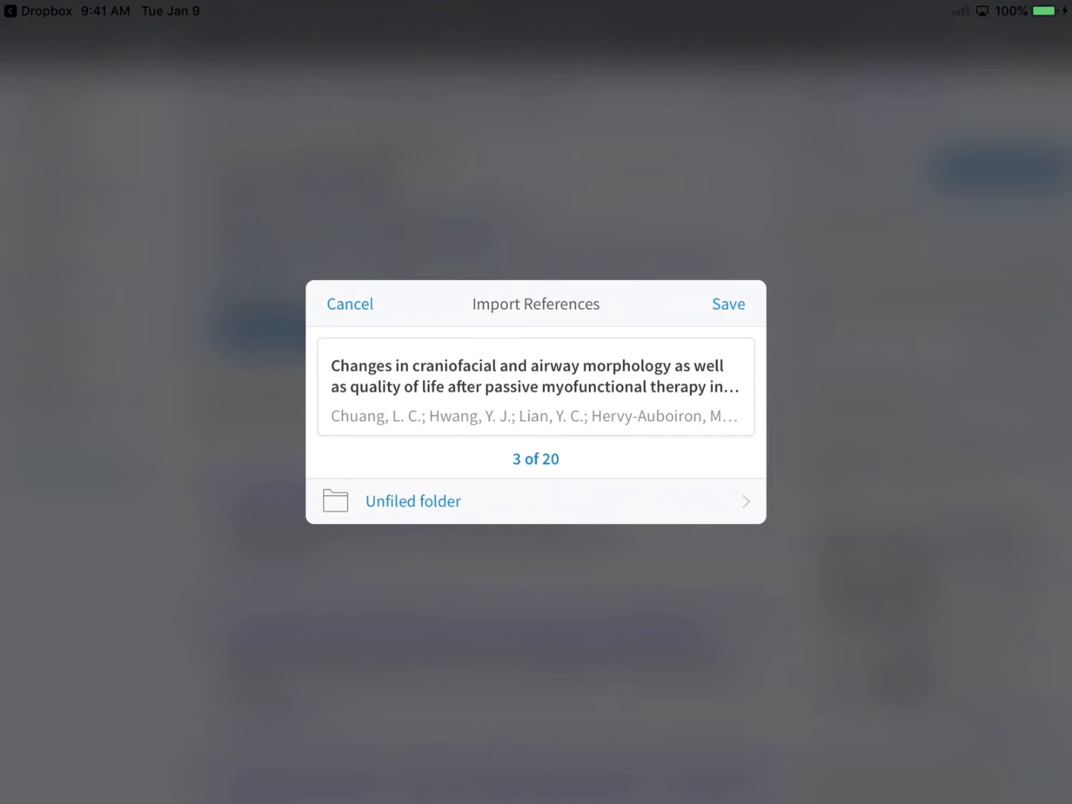
Step: Save the 20 imported PubMed references to the library's unfiled folder
click(349, 304)
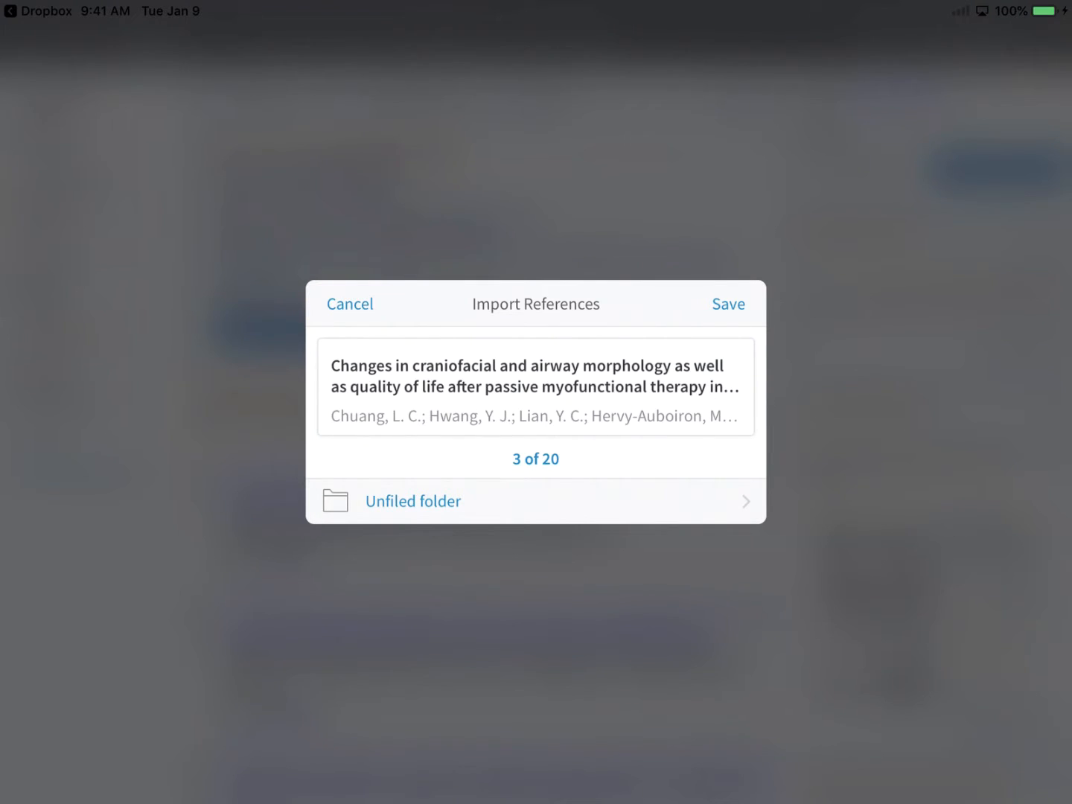
click(536, 500)
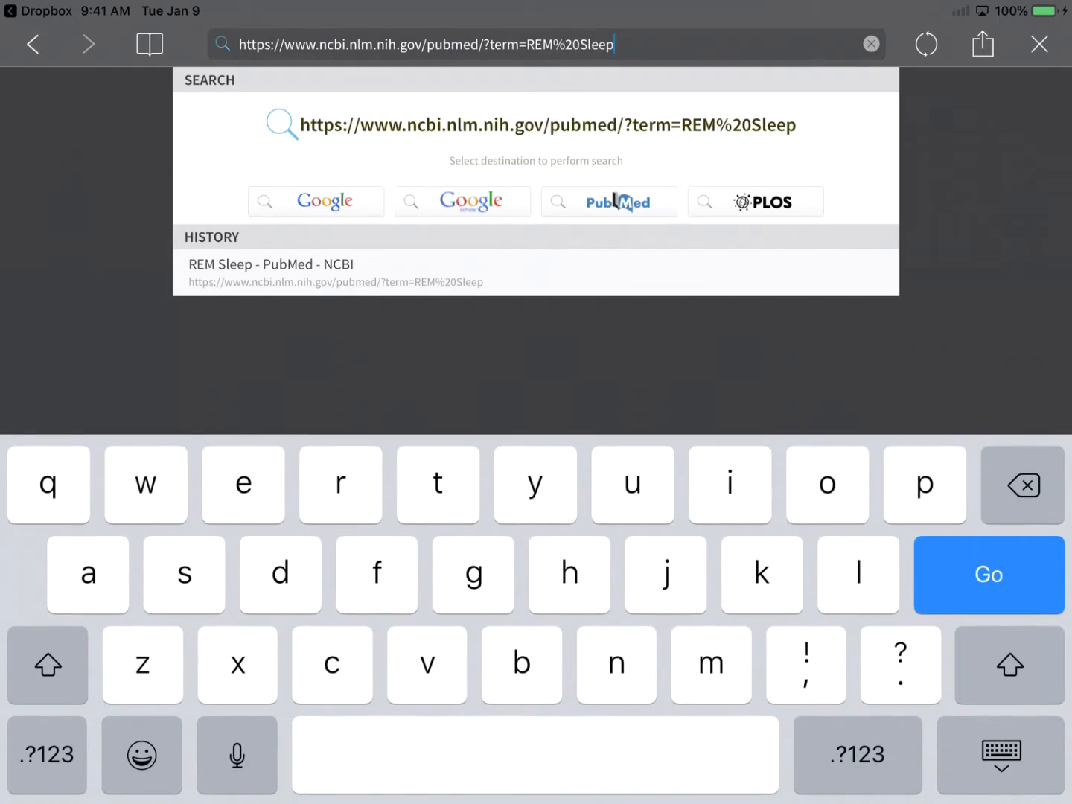
Step: Search Google Scholar for 'theory of compositional design' and download the Composition with pitch-classes PDF
text(theory of compositional design)
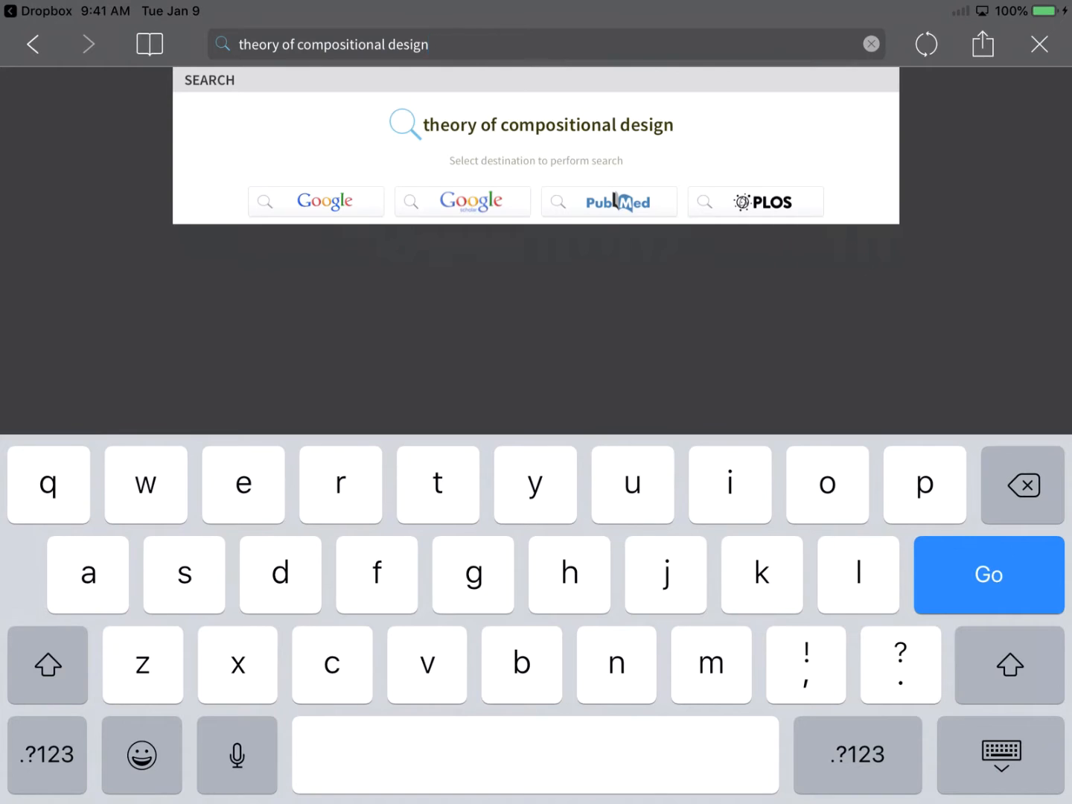
click(461, 201)
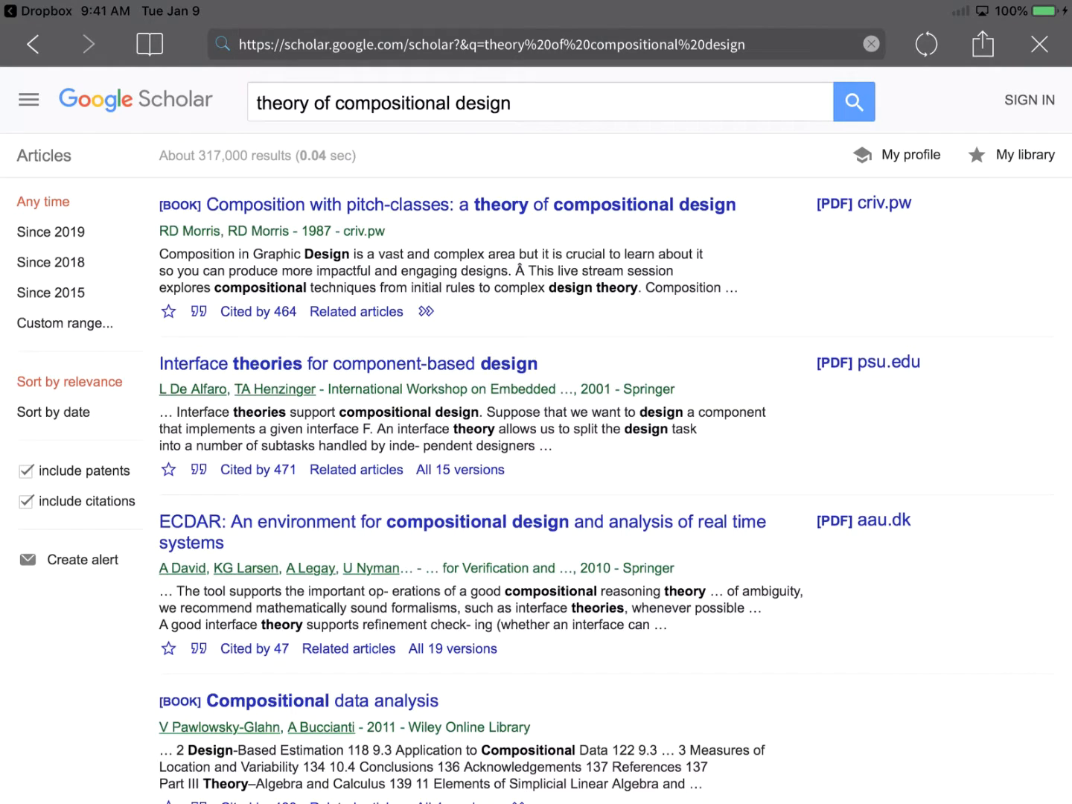
click(887, 202)
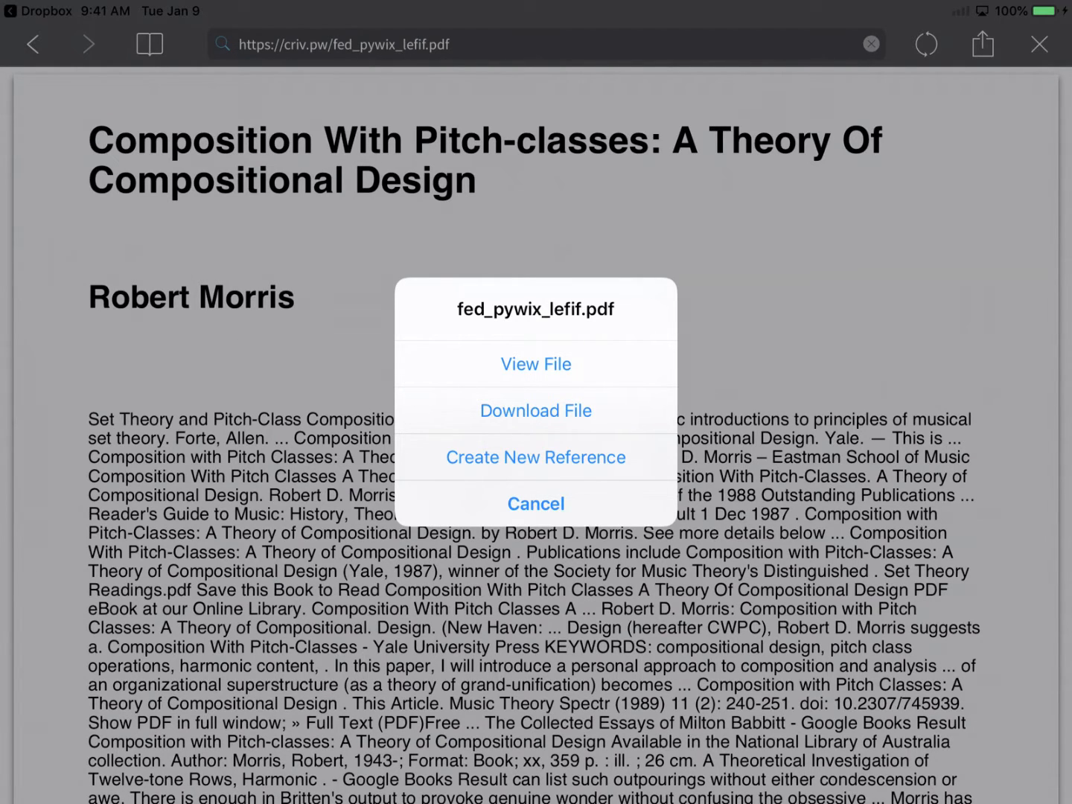
click(536, 411)
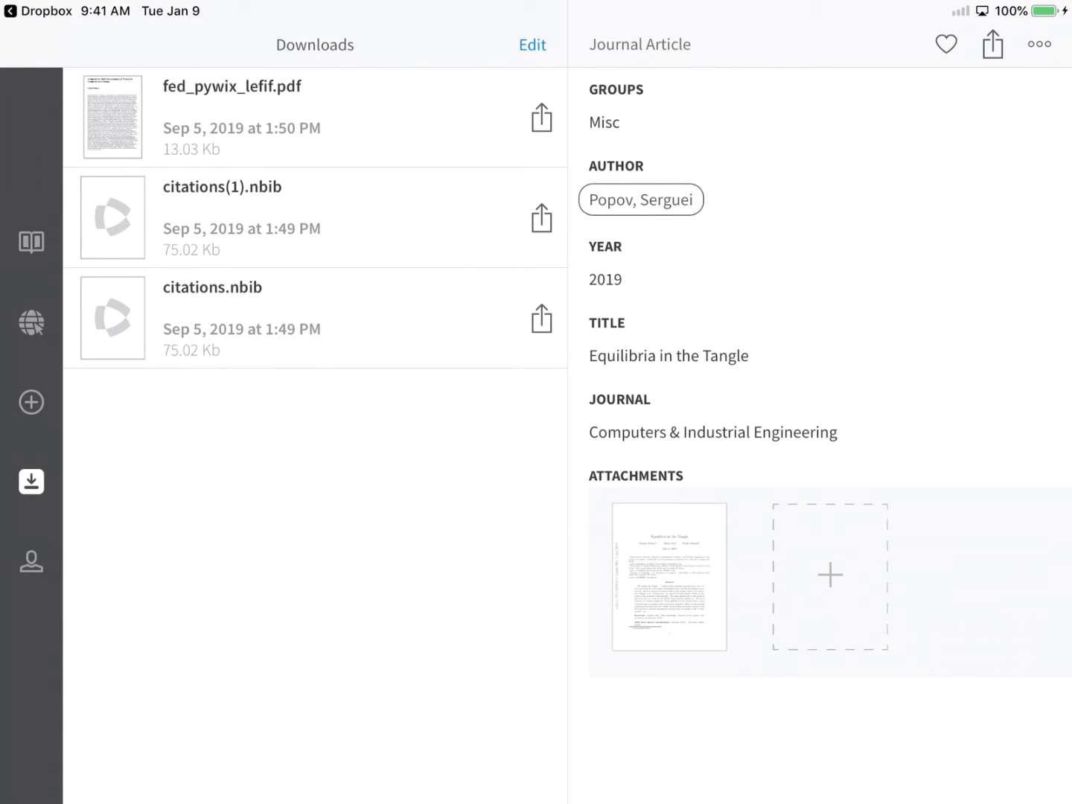
Step: Review the delete option on the downloaded PDF without removing it
click(531, 44)
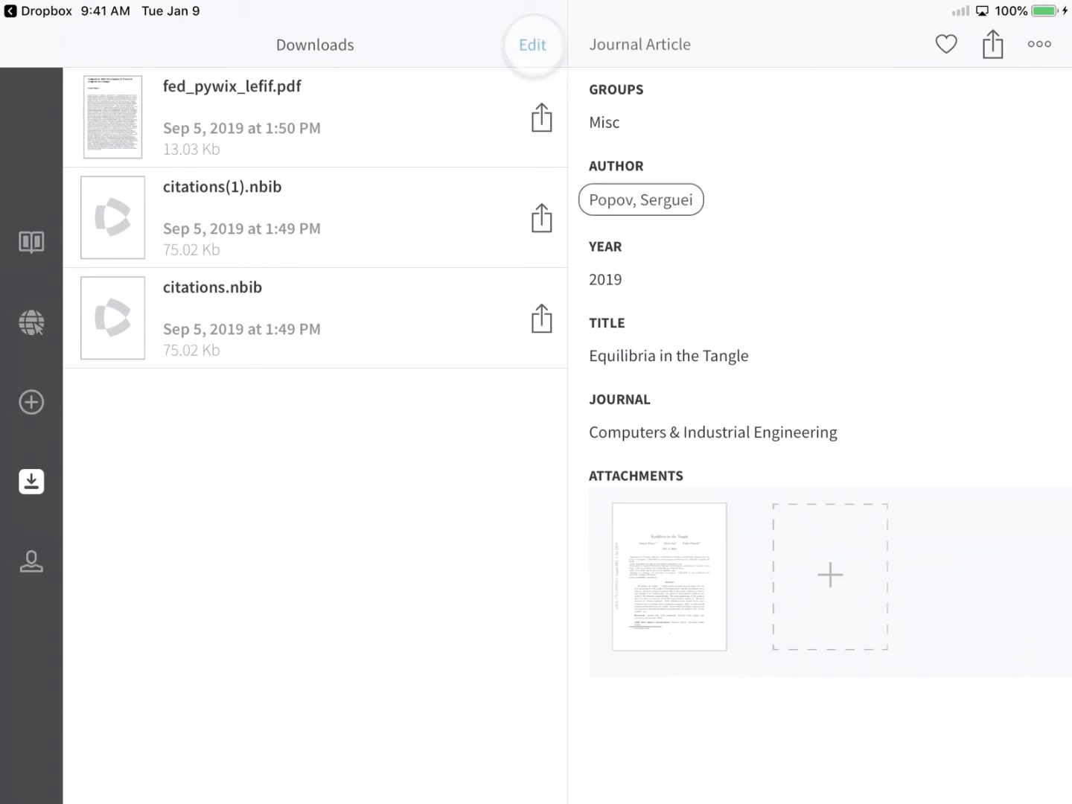
click(533, 45)
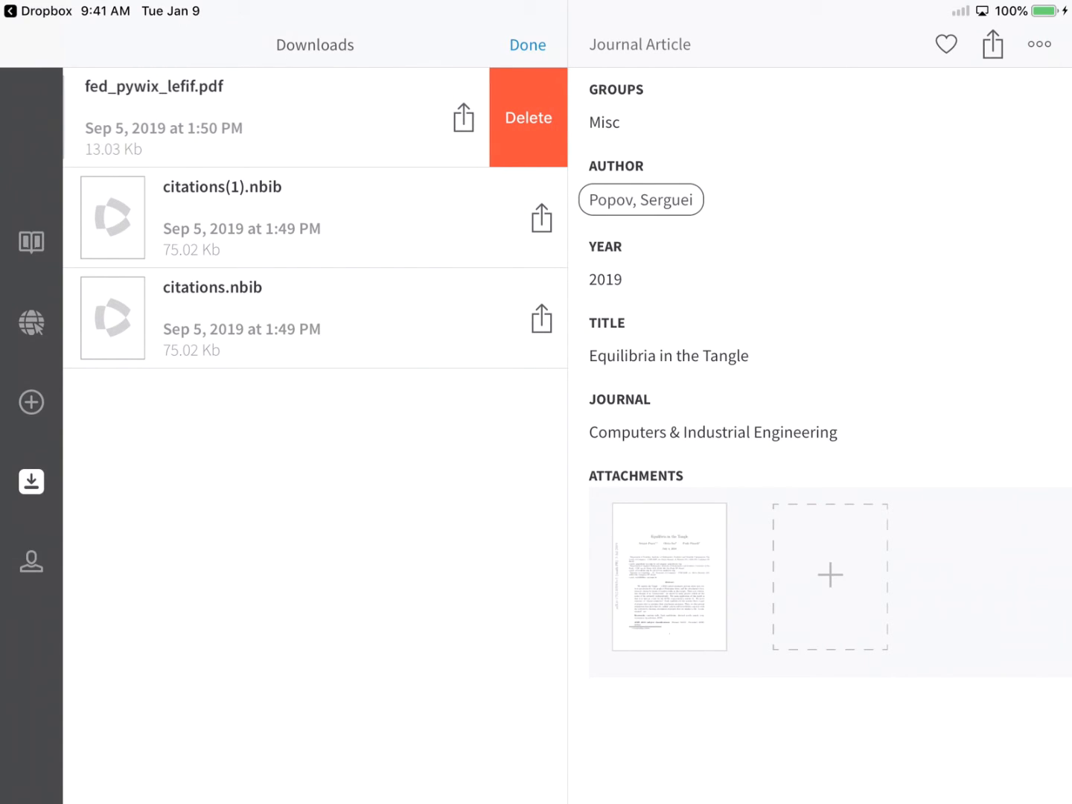
click(527, 45)
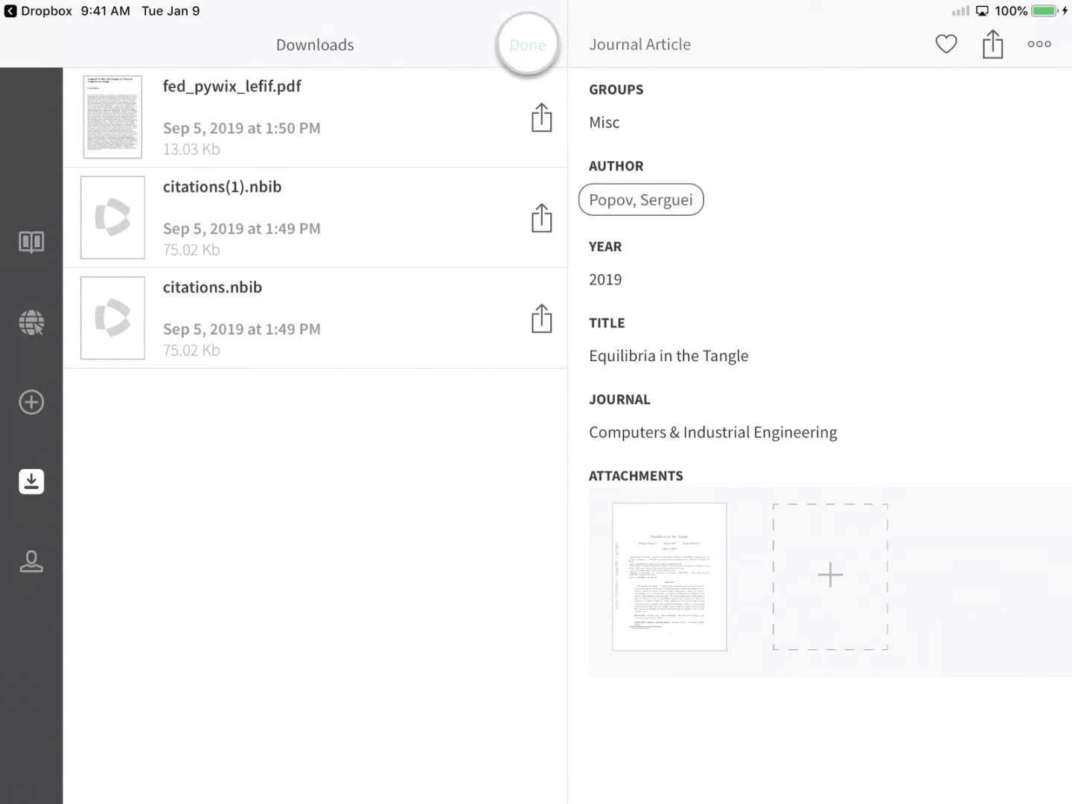
click(527, 45)
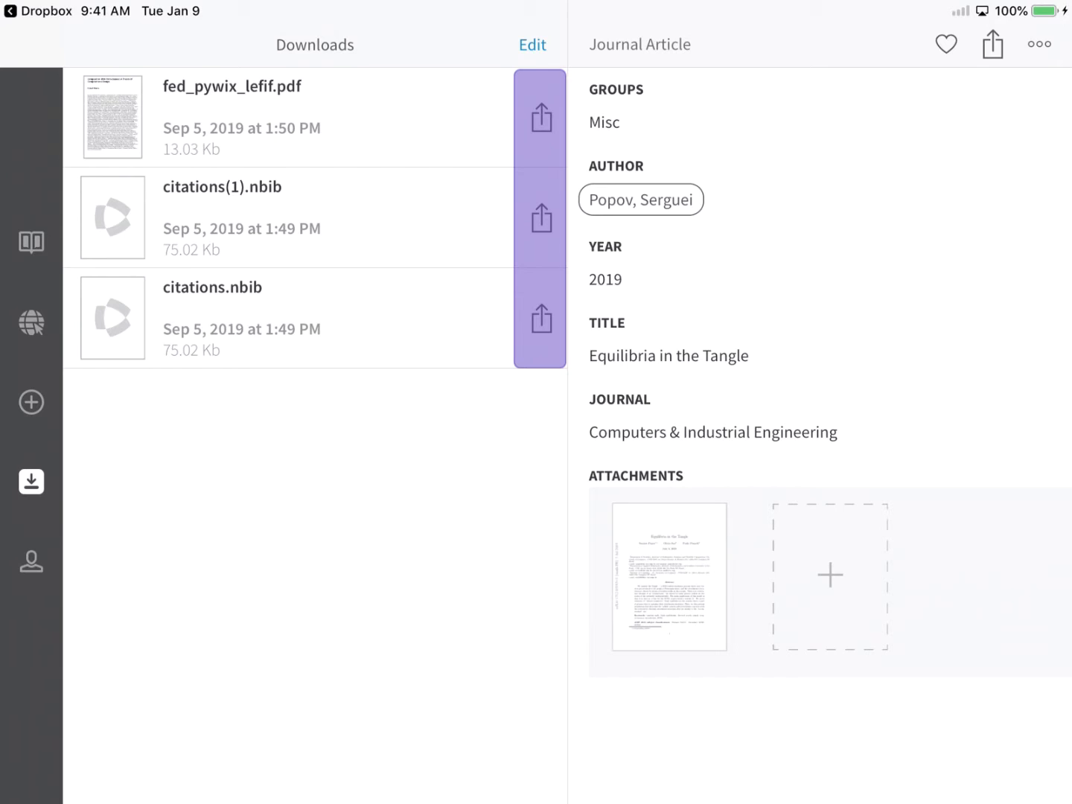
Step: Bring up the Composition With Pitch-classes PDF for reading in the viewer
click(542, 116)
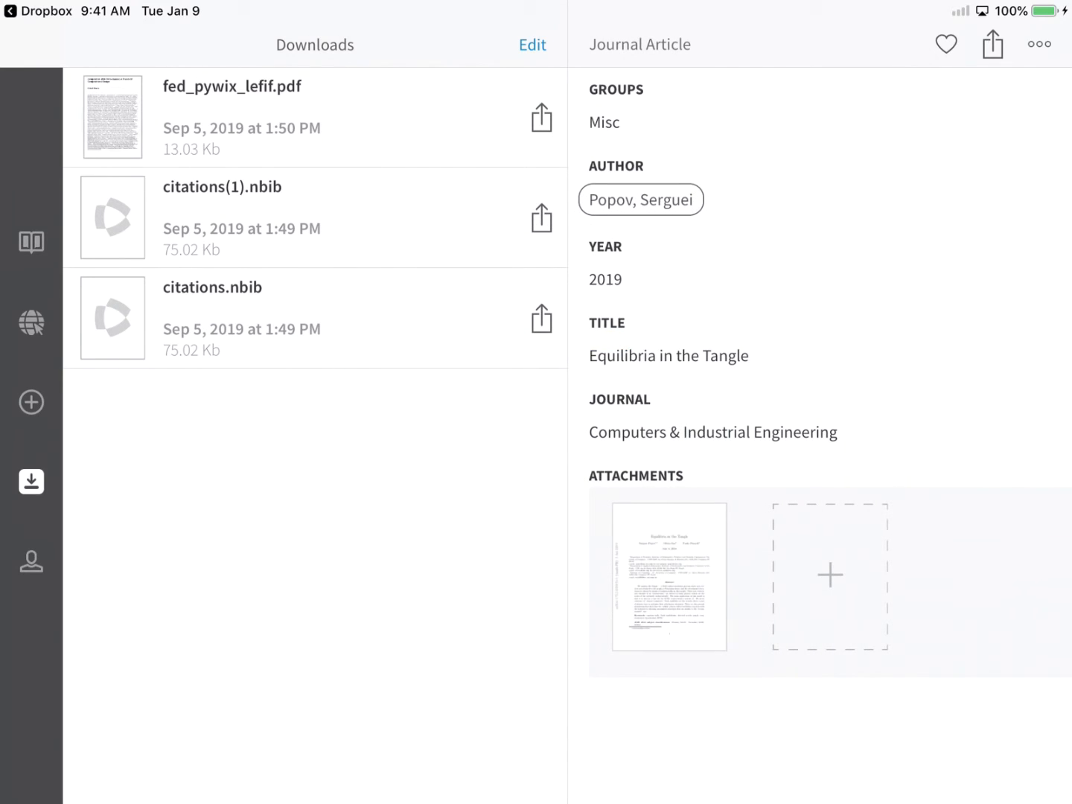
click(669, 578)
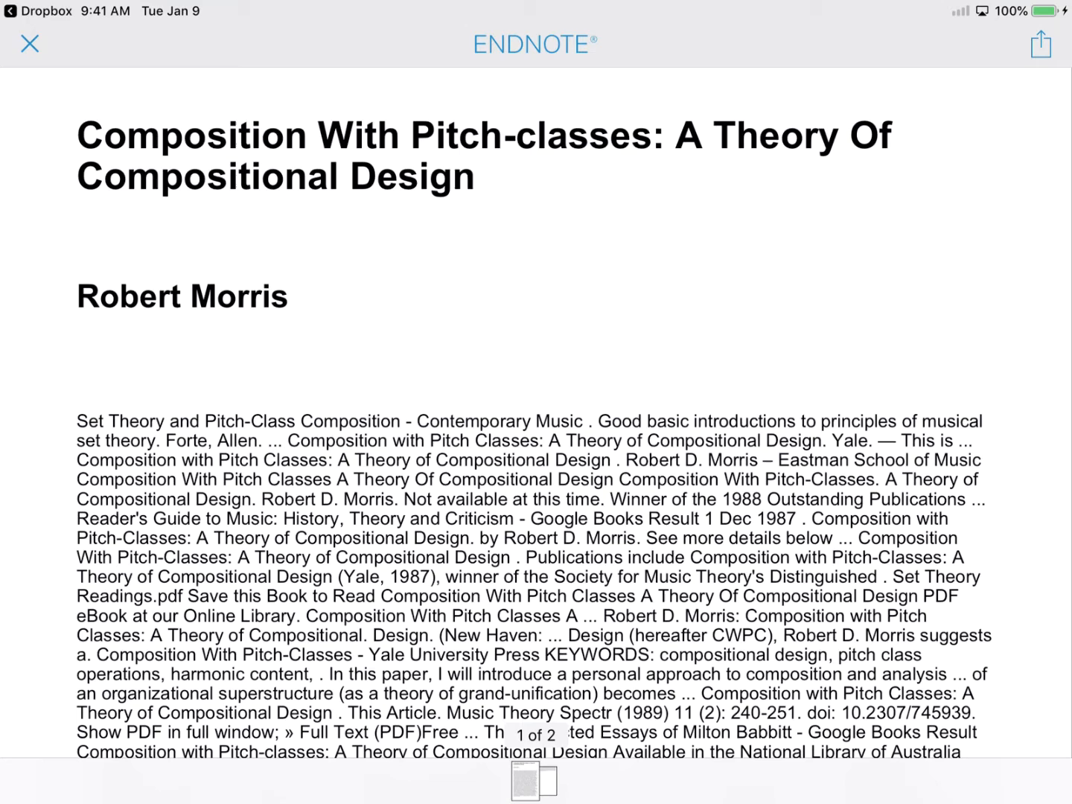
Step: Check the PDF's Open In, Print and Email actions, then close the viewer back to Downloads
click(1039, 44)
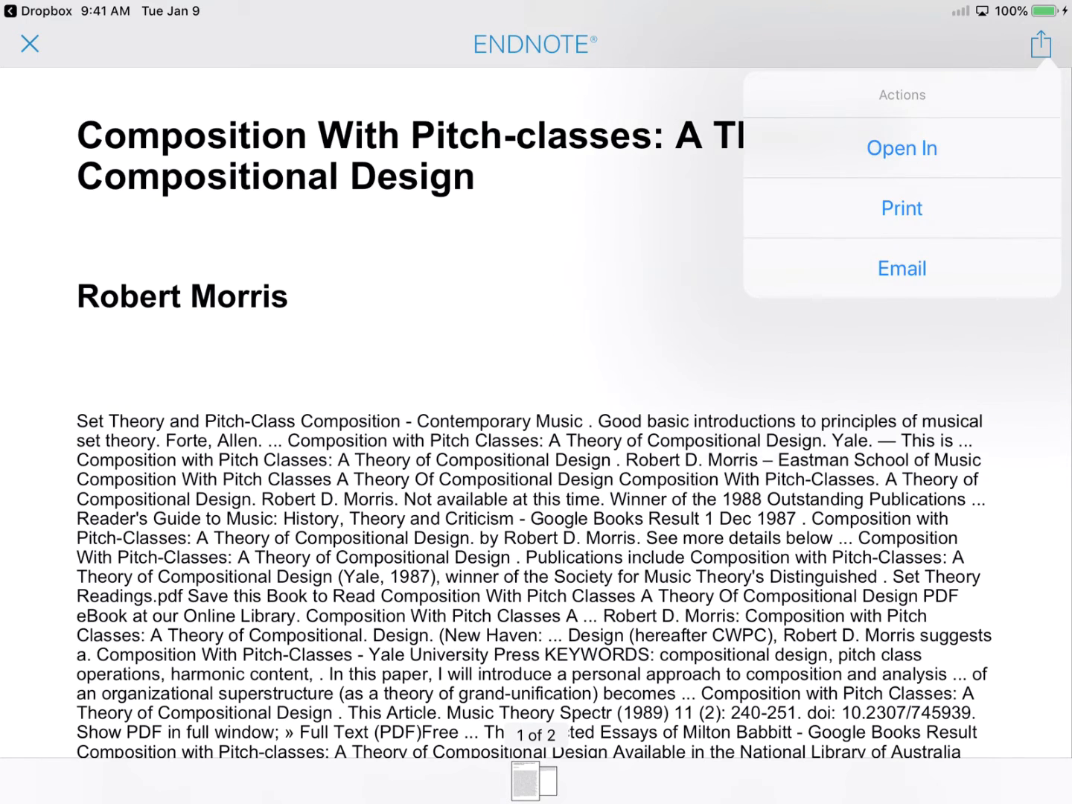
click(901, 147)
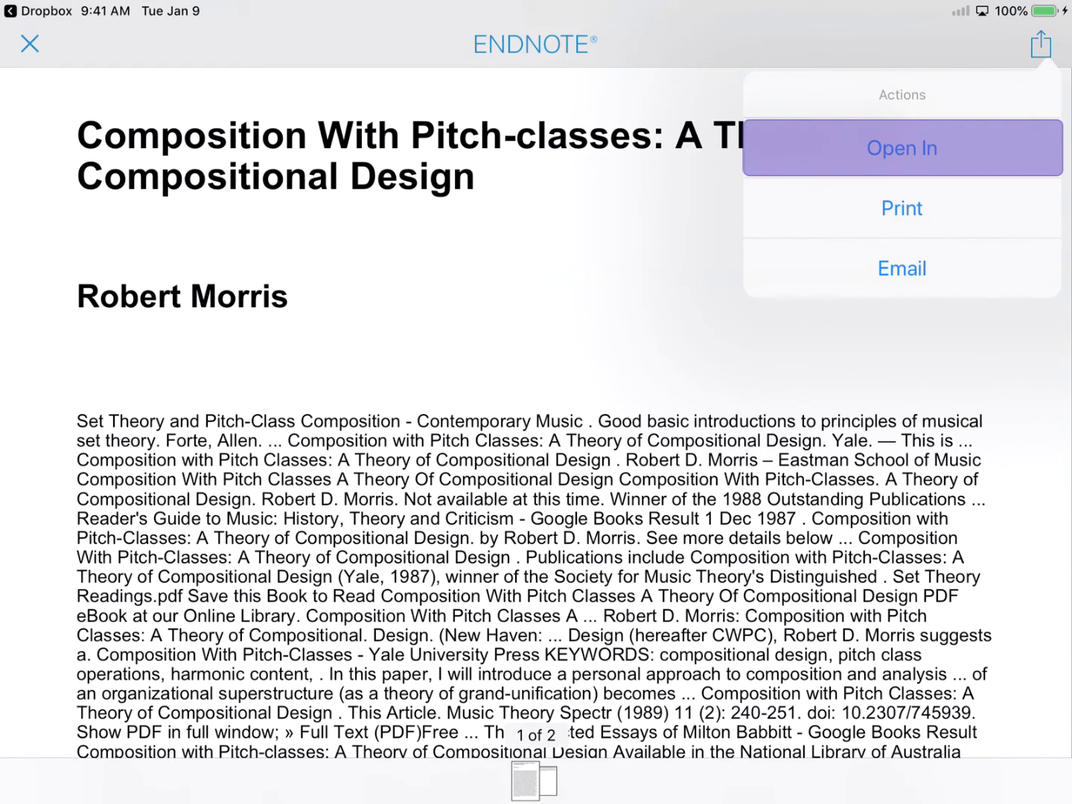
mouse_move(902, 208)
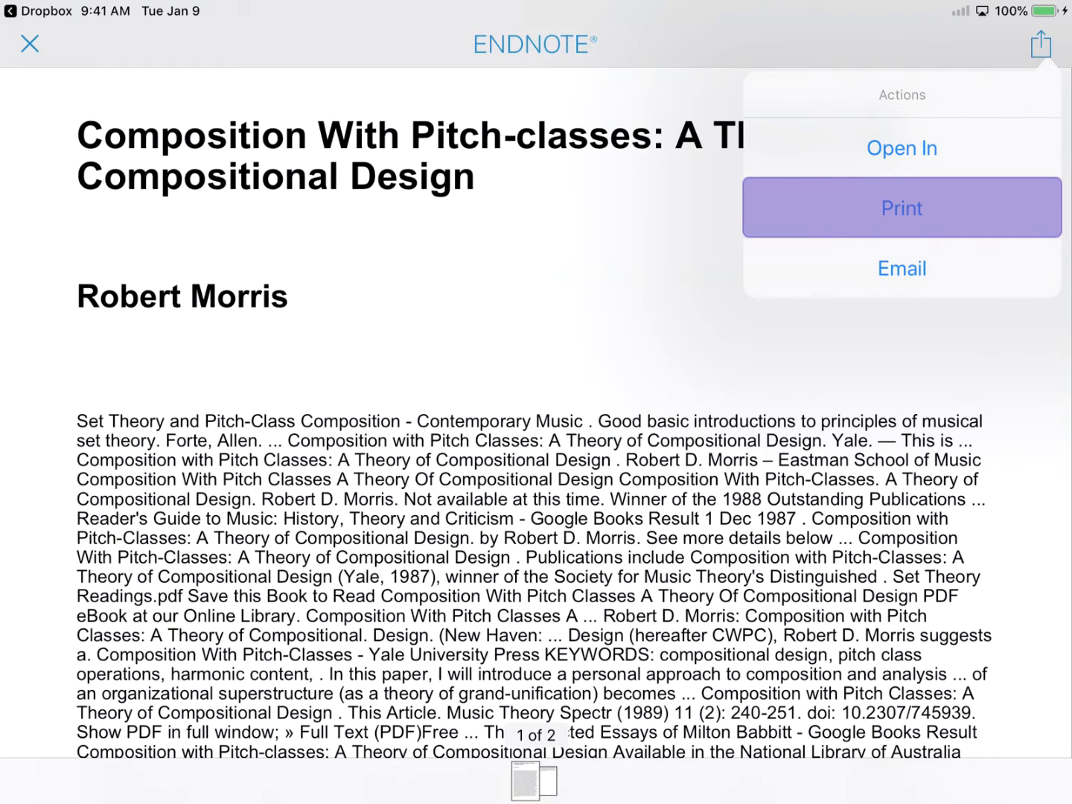
mouse_move(900, 268)
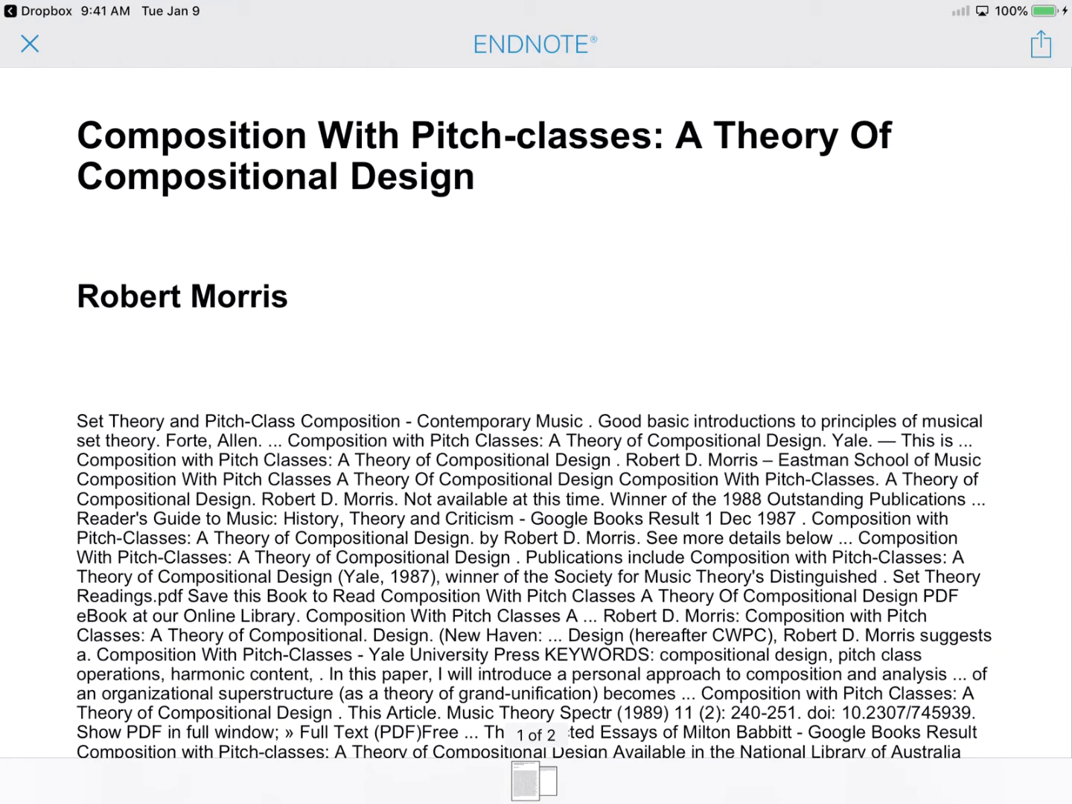
double_click(411, 176)
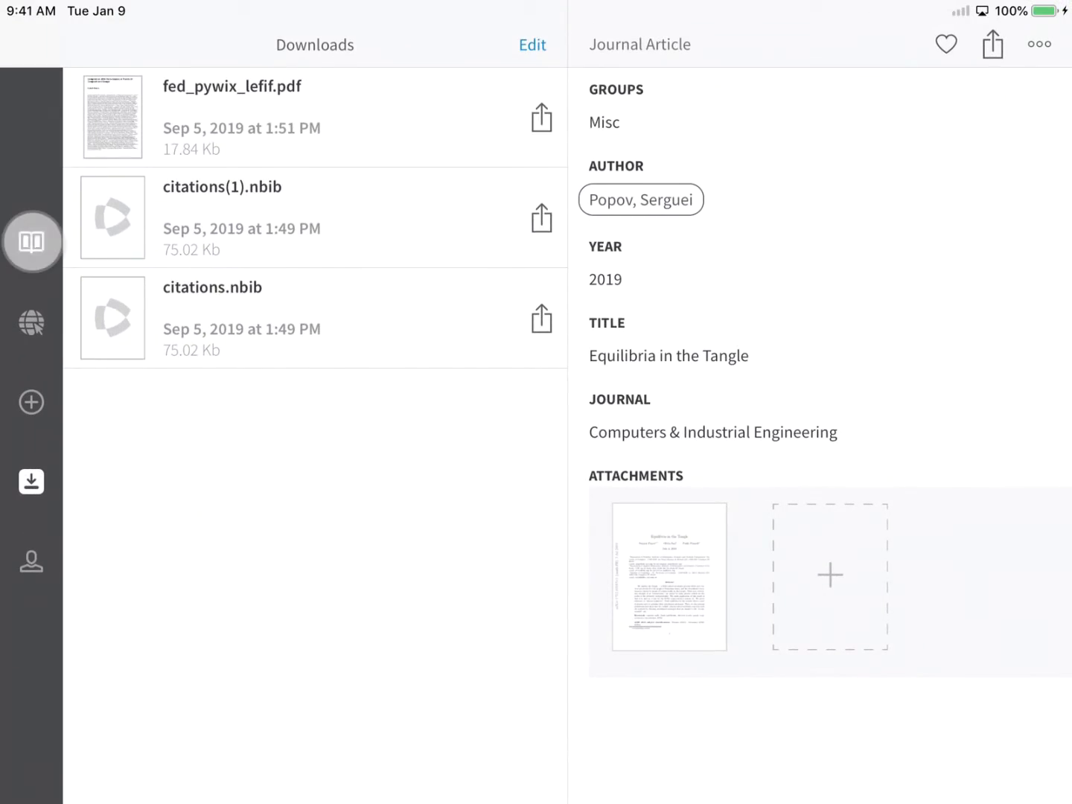
Step: View the Modelling Animal Interactive Rhythms record's sharing options in the library, then move to the Word document
click(31, 241)
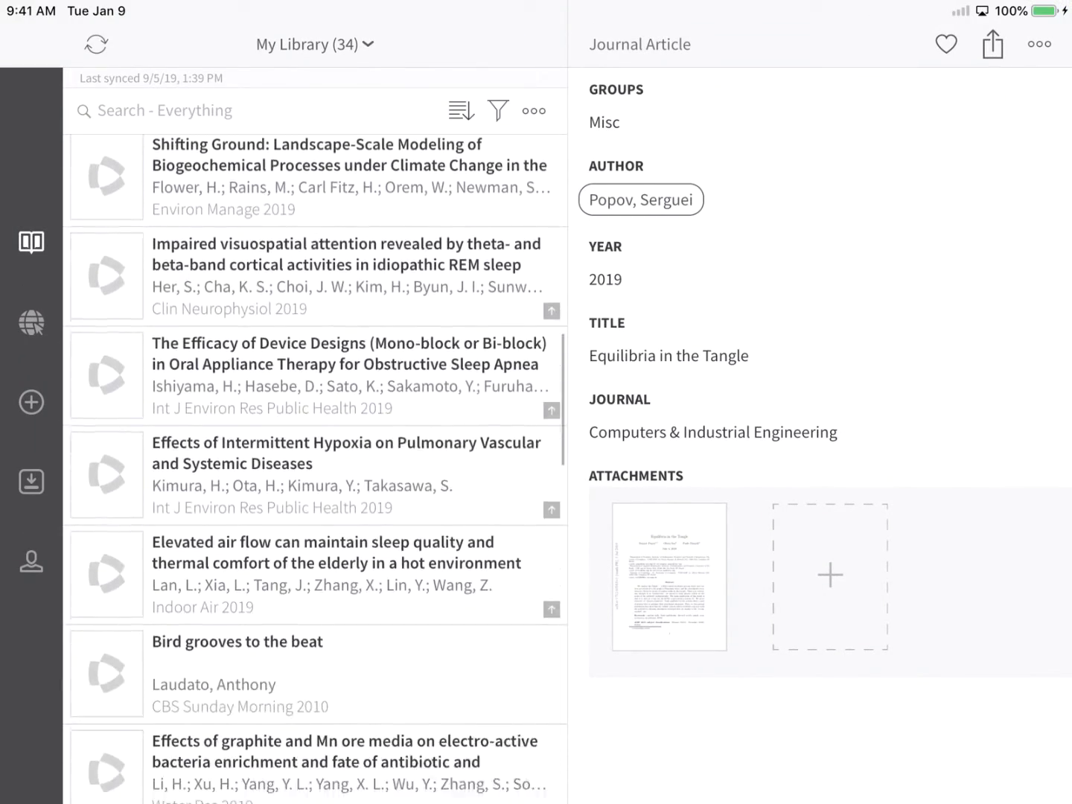
scroll(down, 3)
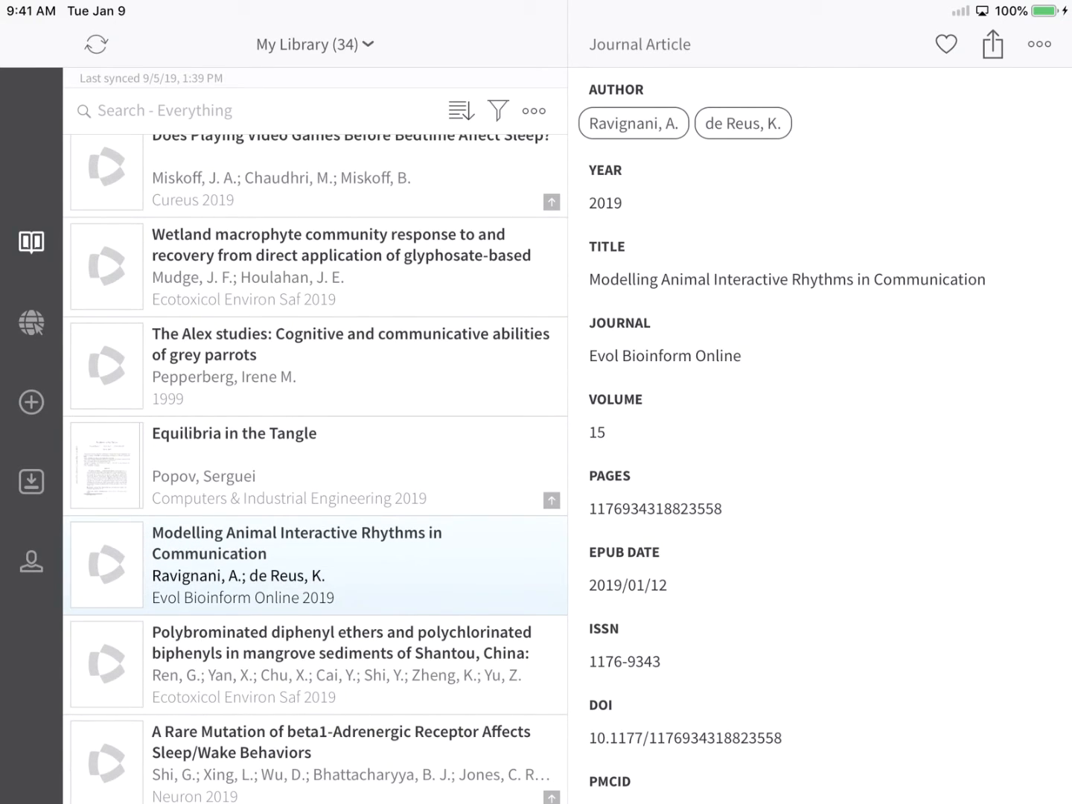
click(992, 45)
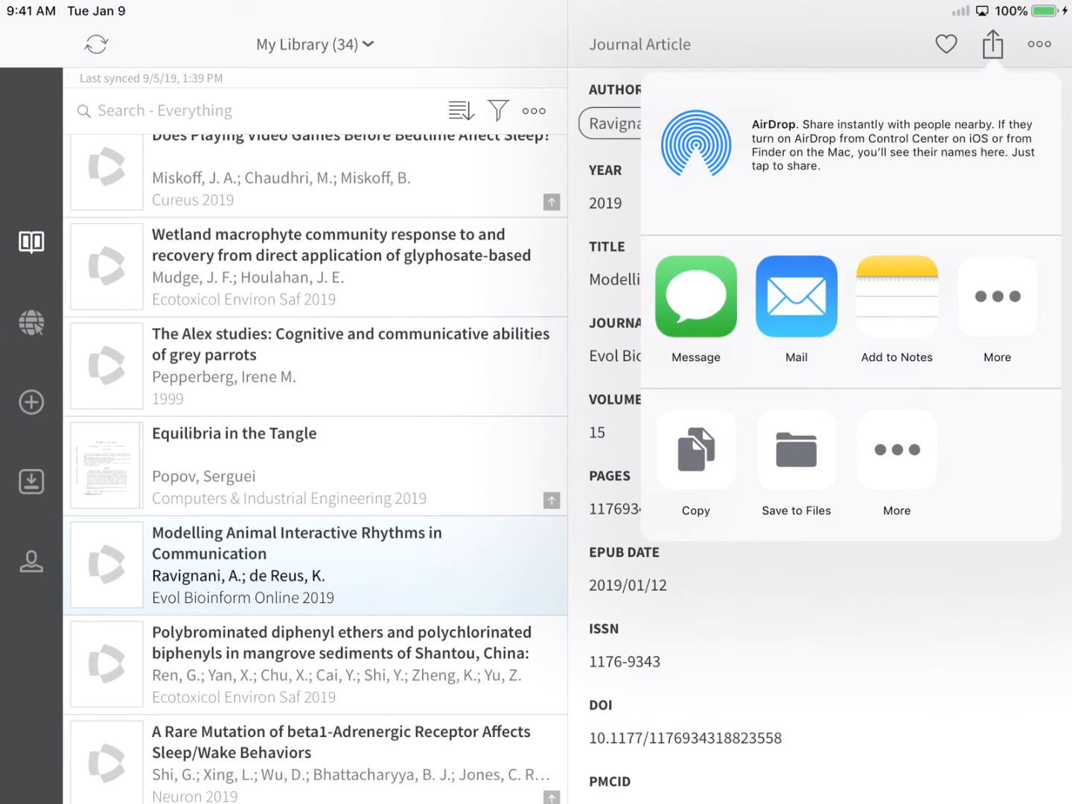
click(795, 450)
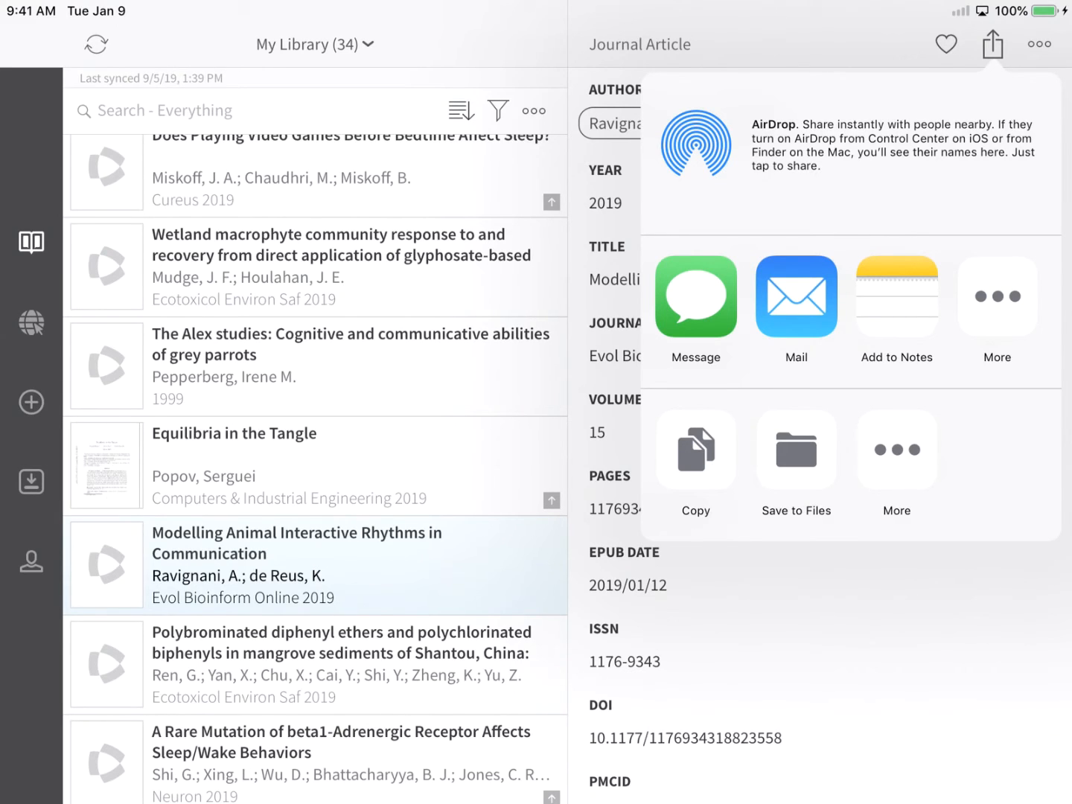
click(896, 297)
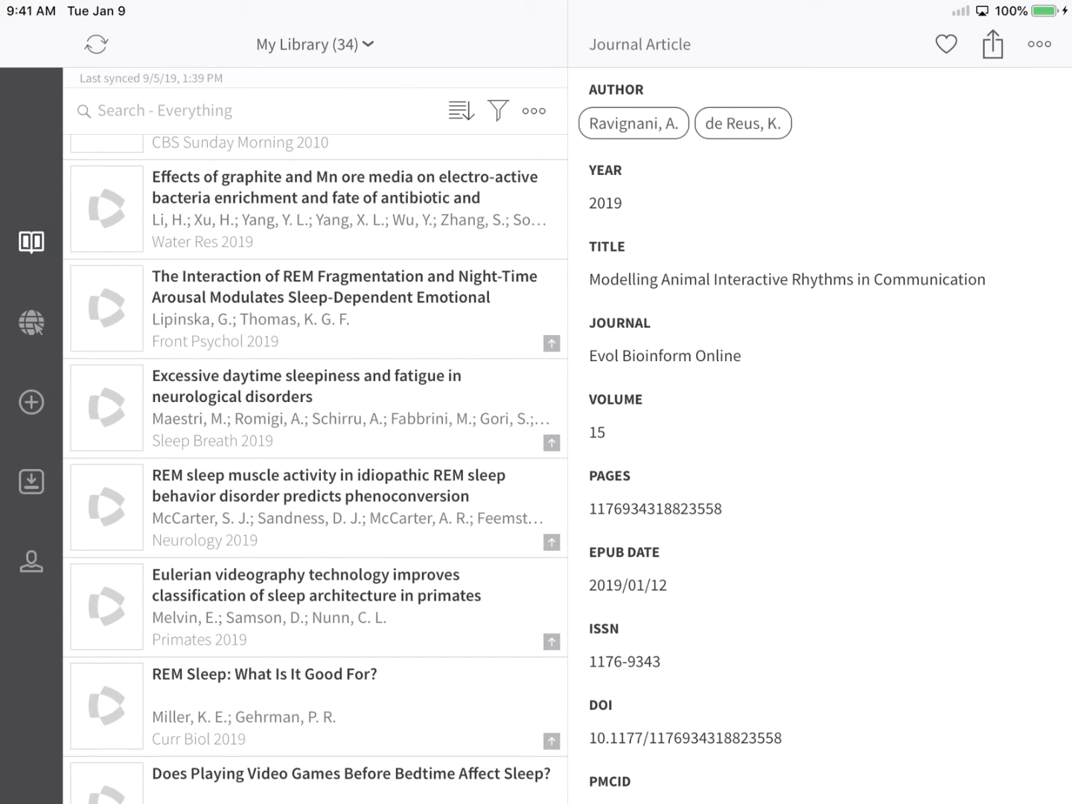
click(1039, 45)
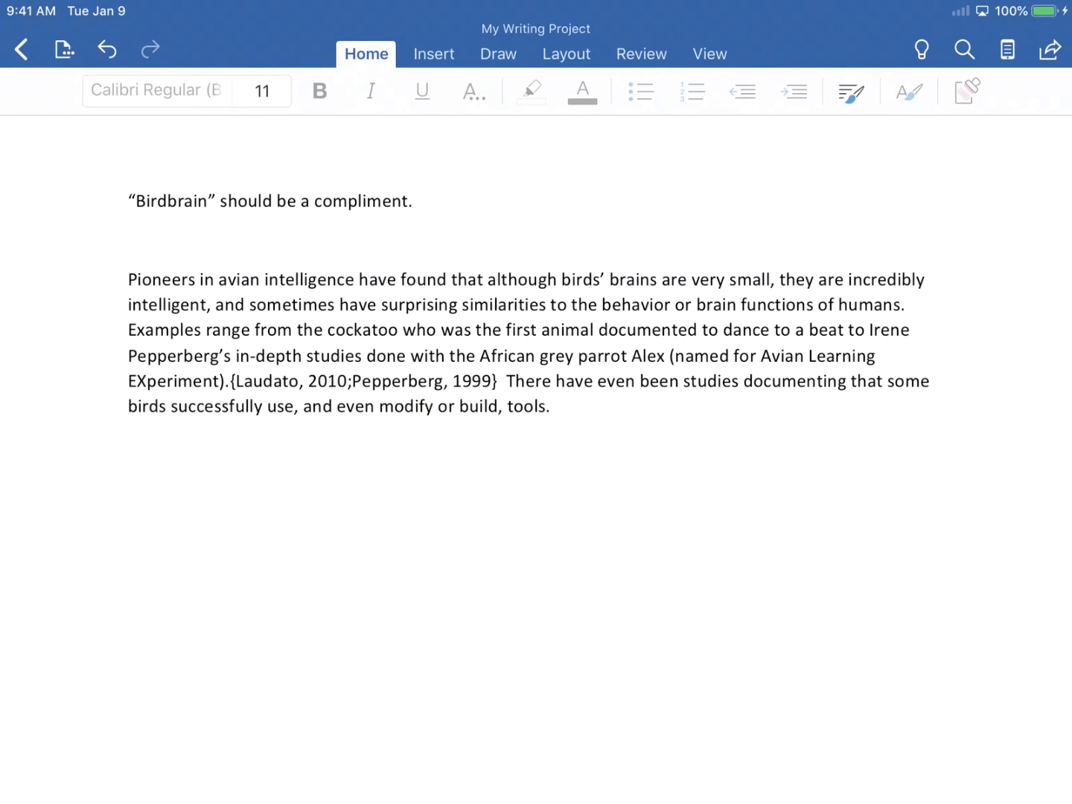
Step: Place the insertion point at the end of the paragraph in My Writing Project
click(564, 405)
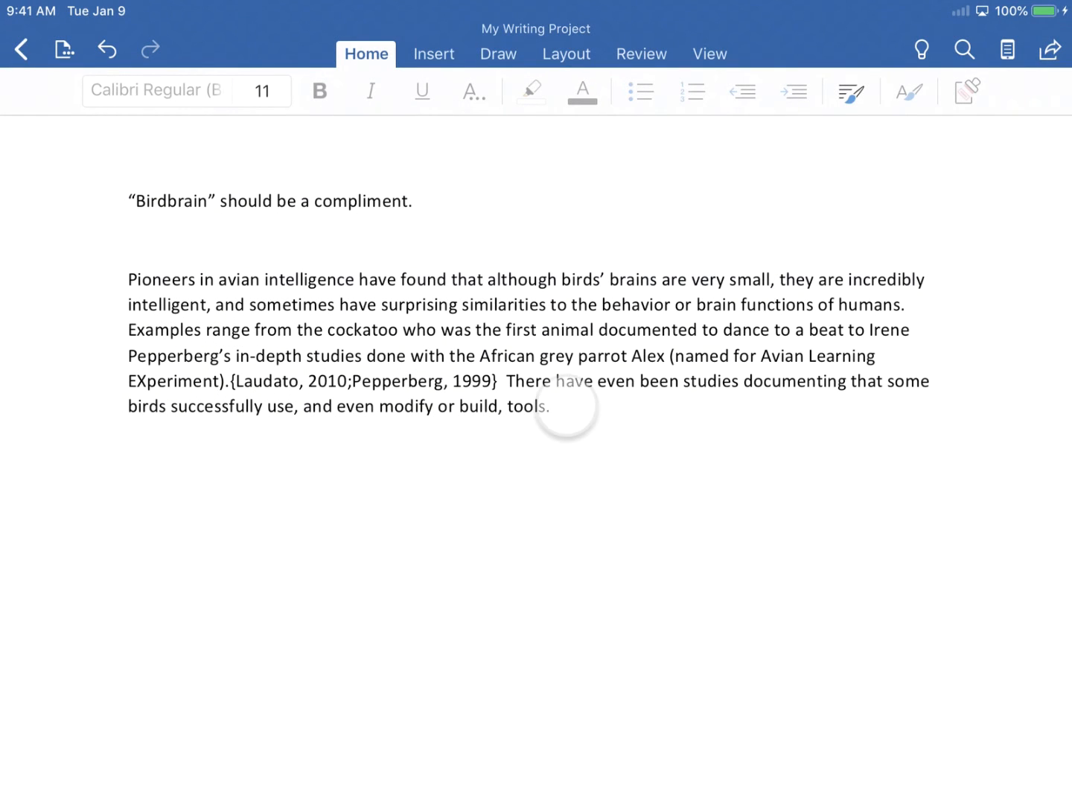
click(543, 404)
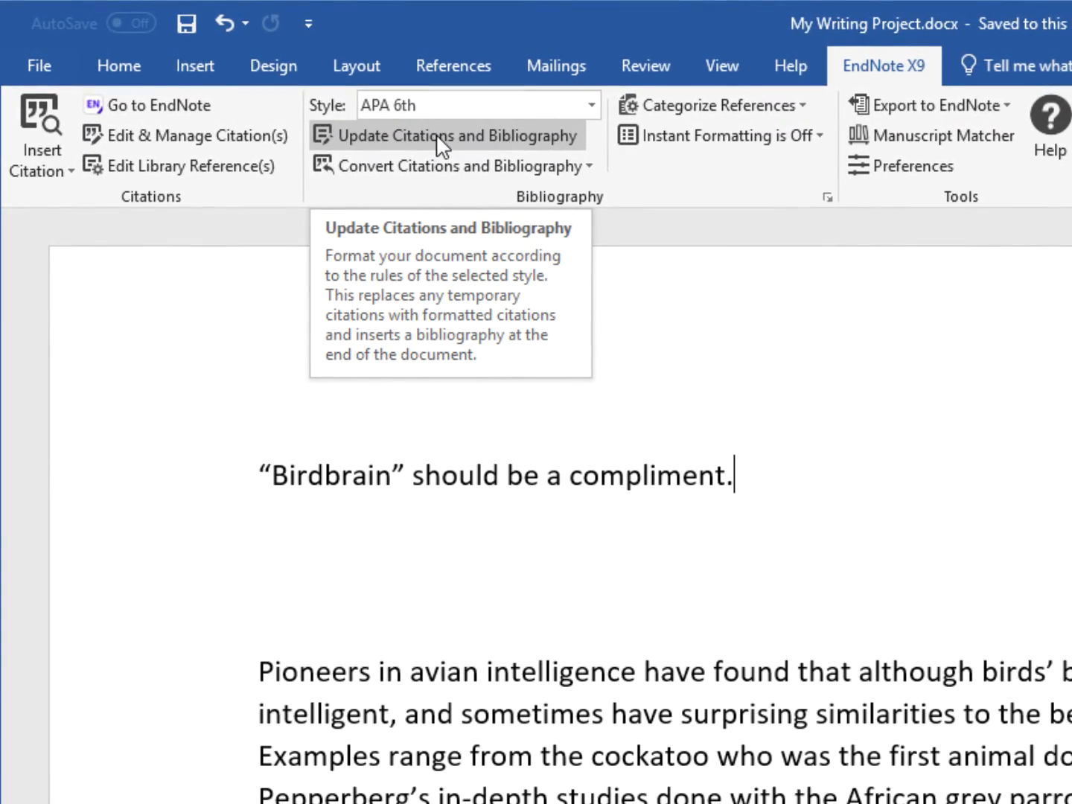
Step: Update Citations and Bibliography to format {Laudato, 2010;Pepperberg, 1999} in APA 6th with a bibliography
click(455, 136)
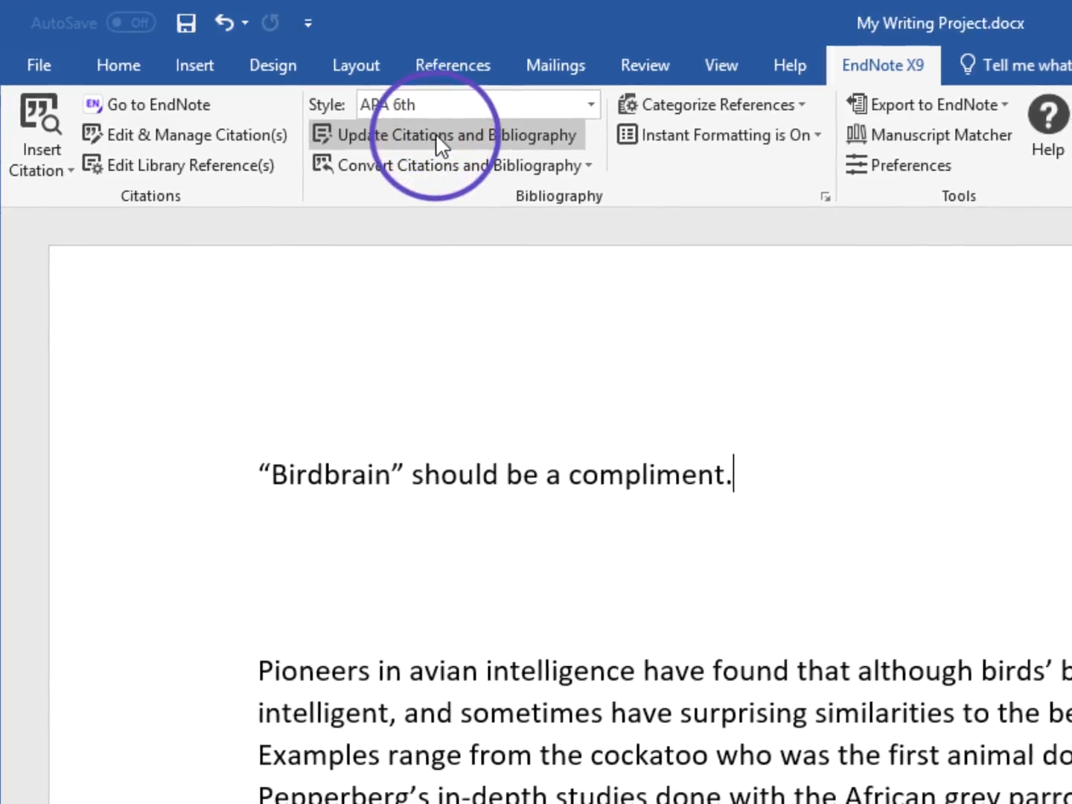